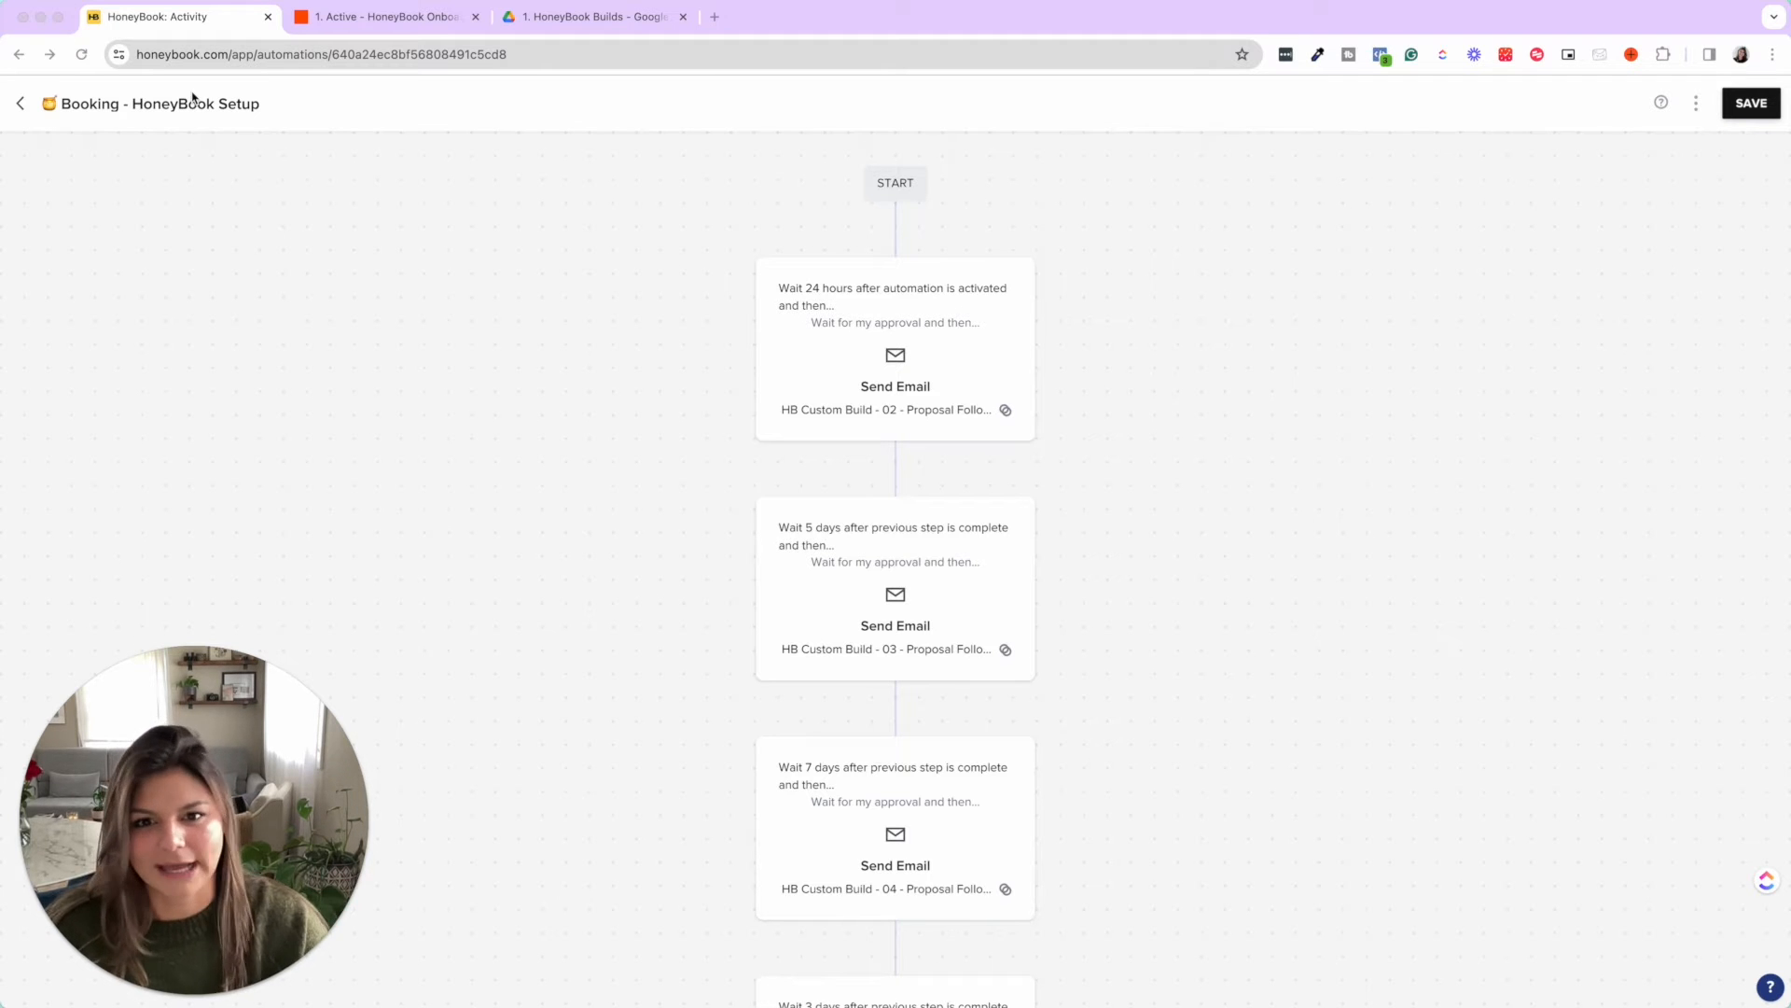
Preview the Welcome Email template from its Send Email step, then close the preview.
scroll(down, 3)
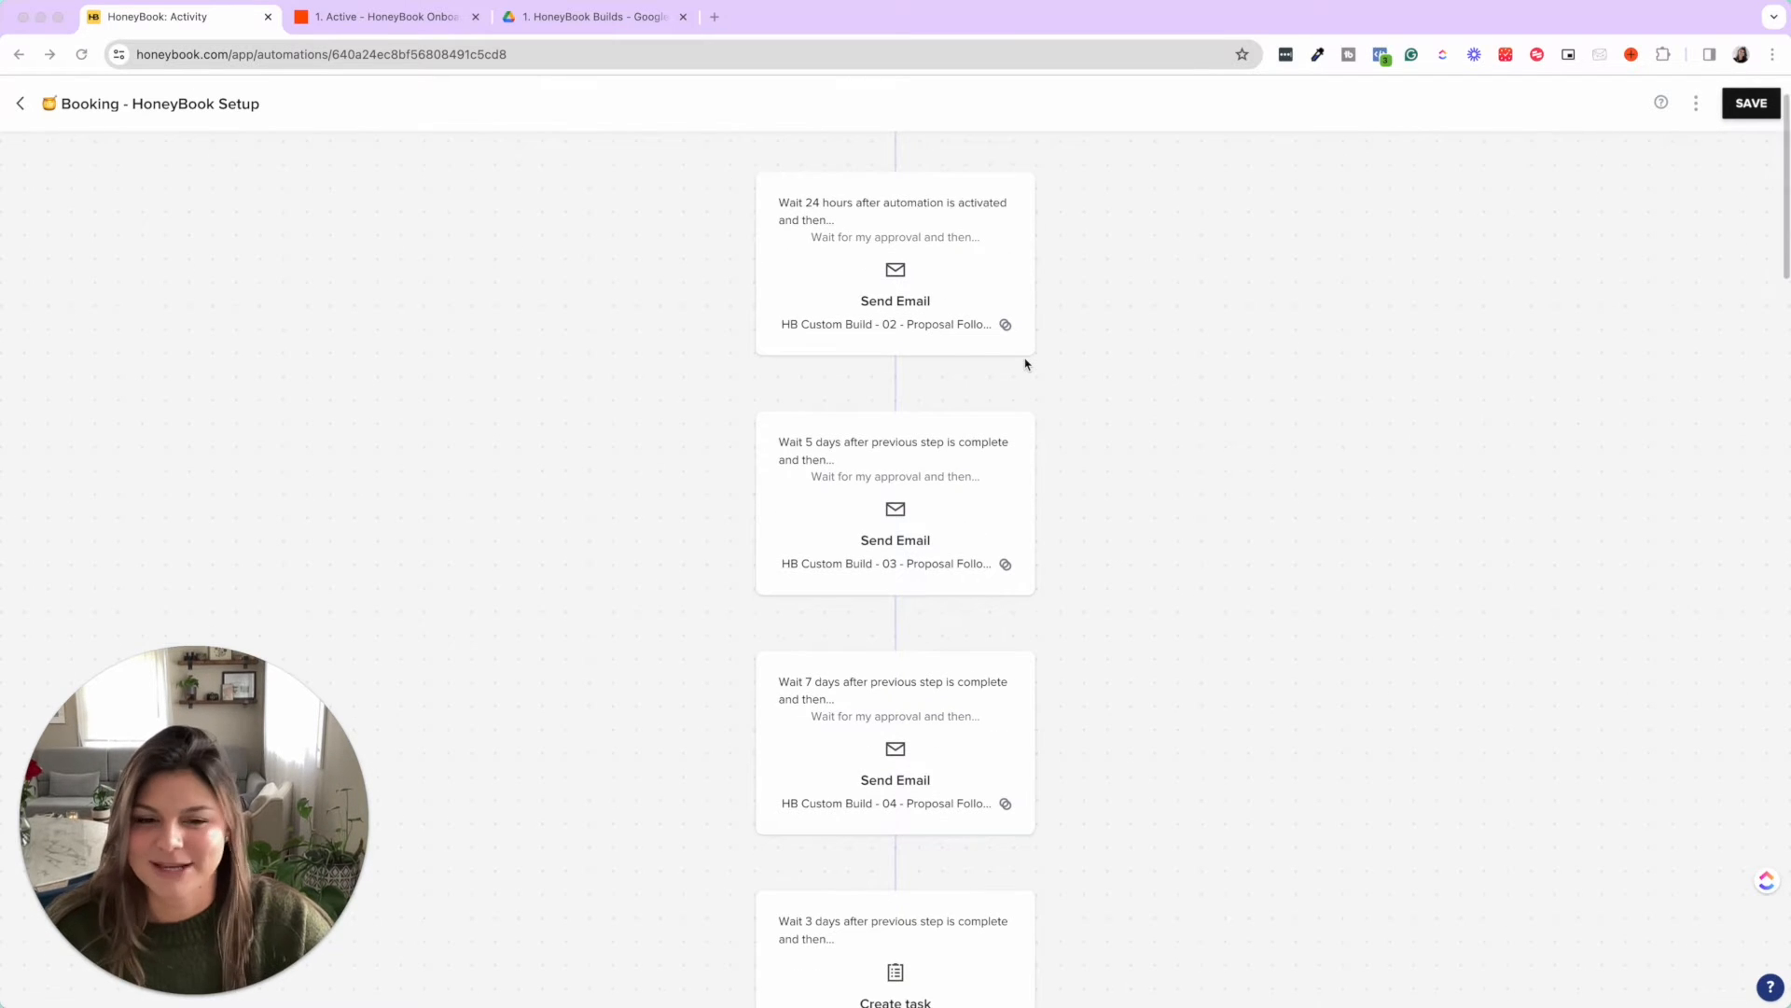
scroll(down, 3)
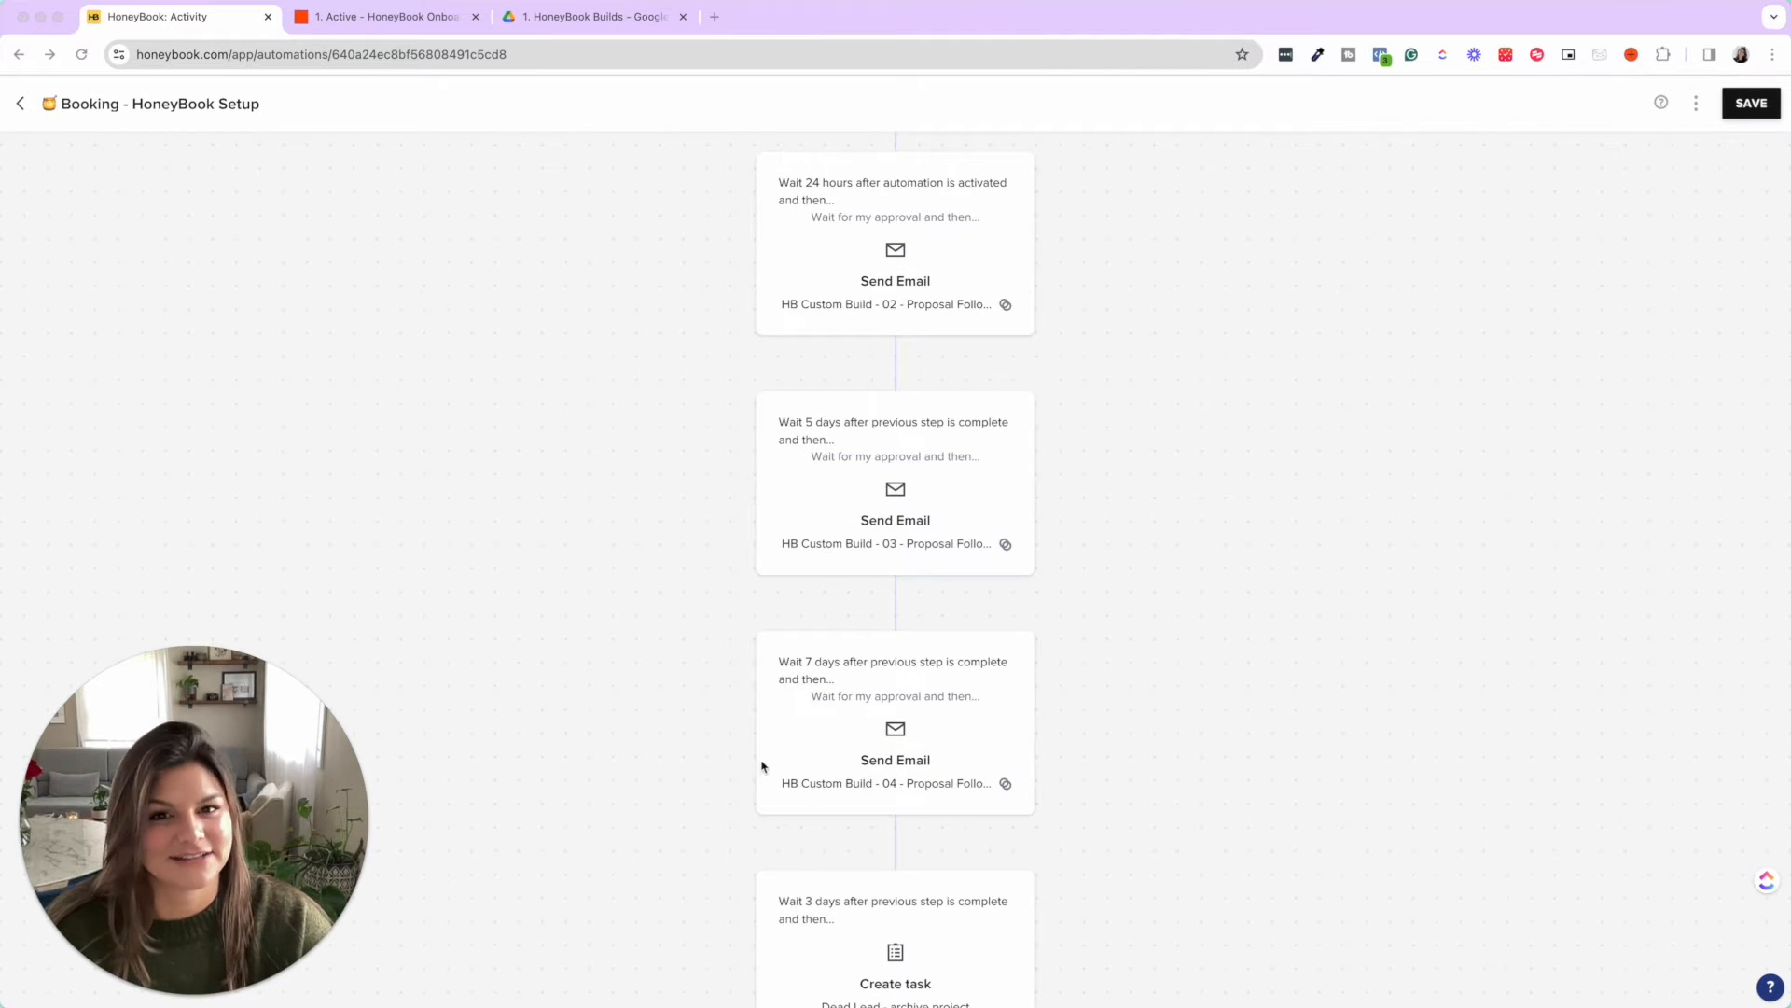
scroll(down, 3)
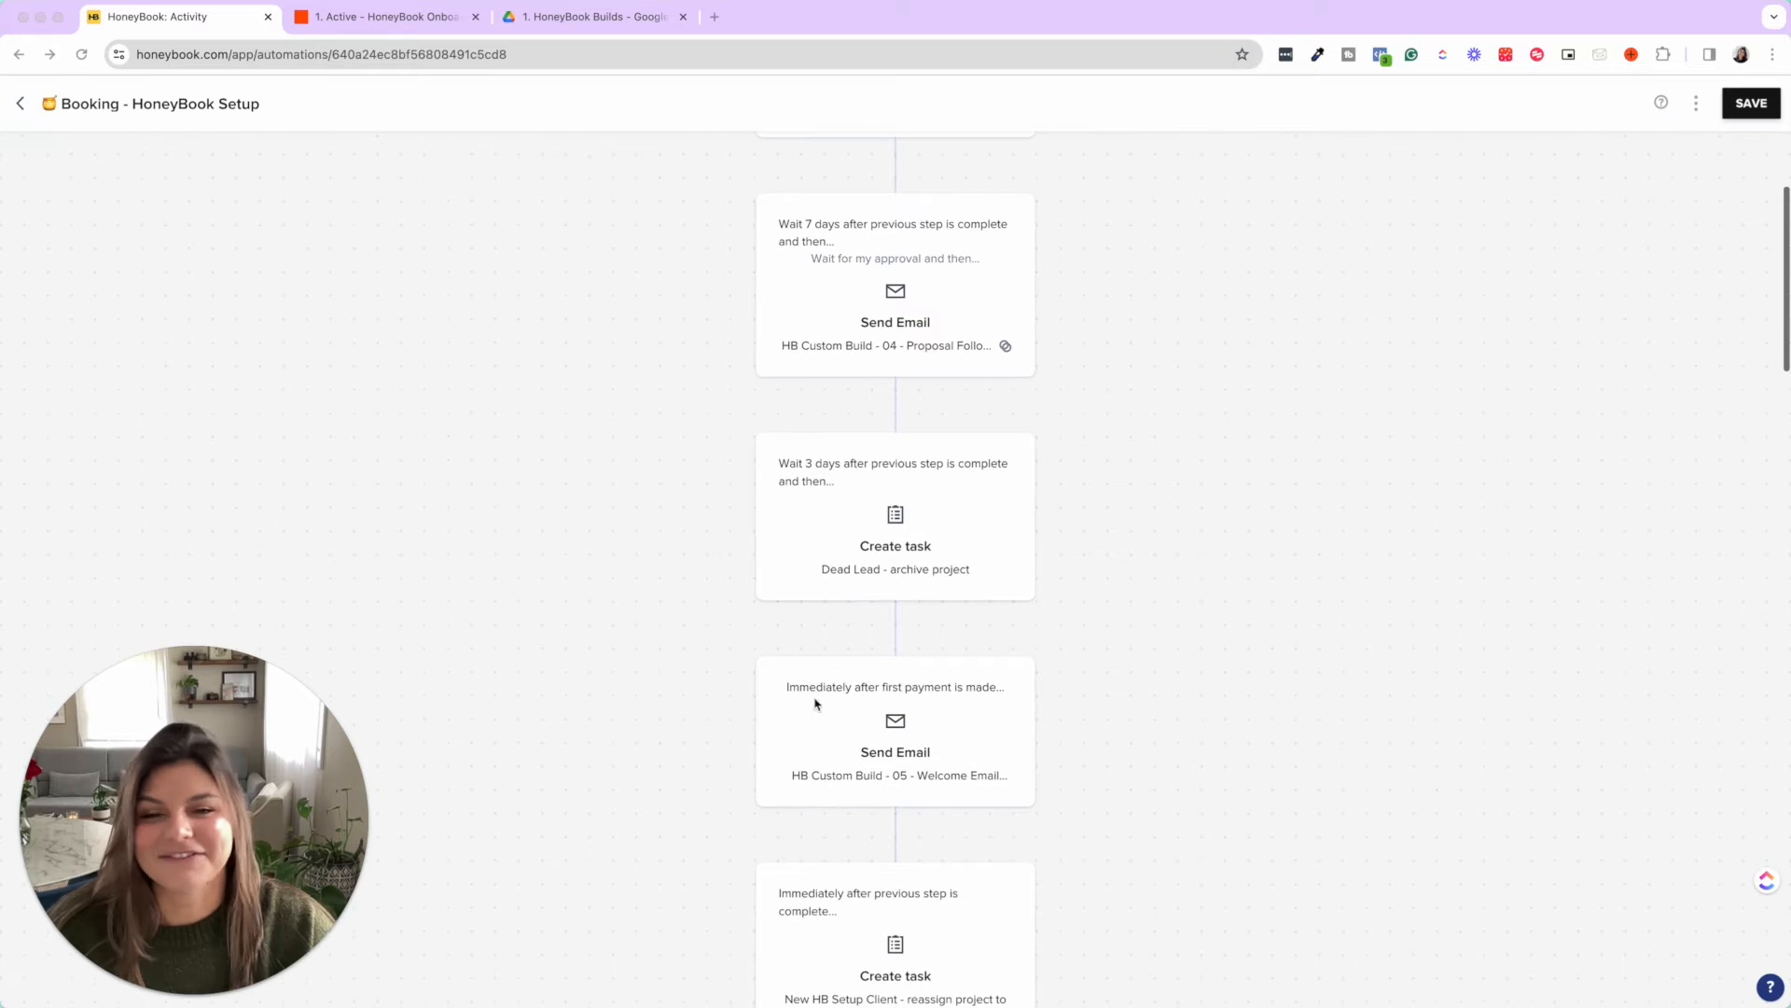
mouse_move(868, 582)
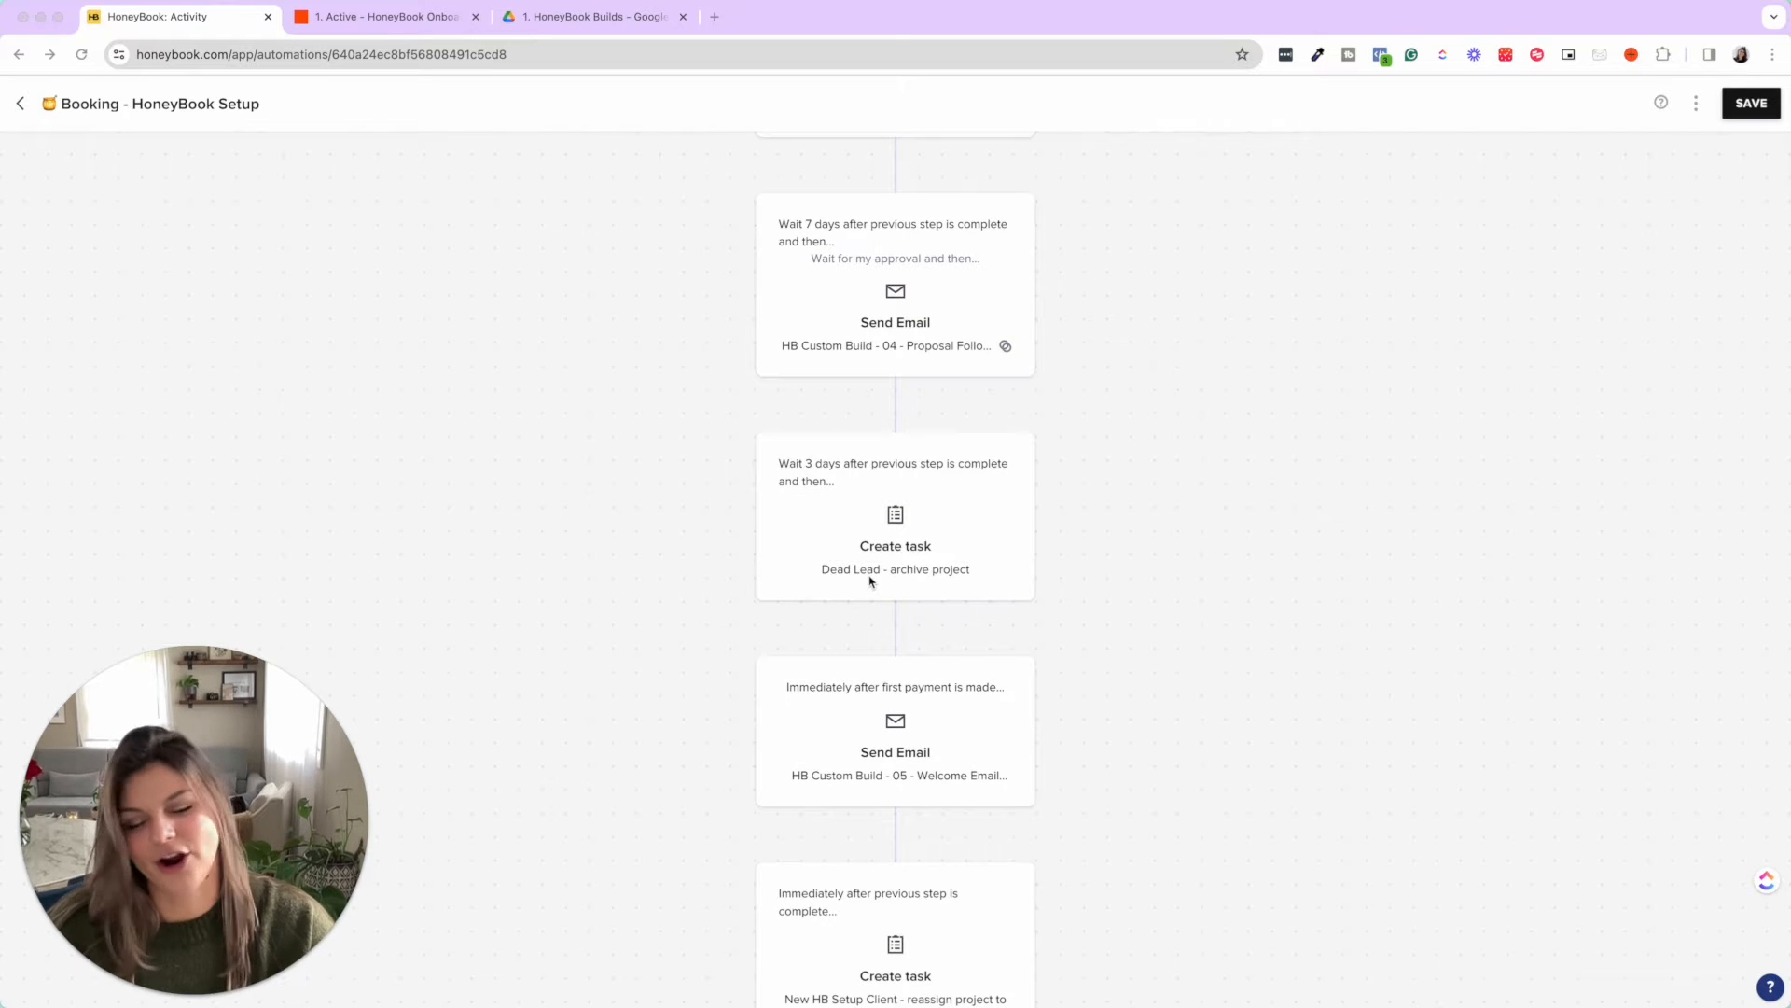
scroll(down, 3)
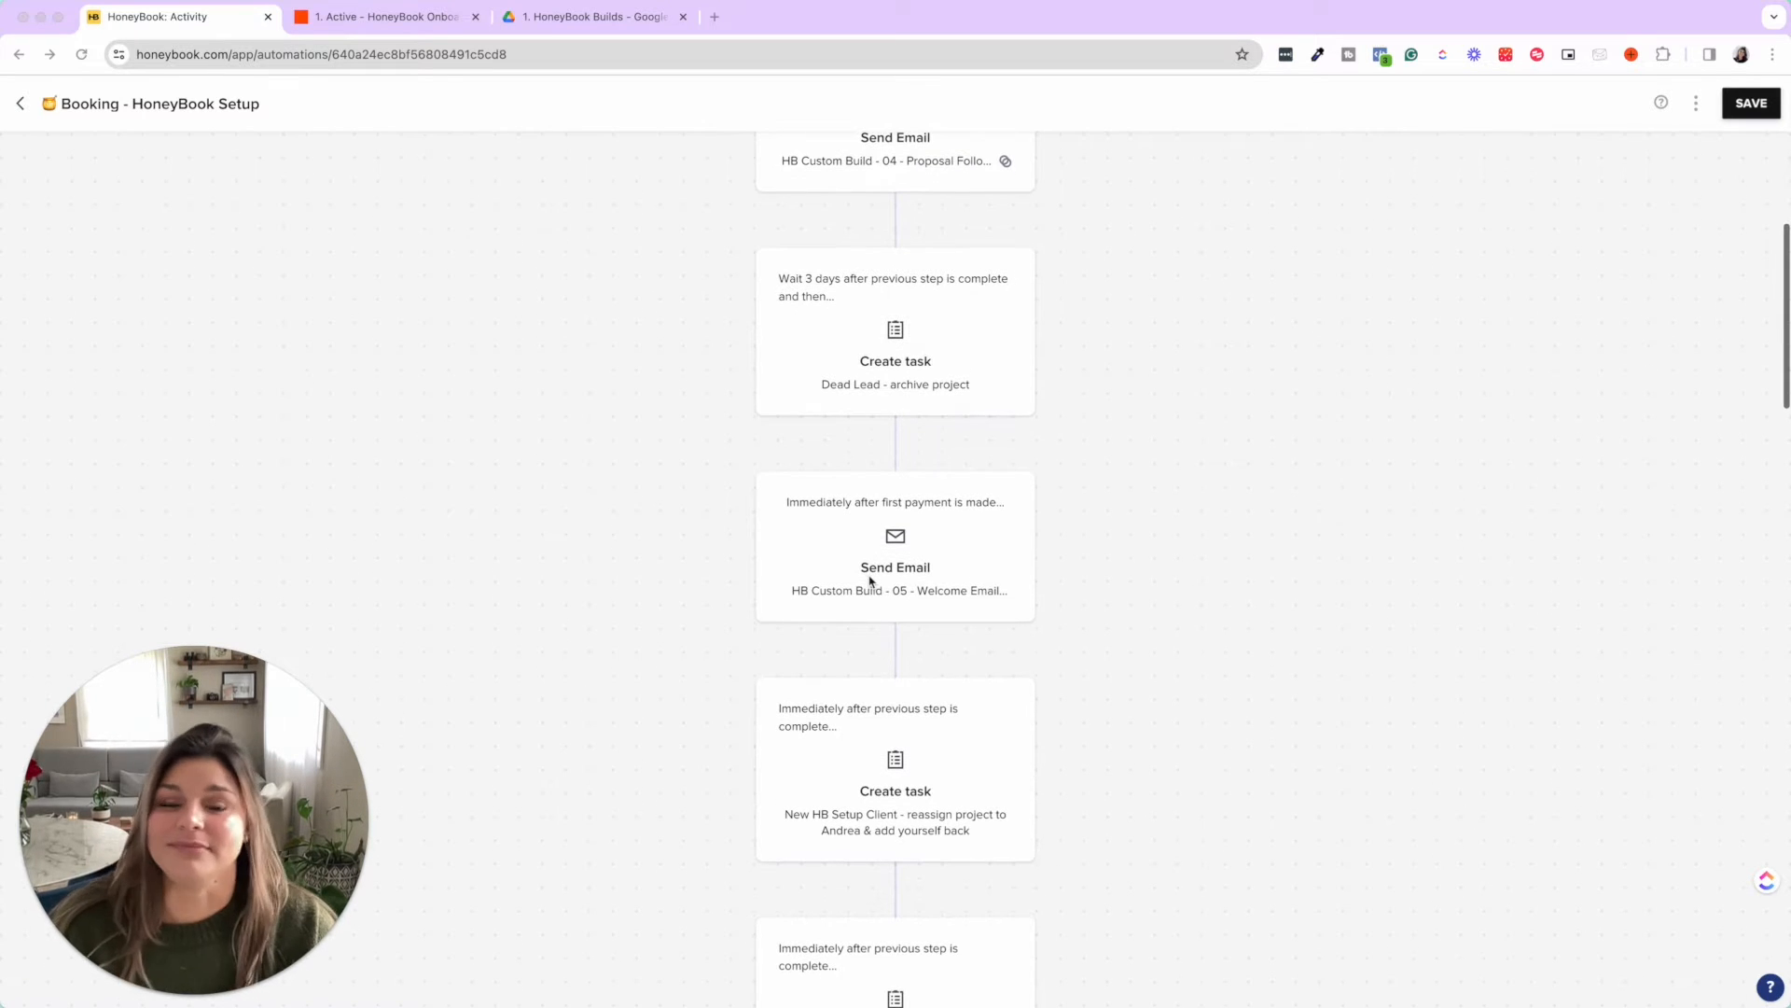
click(894, 547)
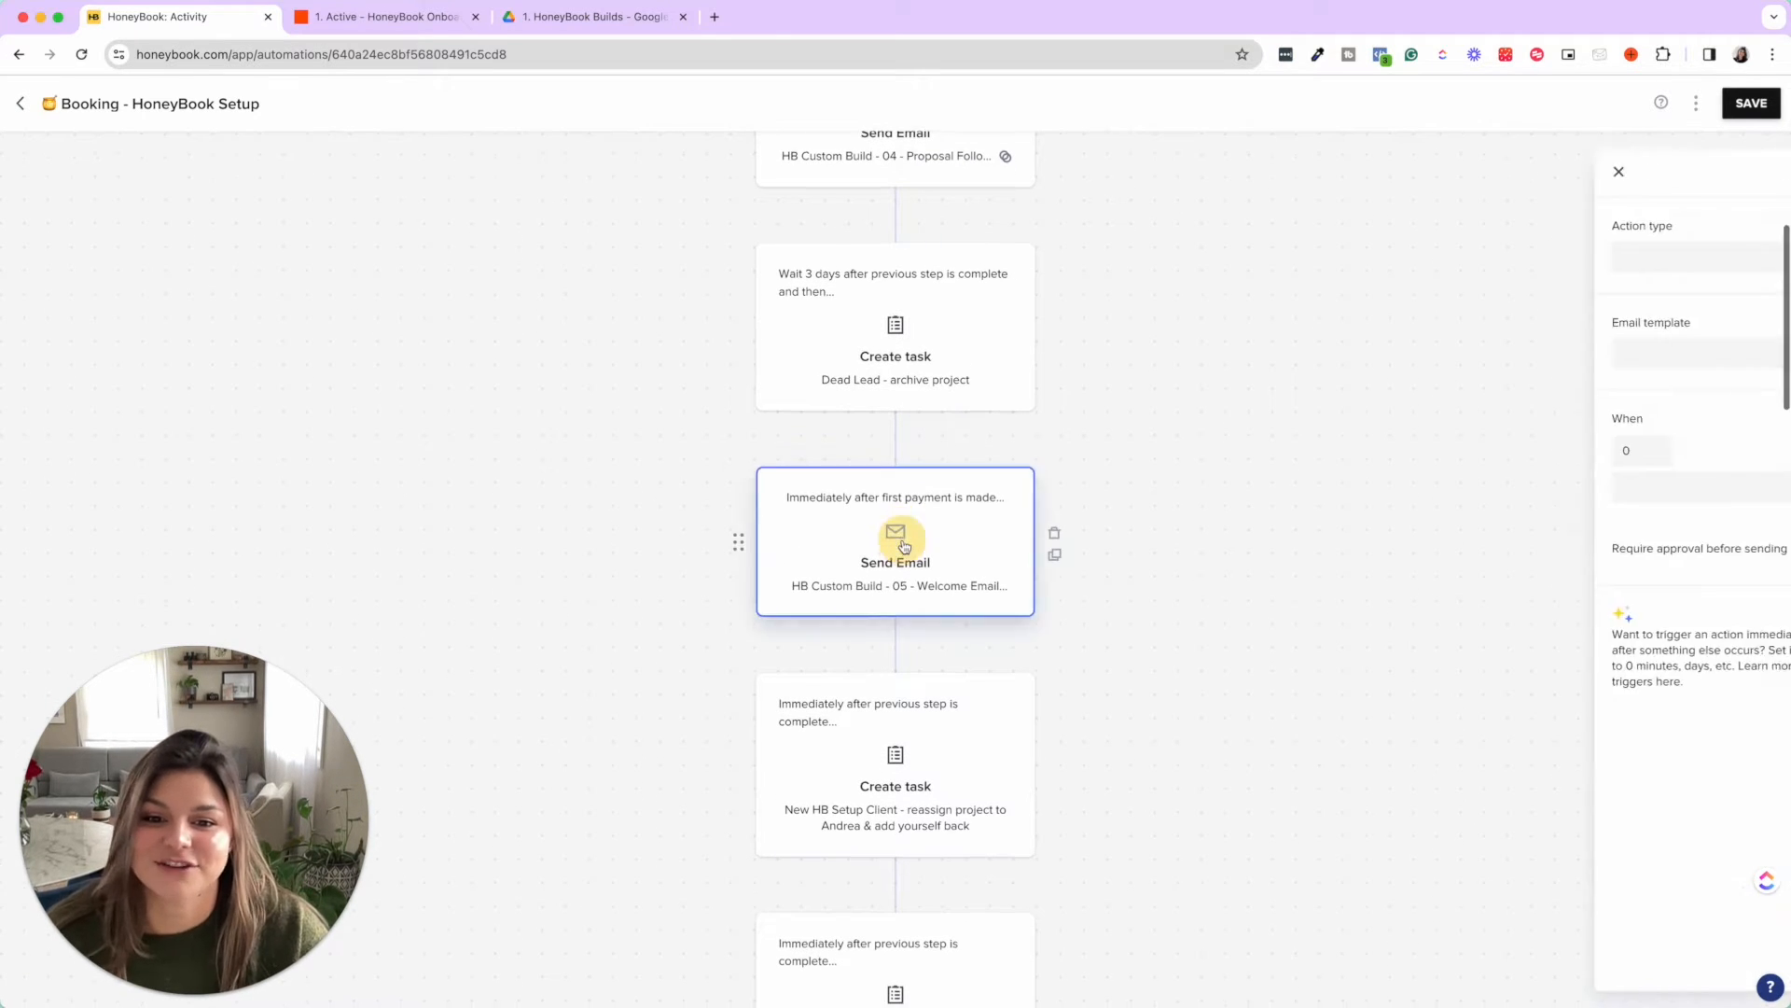
click(896, 541)
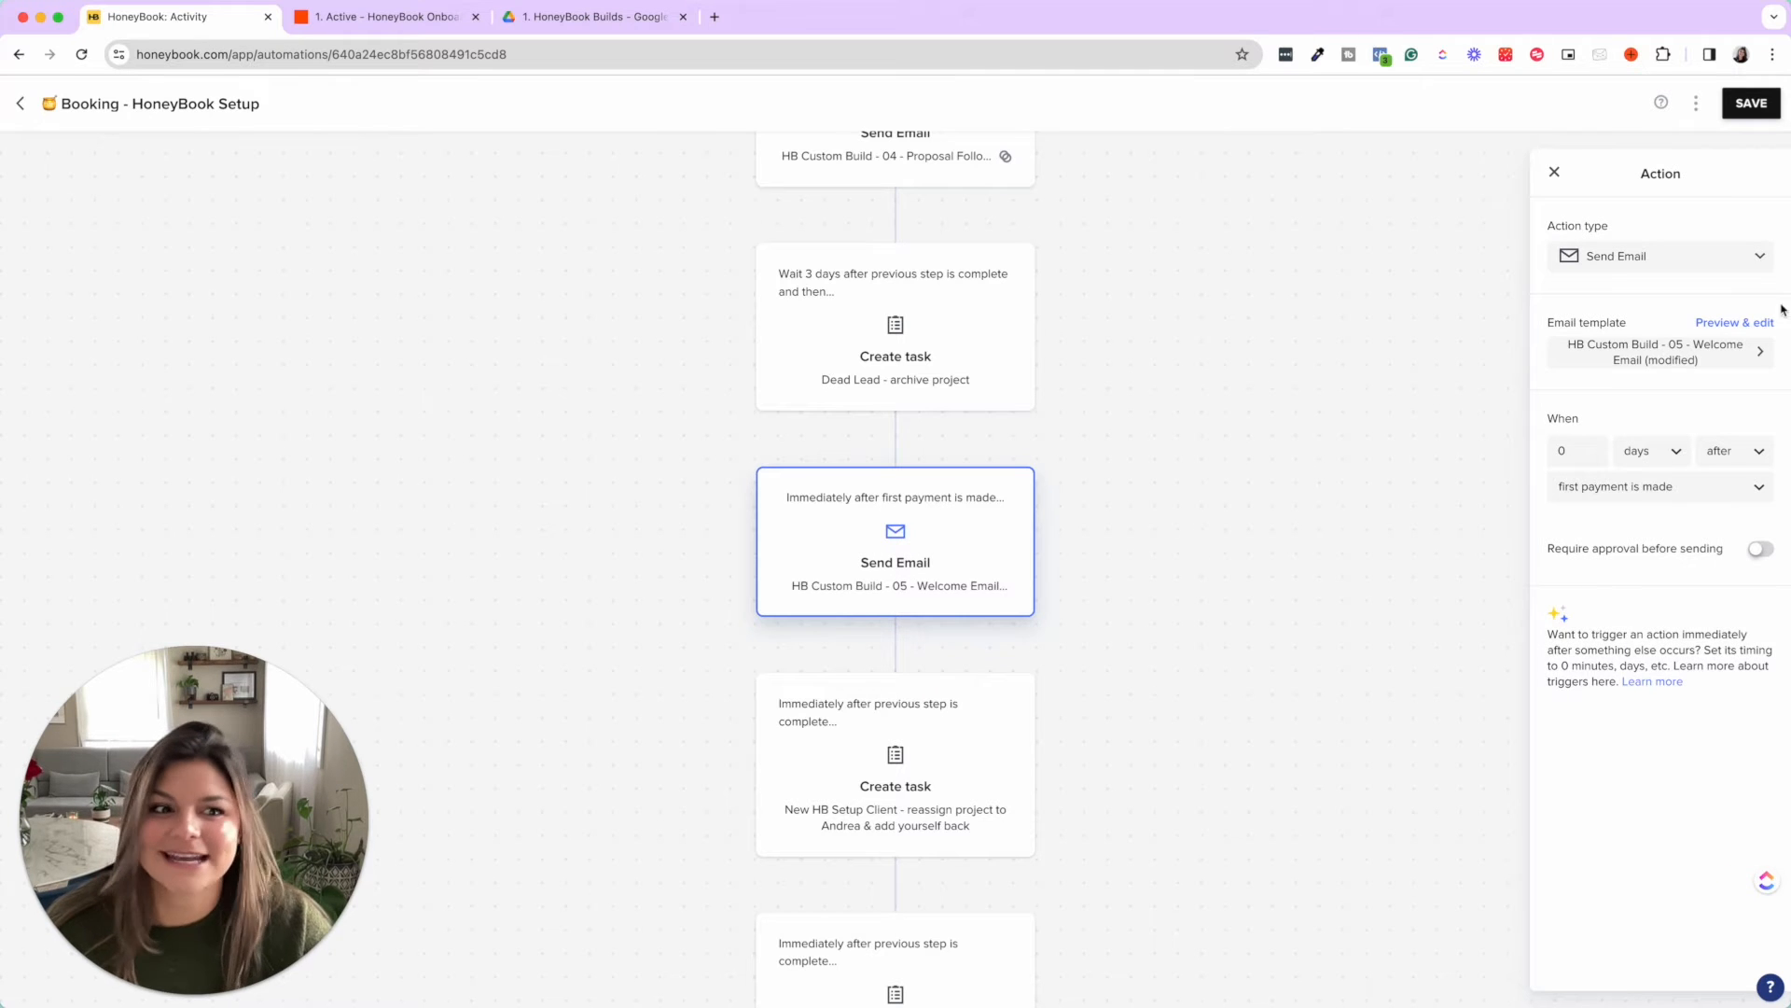
click(1733, 323)
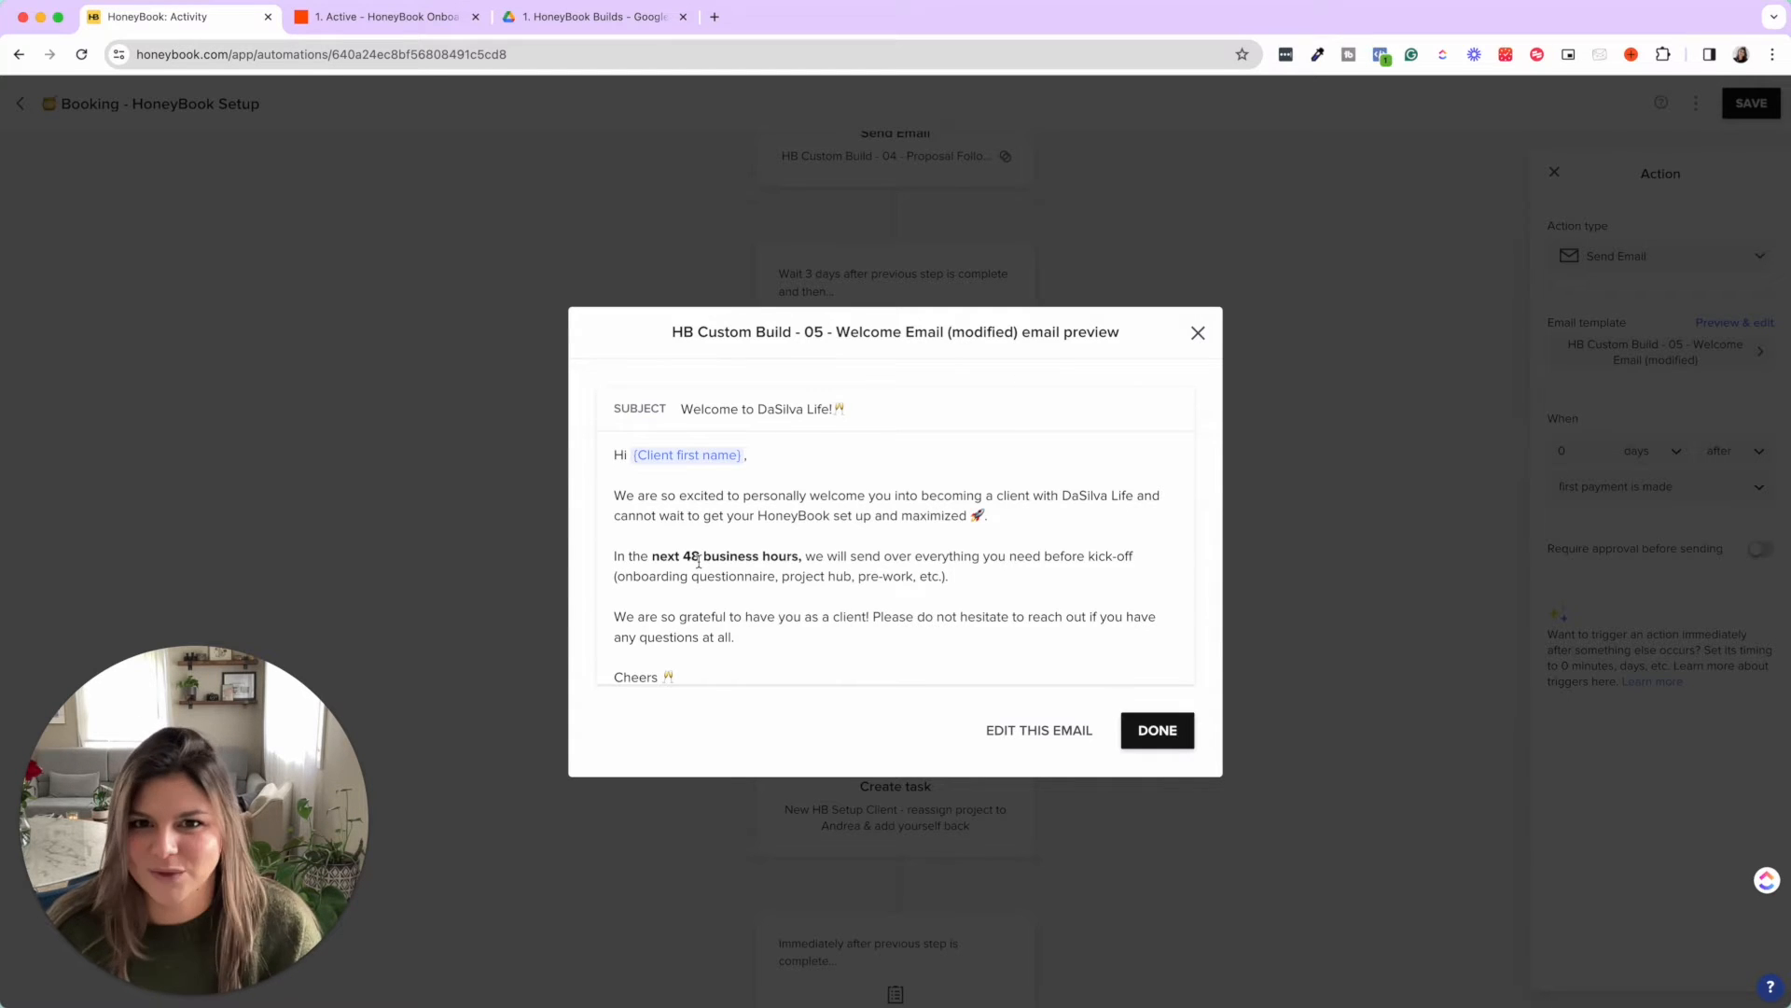
click(1157, 729)
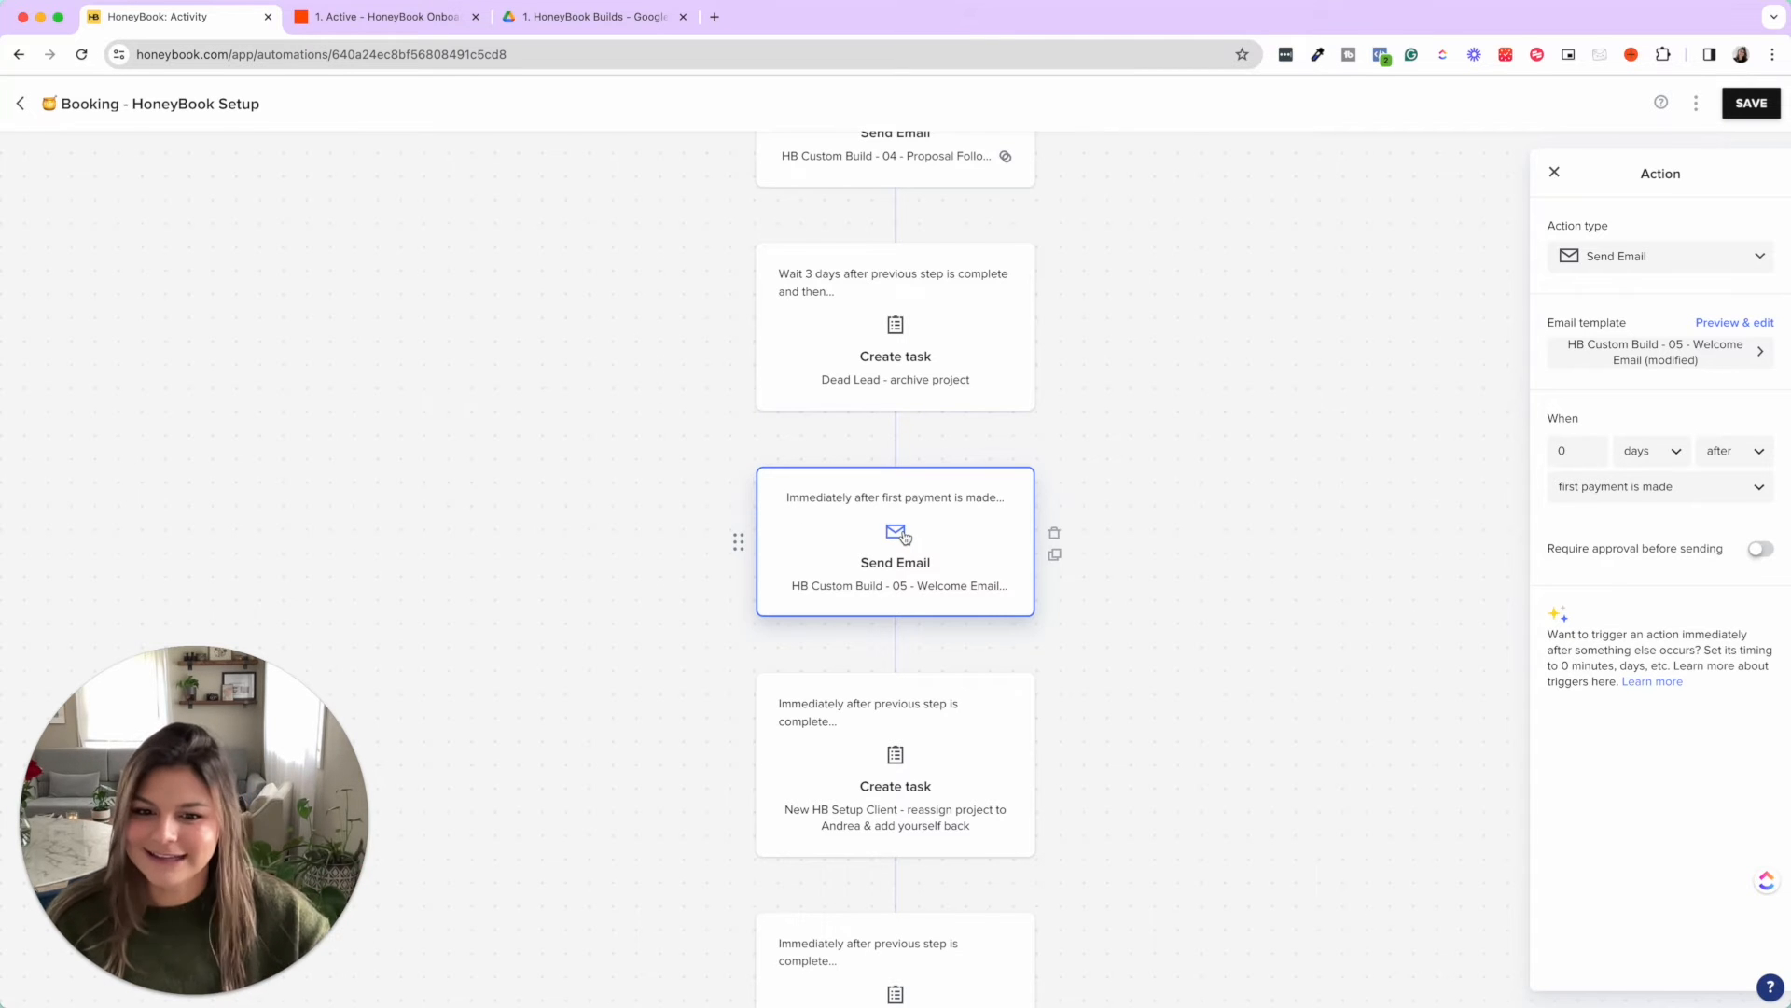
Review the approval-required Onboarding Email step, then switch to the Zapier onboarding zap.
scroll(down, 3)
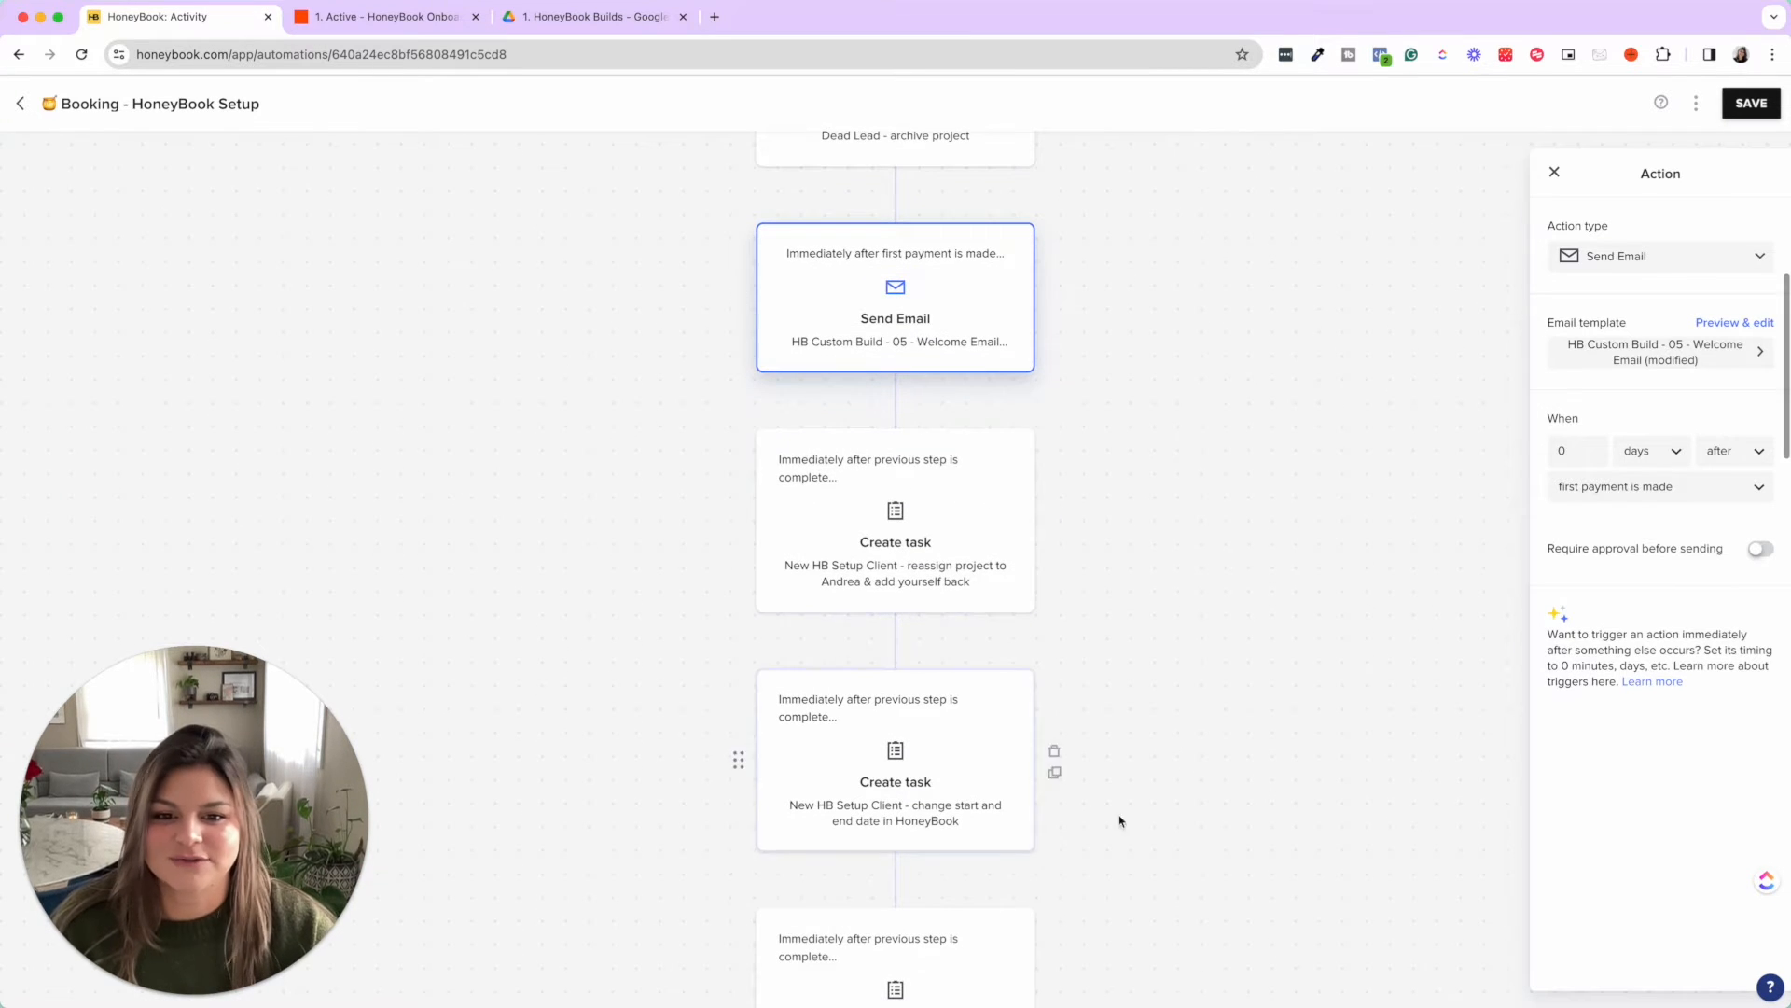
mouse_move(1045, 485)
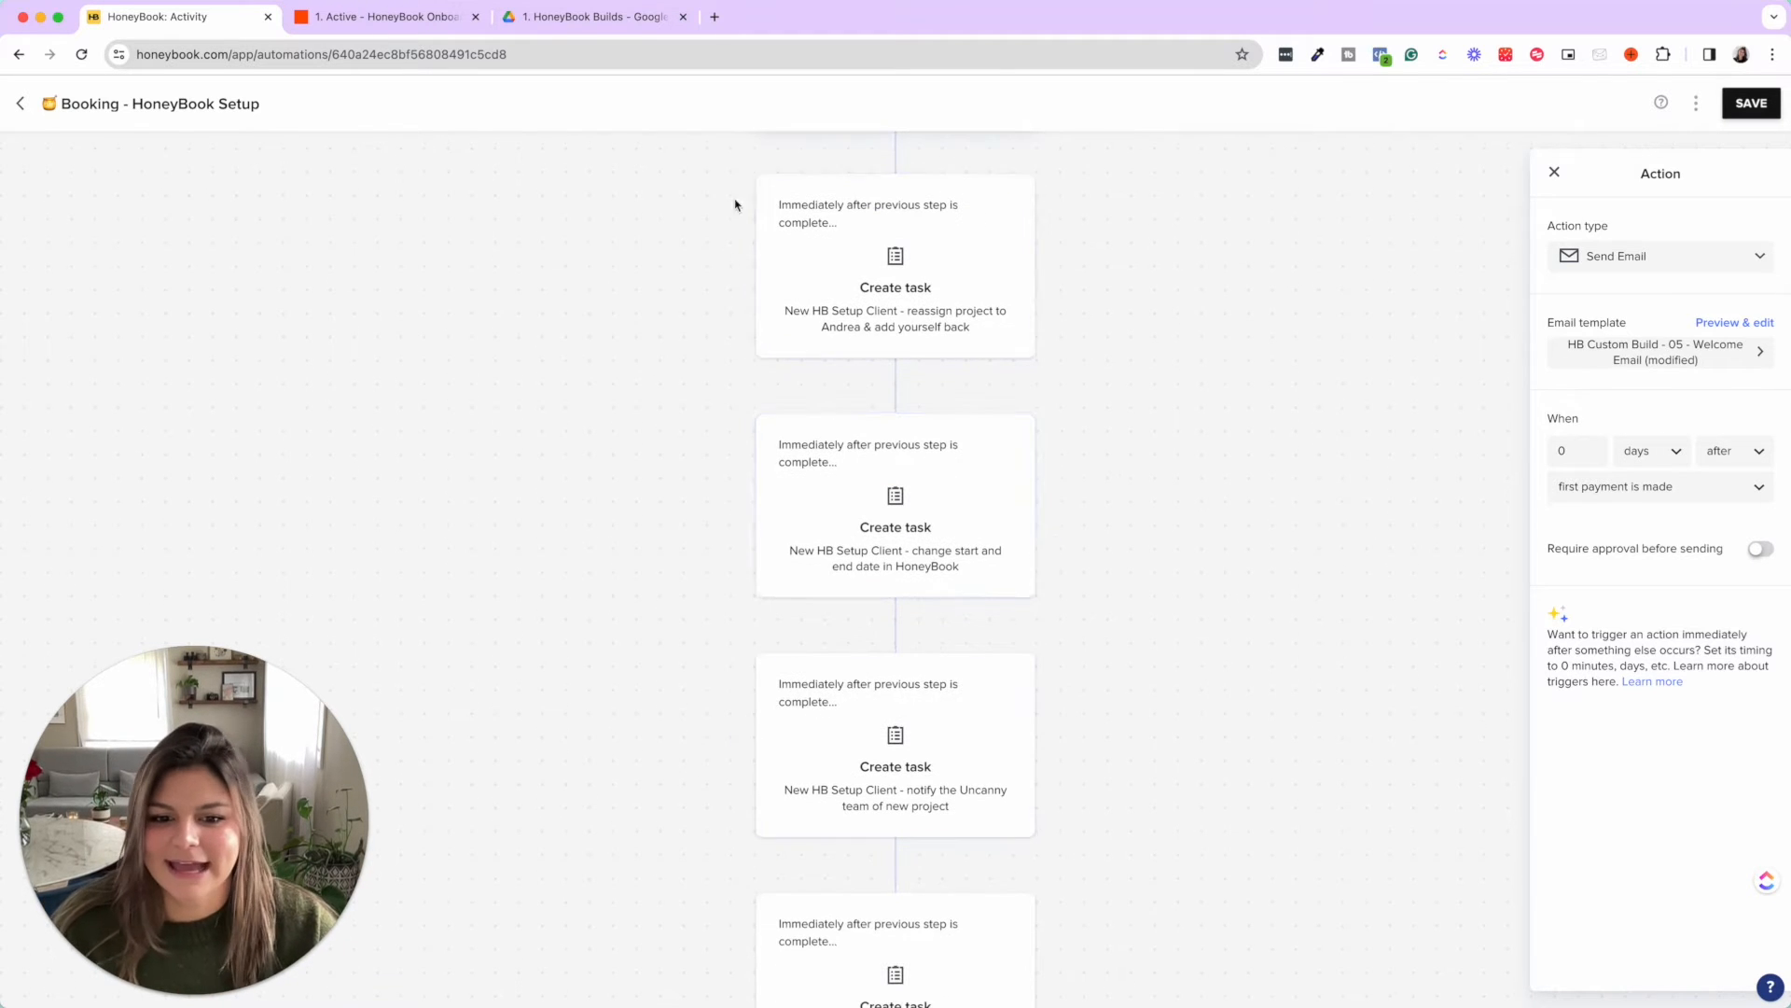
scroll(down, 3)
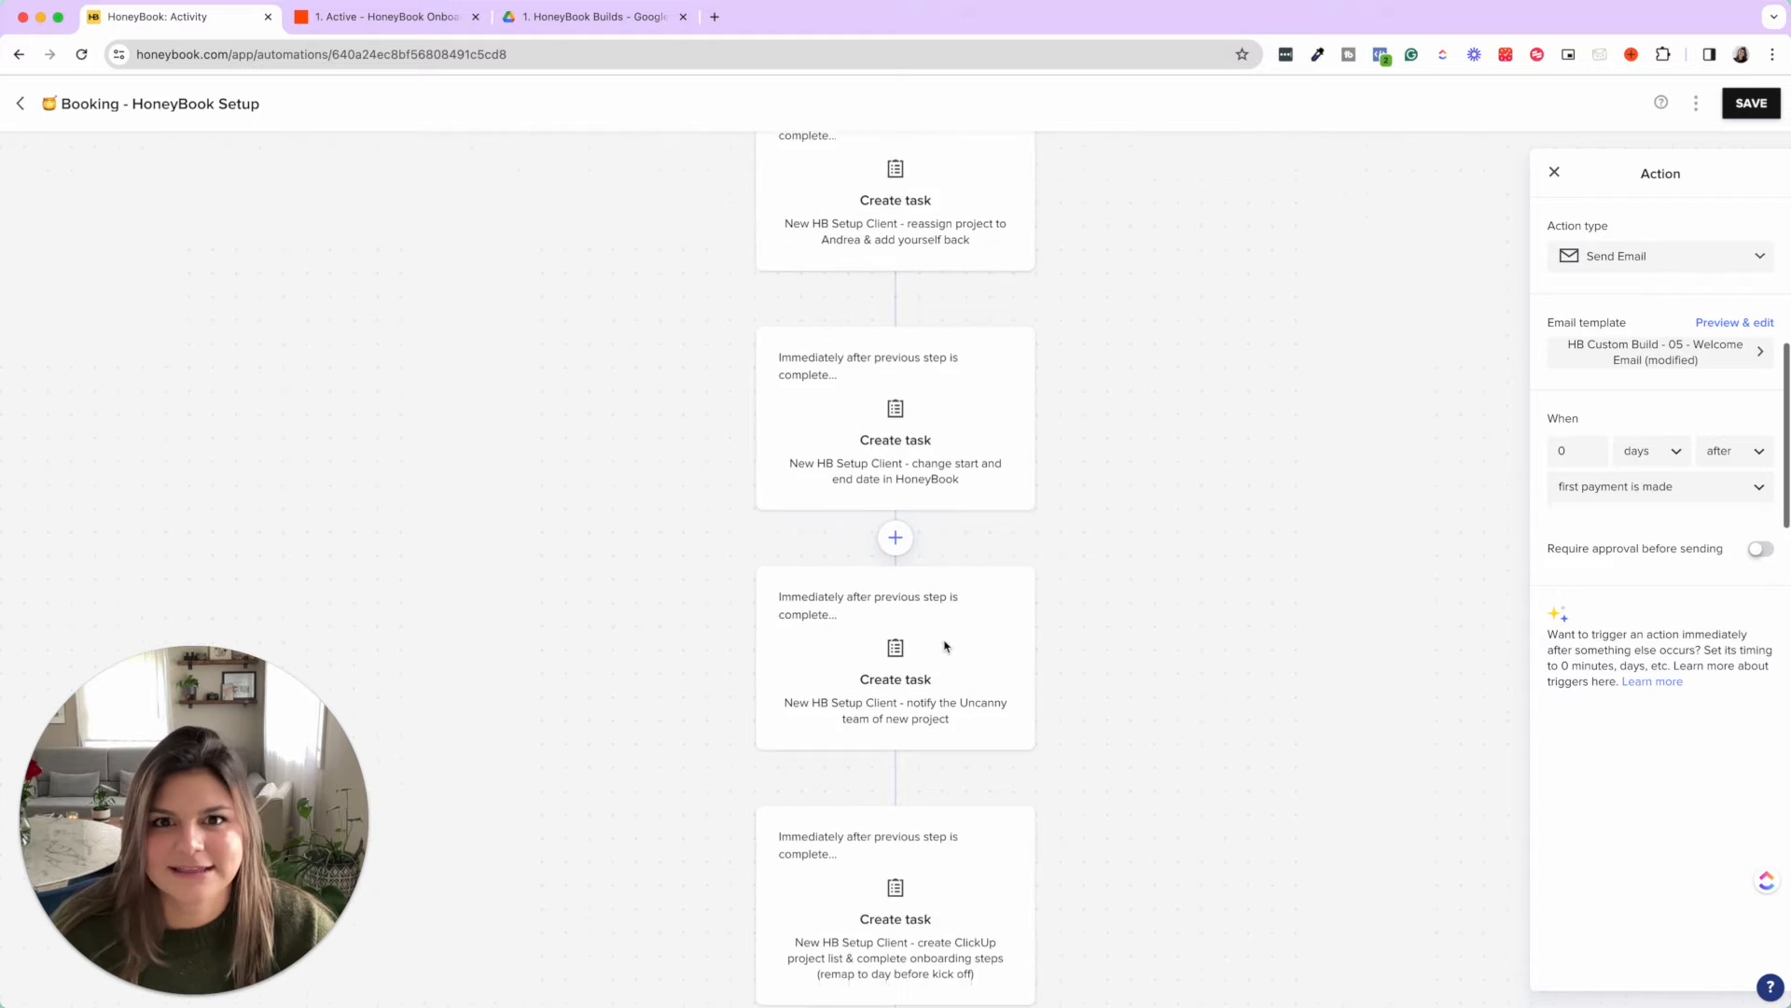
scroll(down, 3)
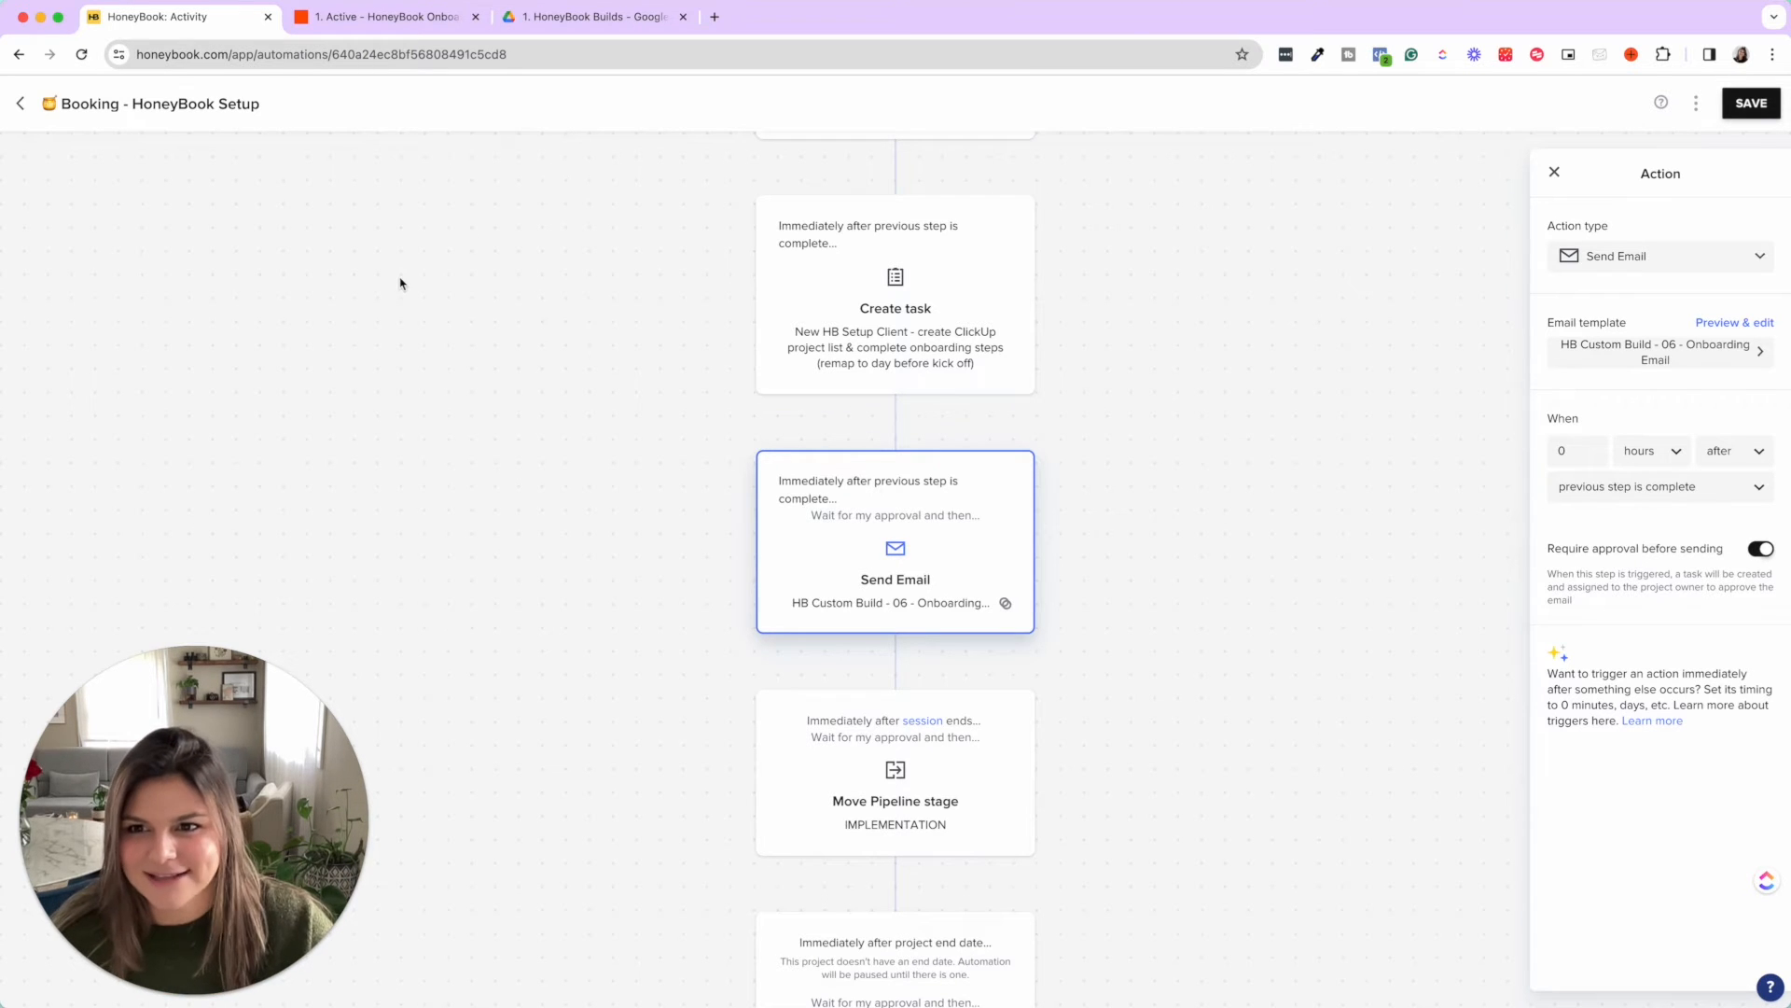
click(386, 17)
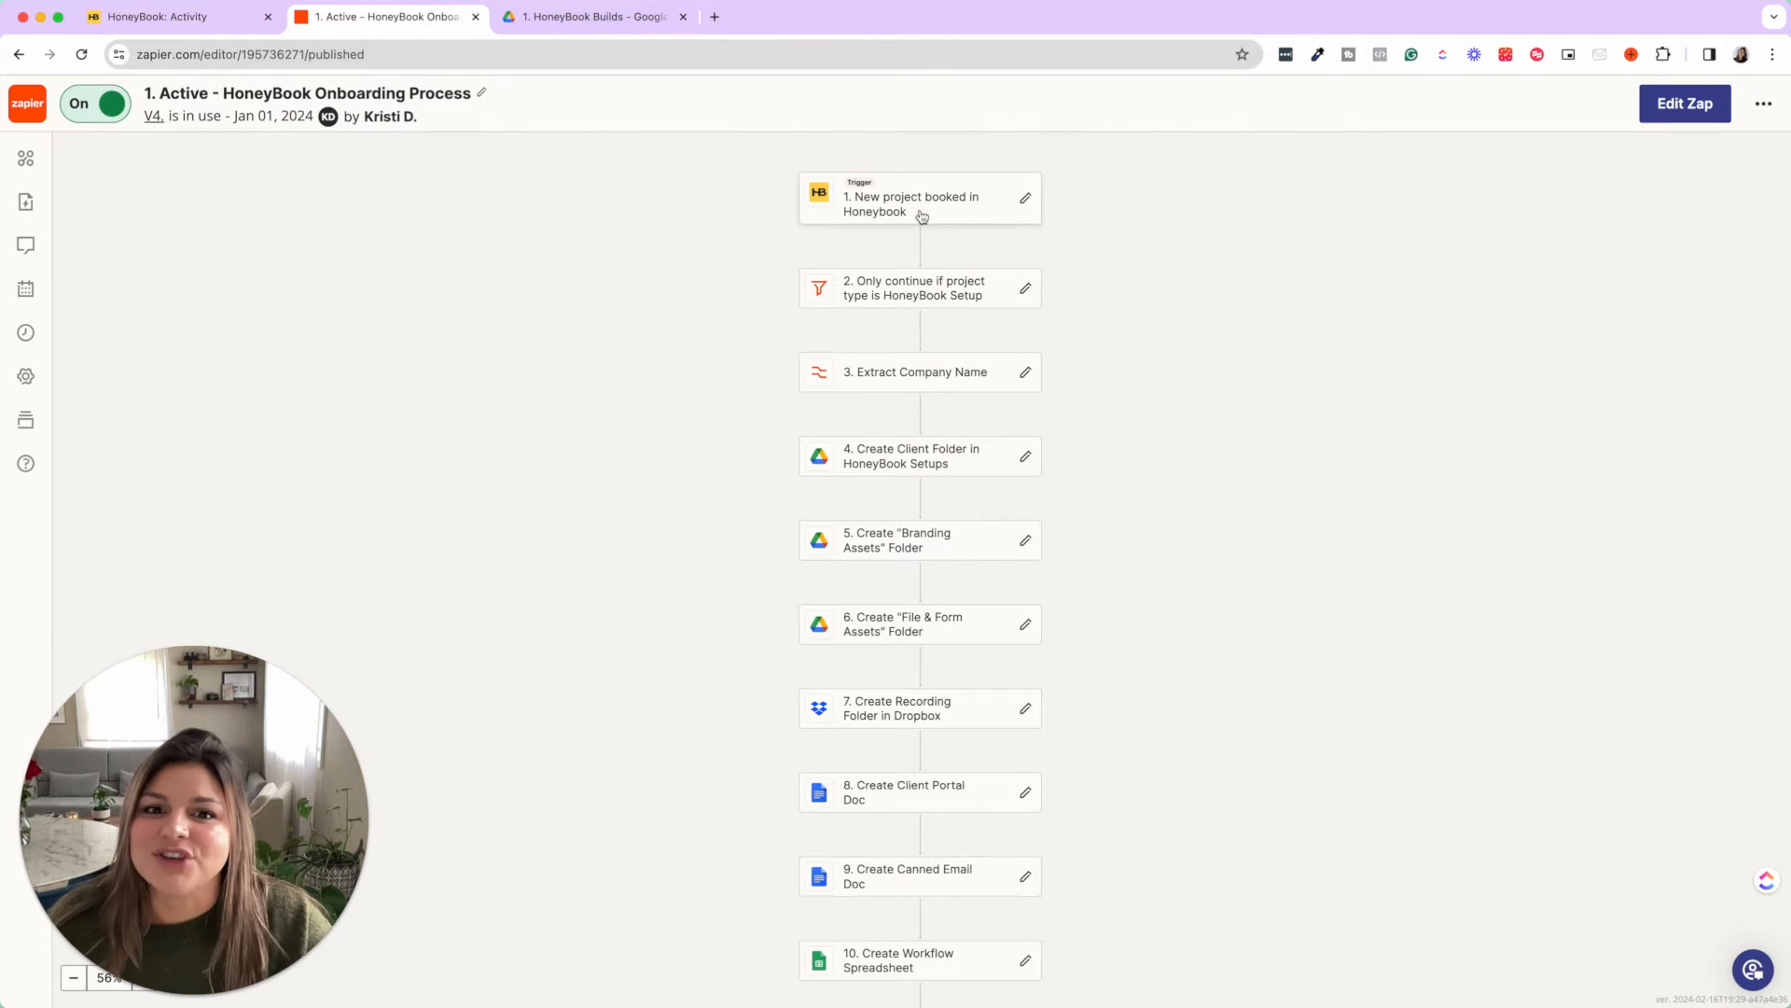
click(918, 204)
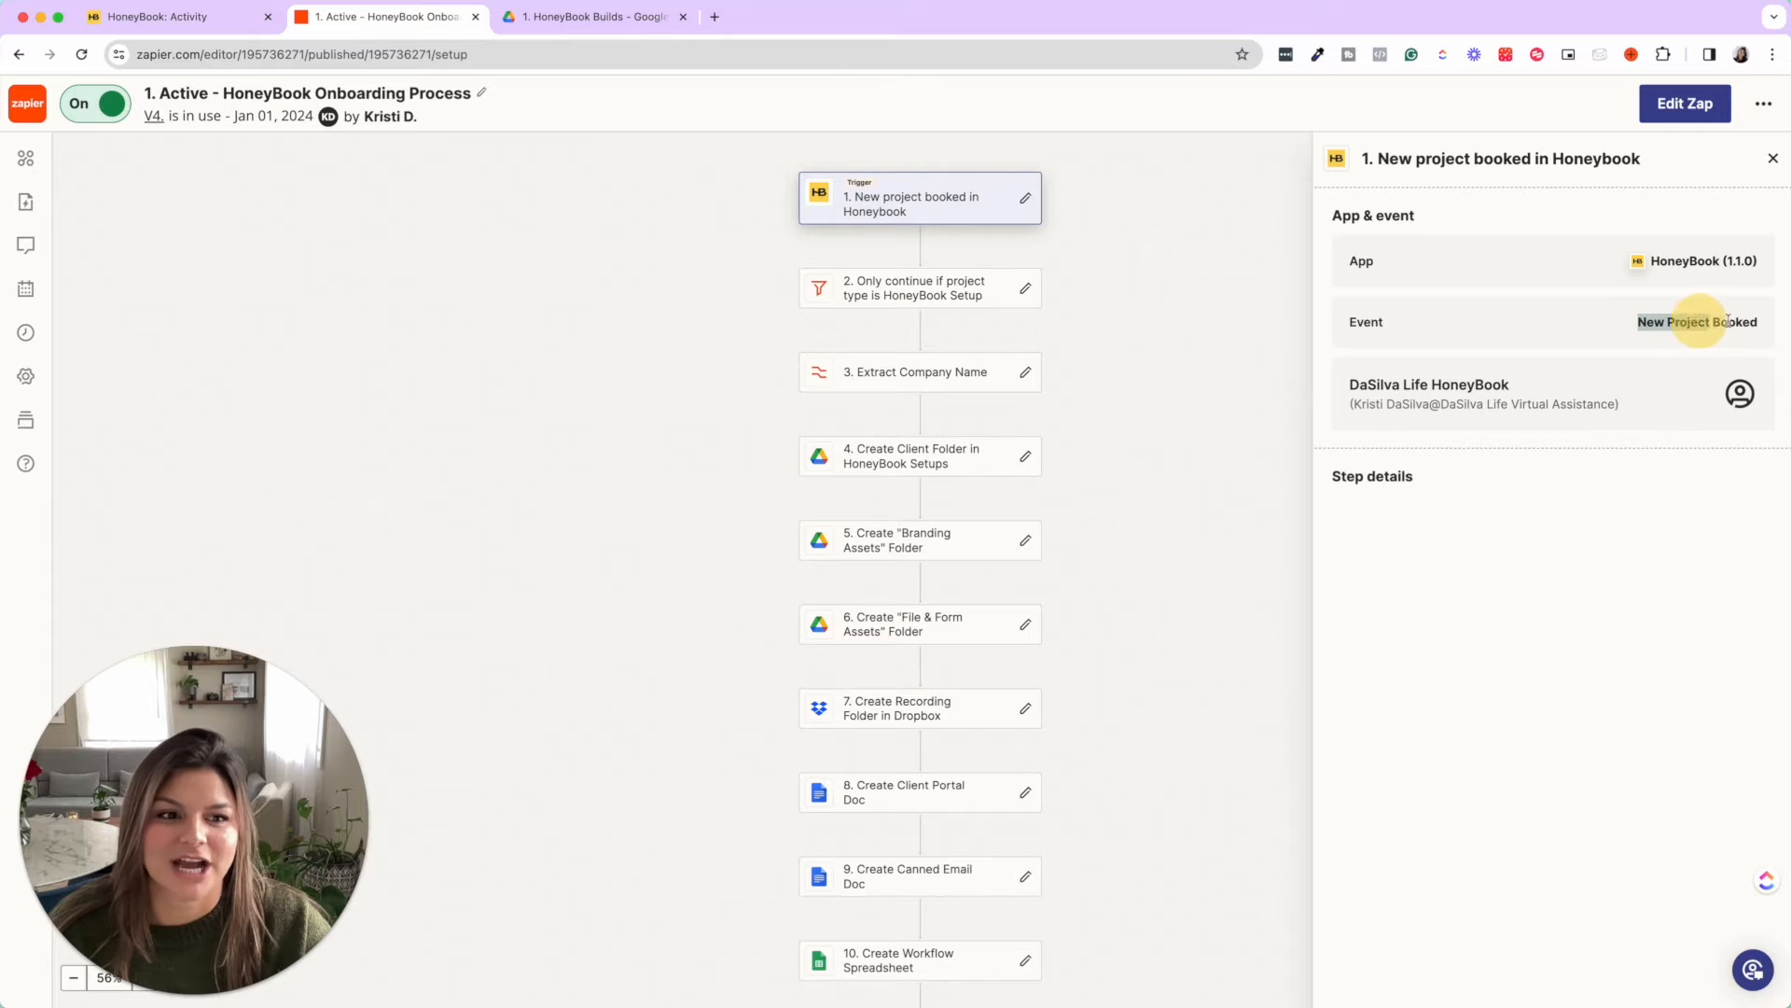
click(1773, 157)
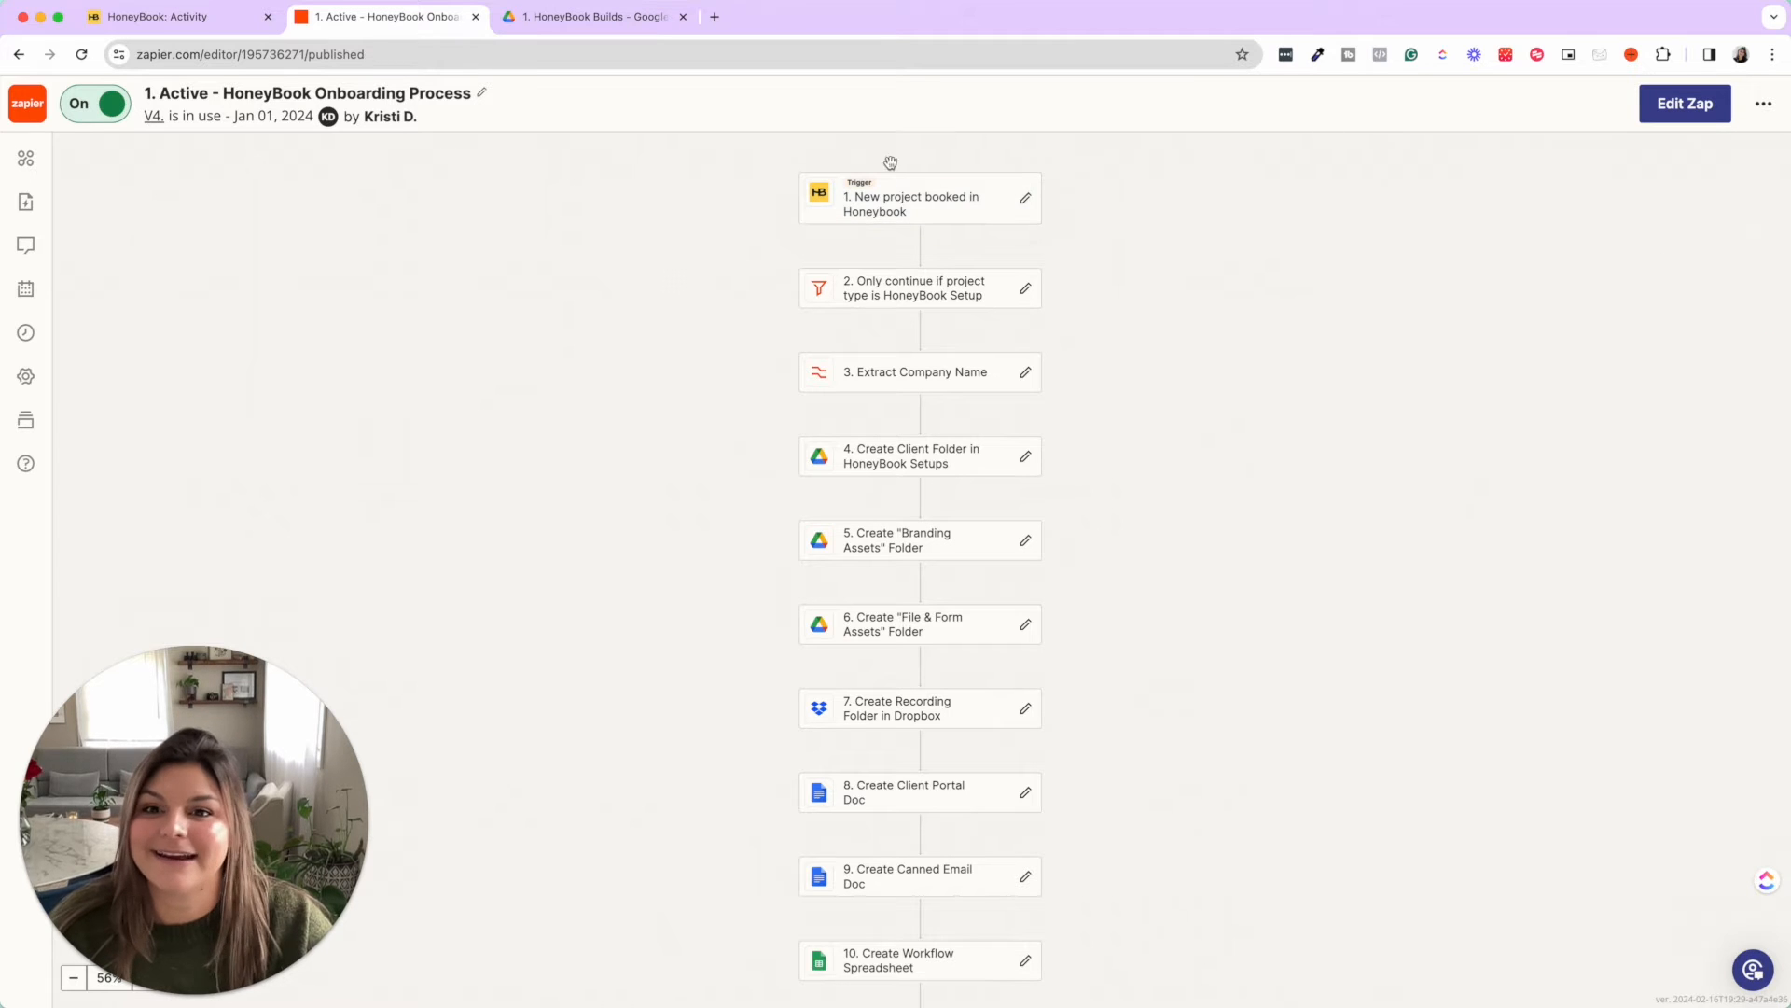
mouse_move(468, 94)
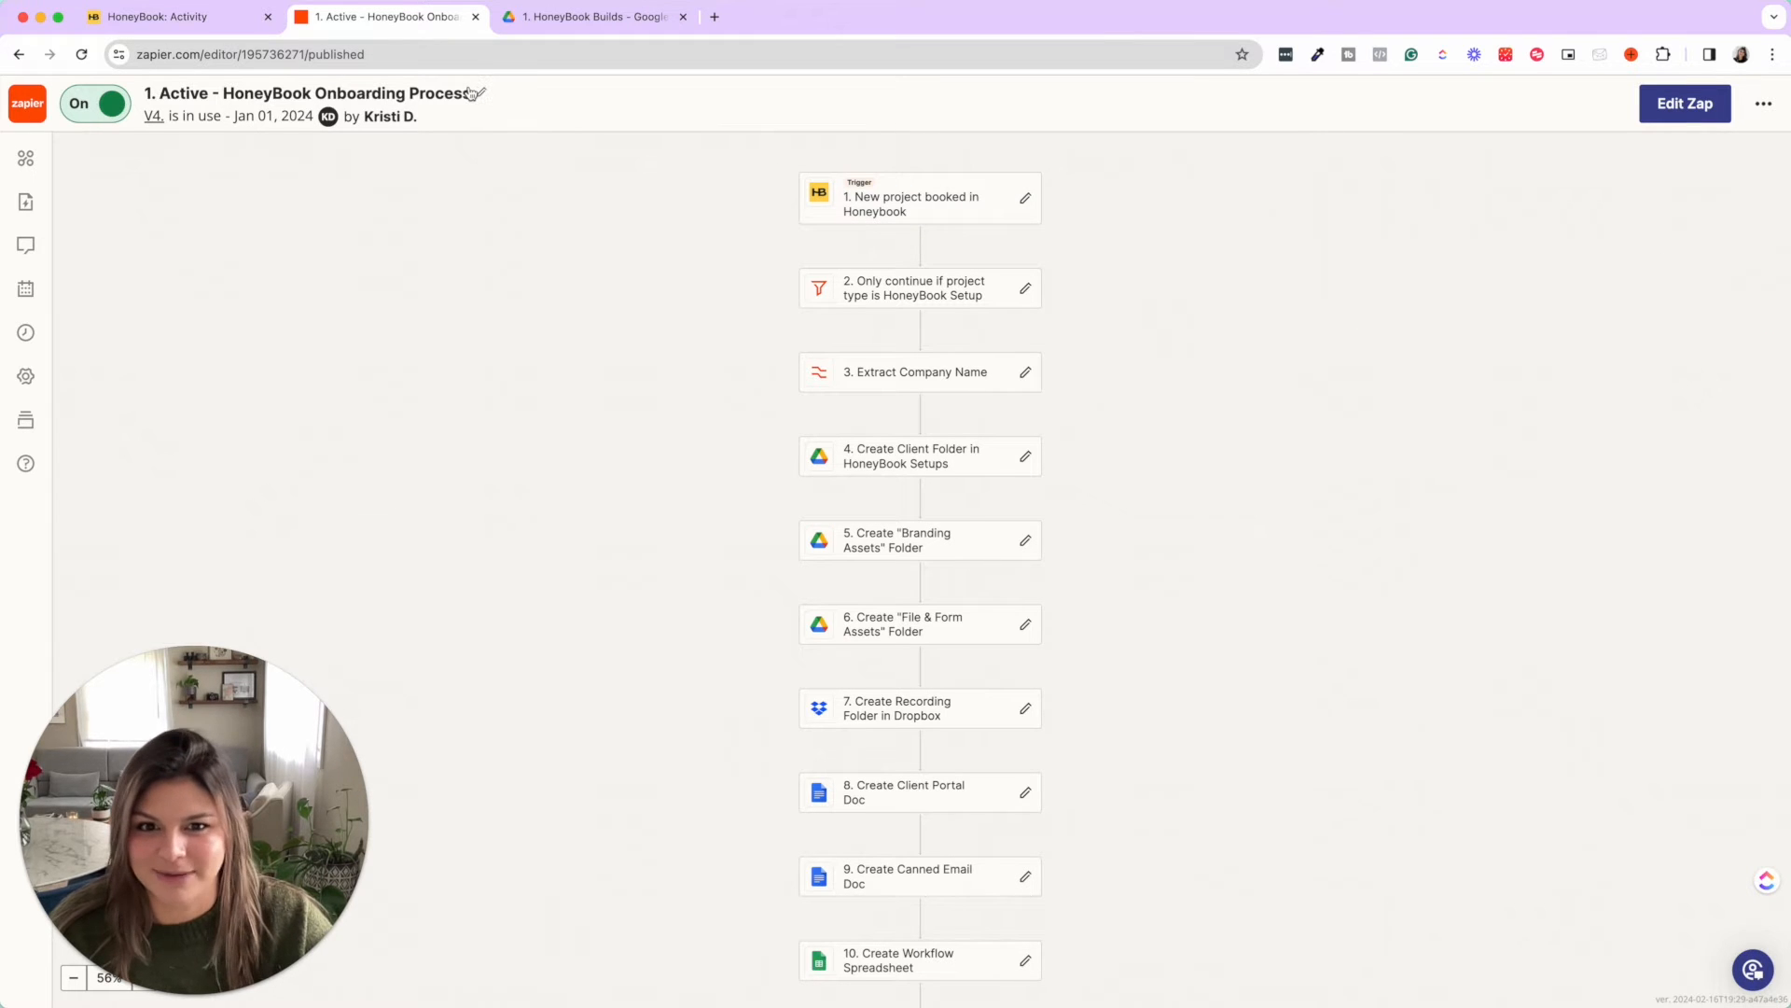
click(920, 287)
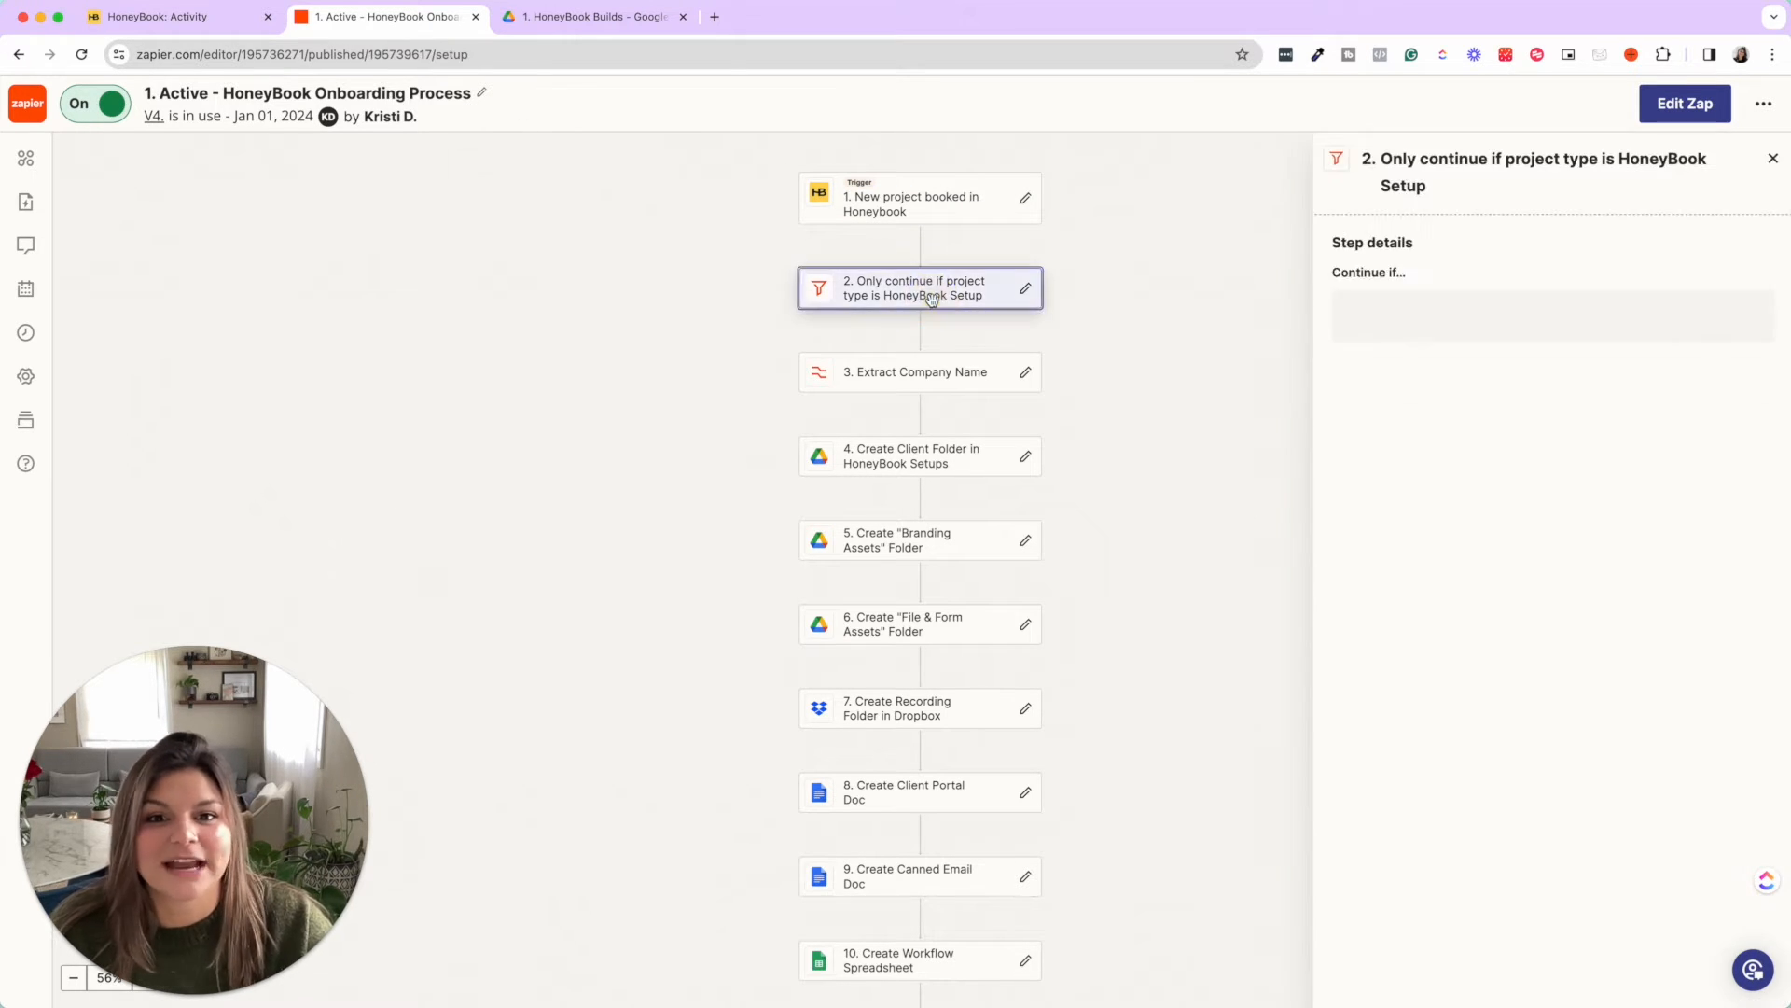
click(919, 288)
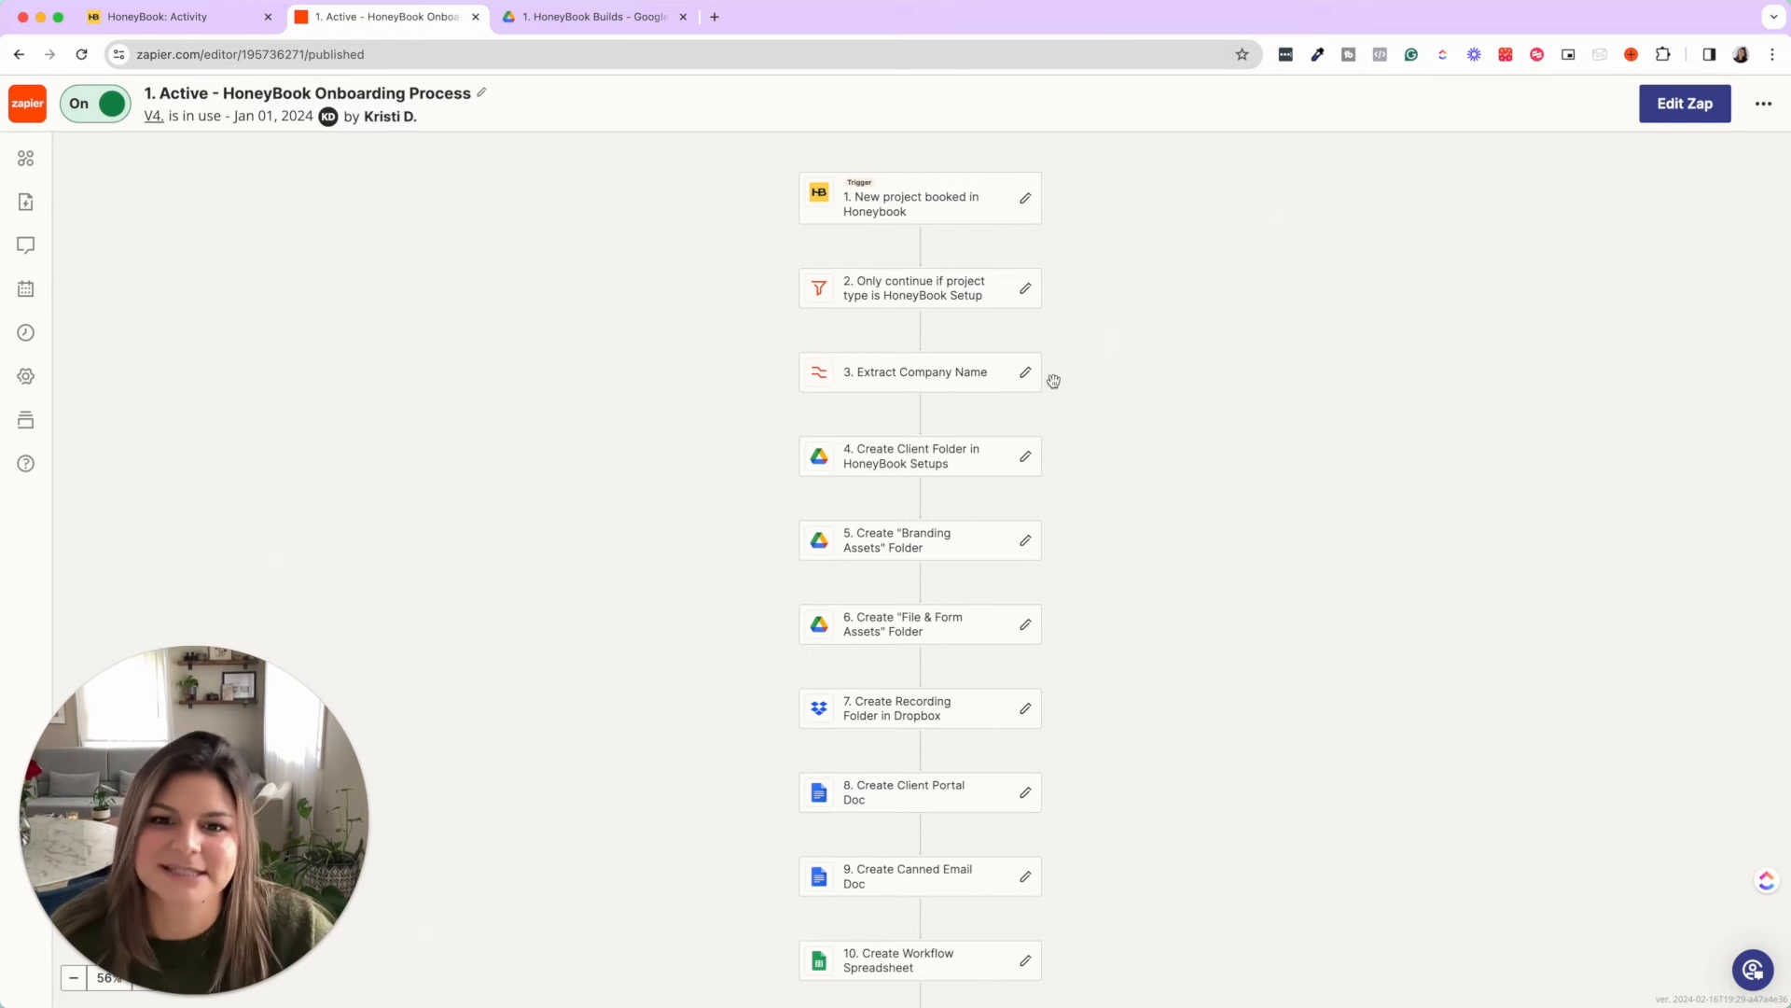
click(914, 373)
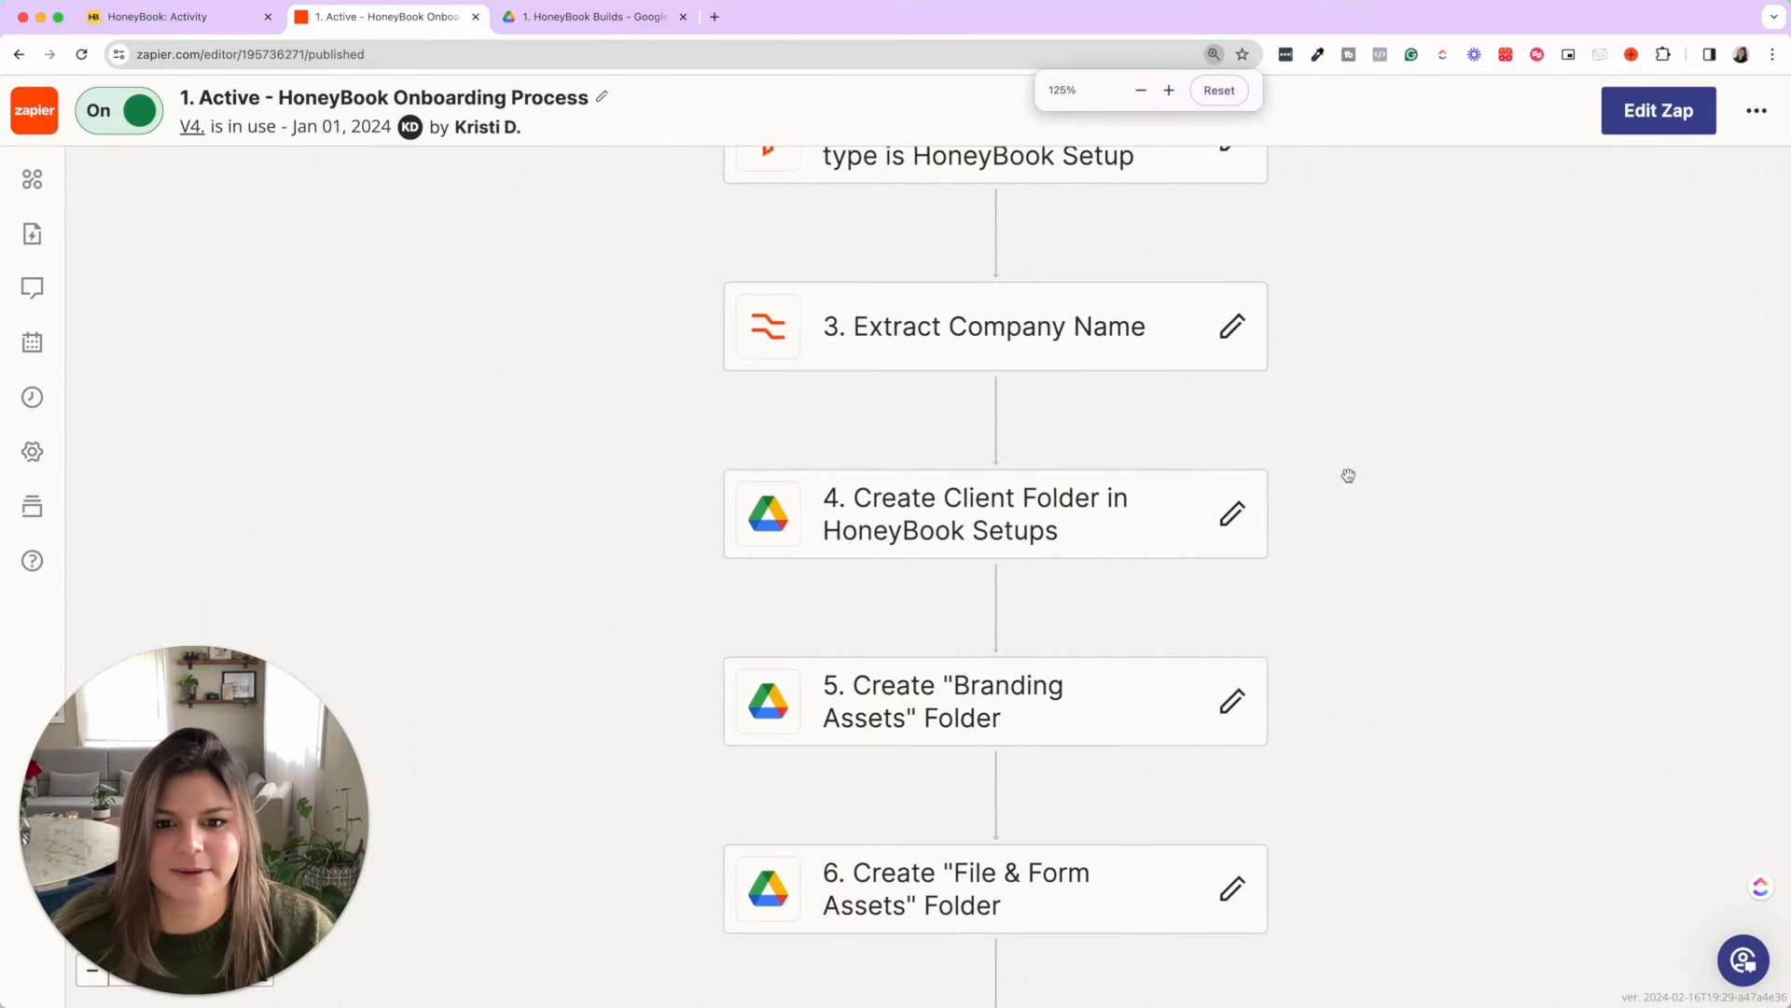
scroll(down, 3)
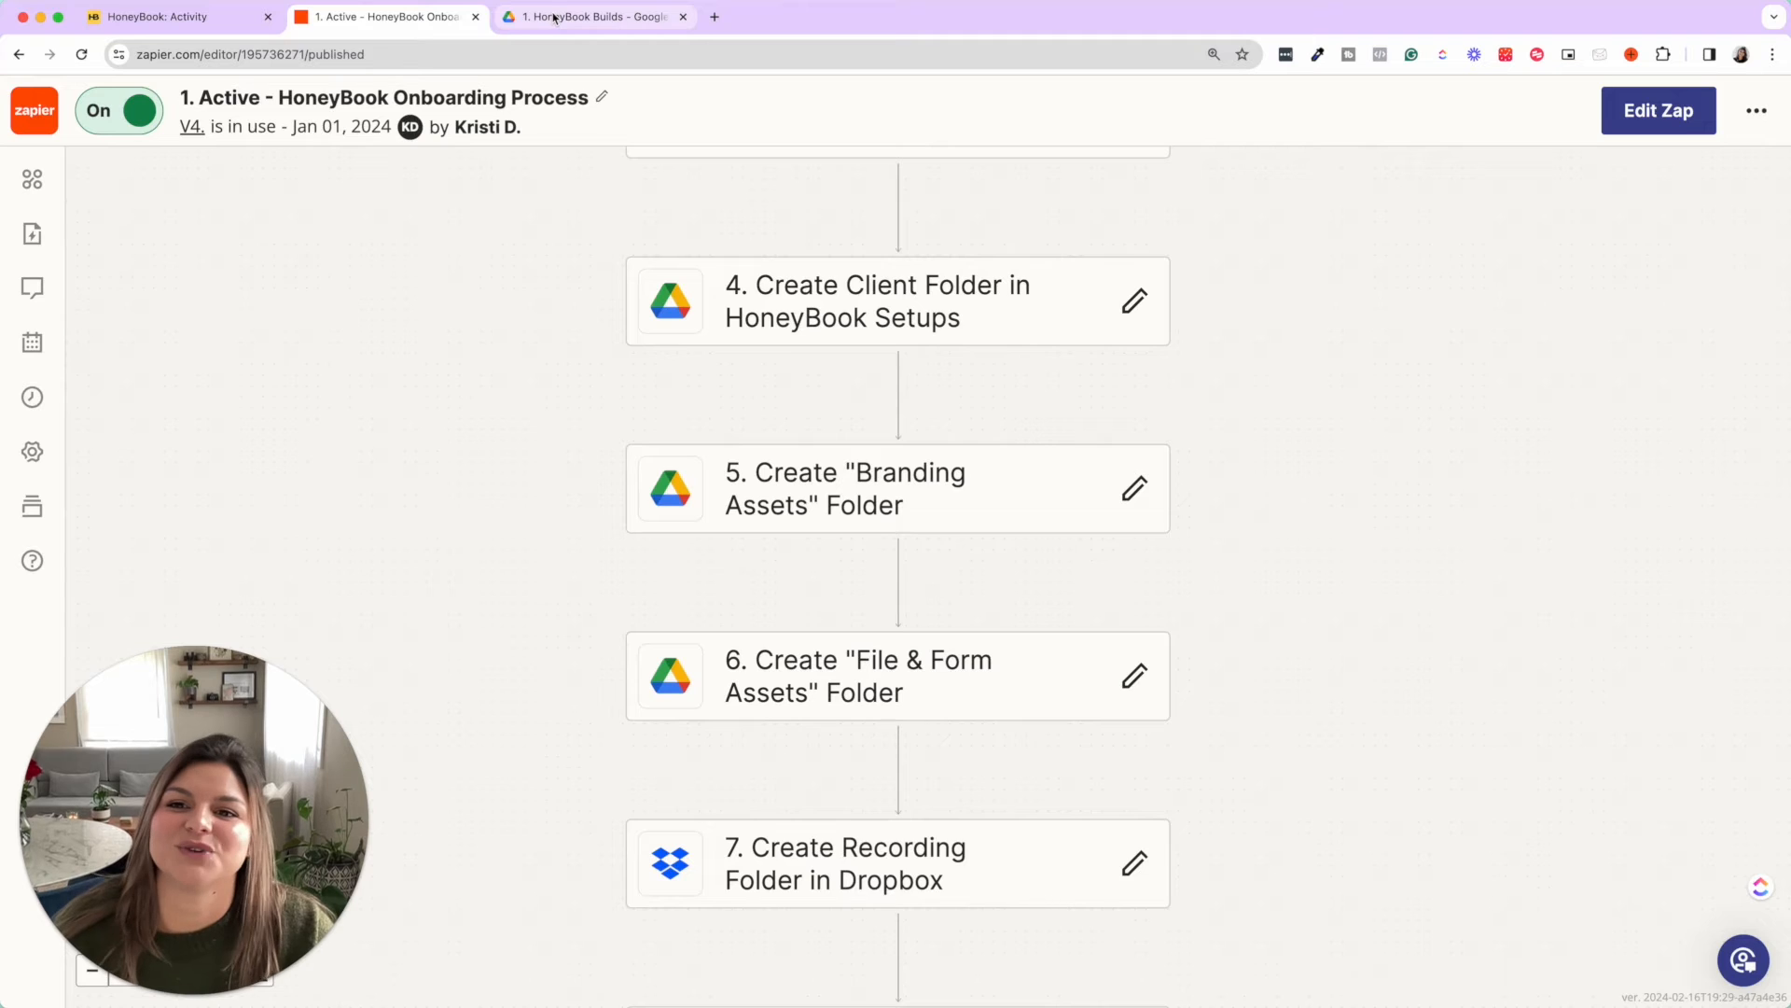
View the HoneyBook Setup TEMPLATE folder contents inside HoneyBook Builds in Drive.
click(592, 16)
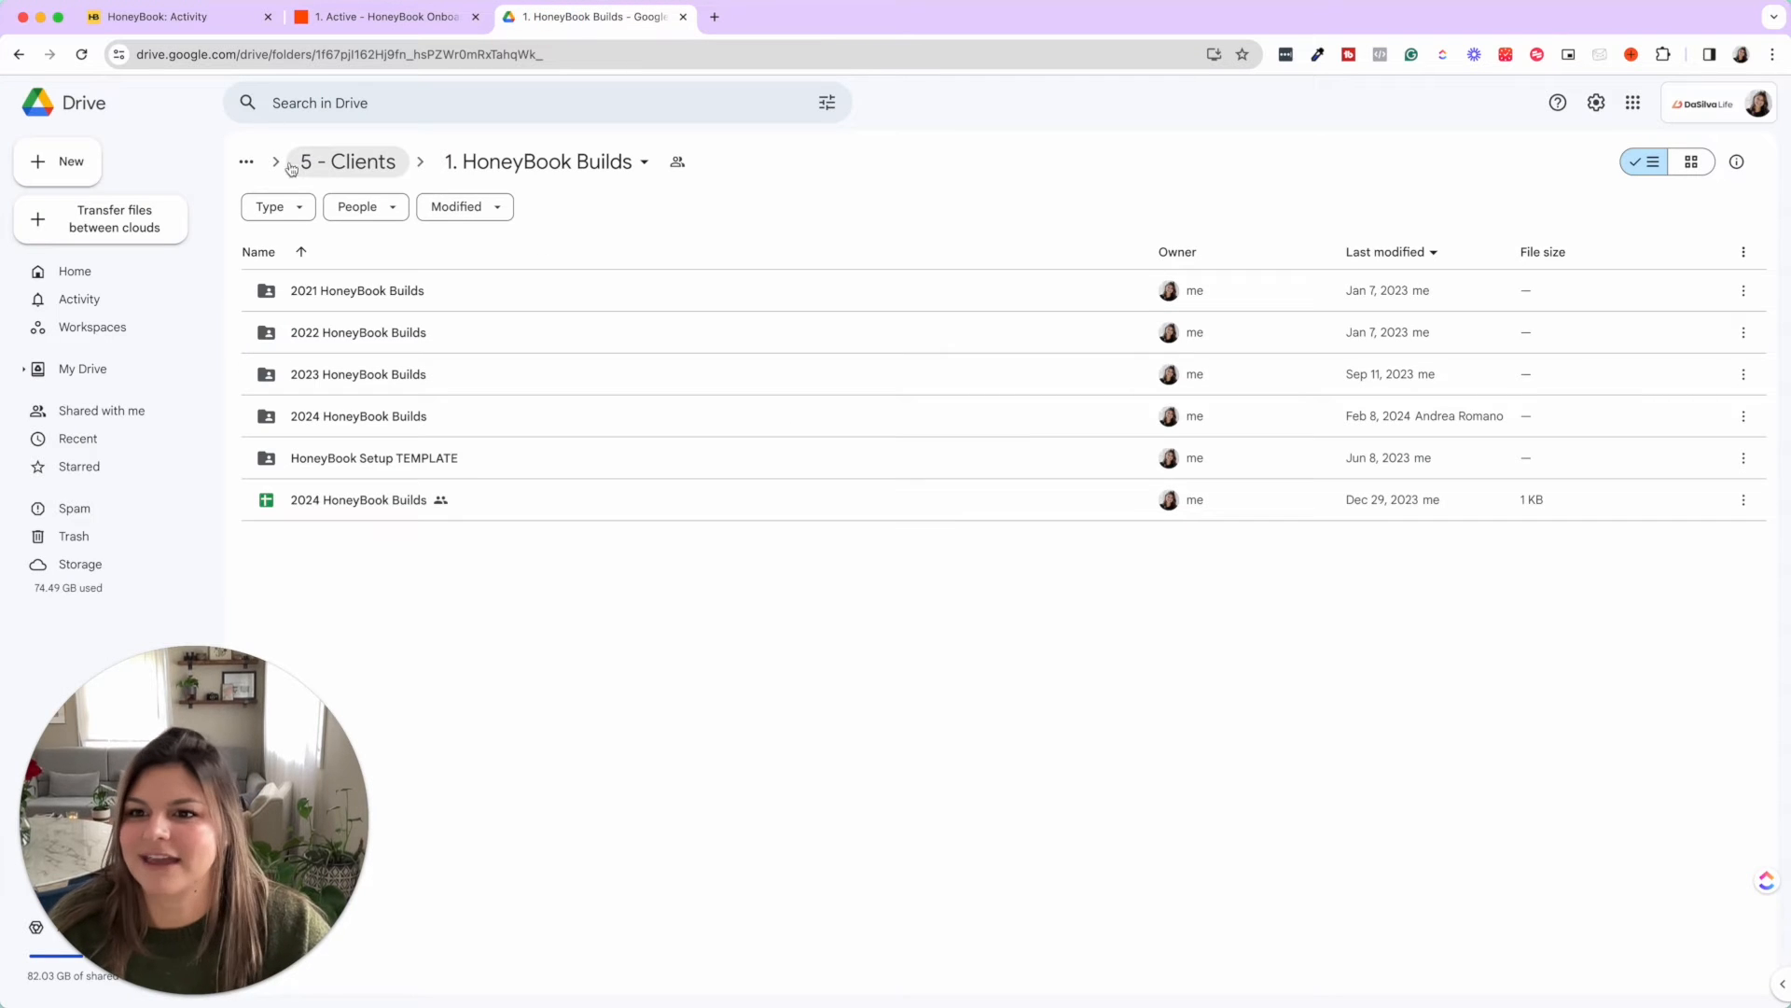
mouse_move(543, 160)
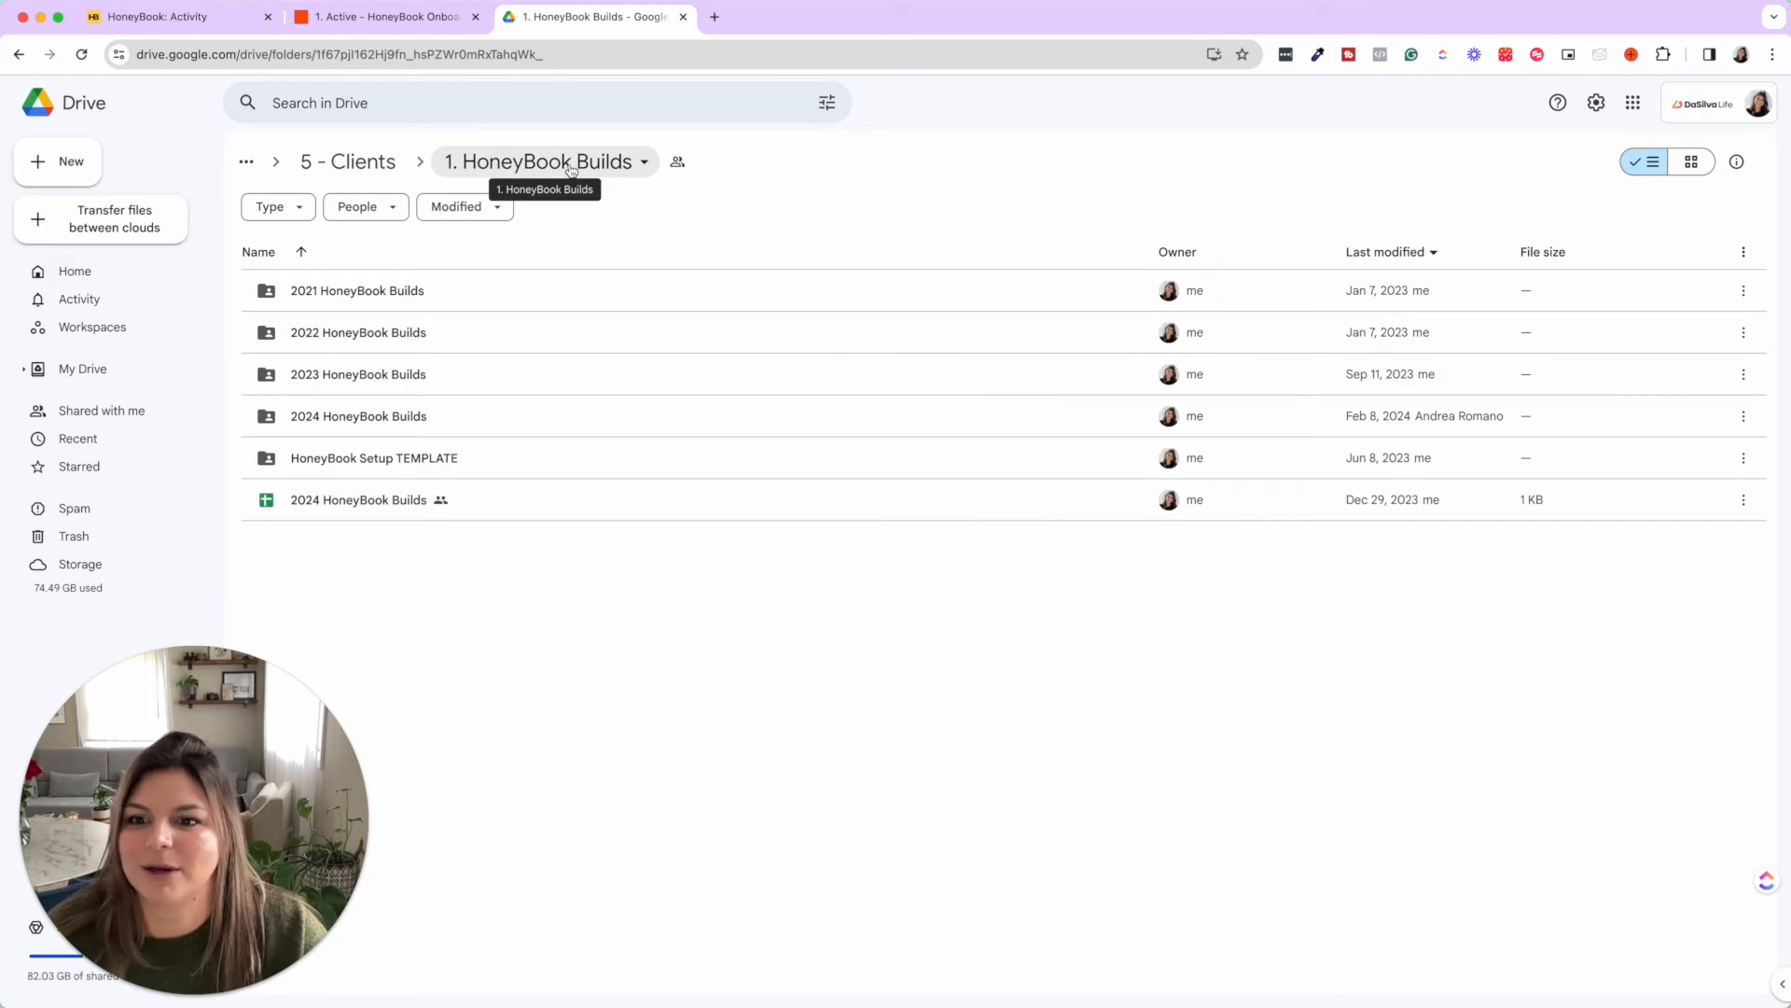
mouse_move(356, 291)
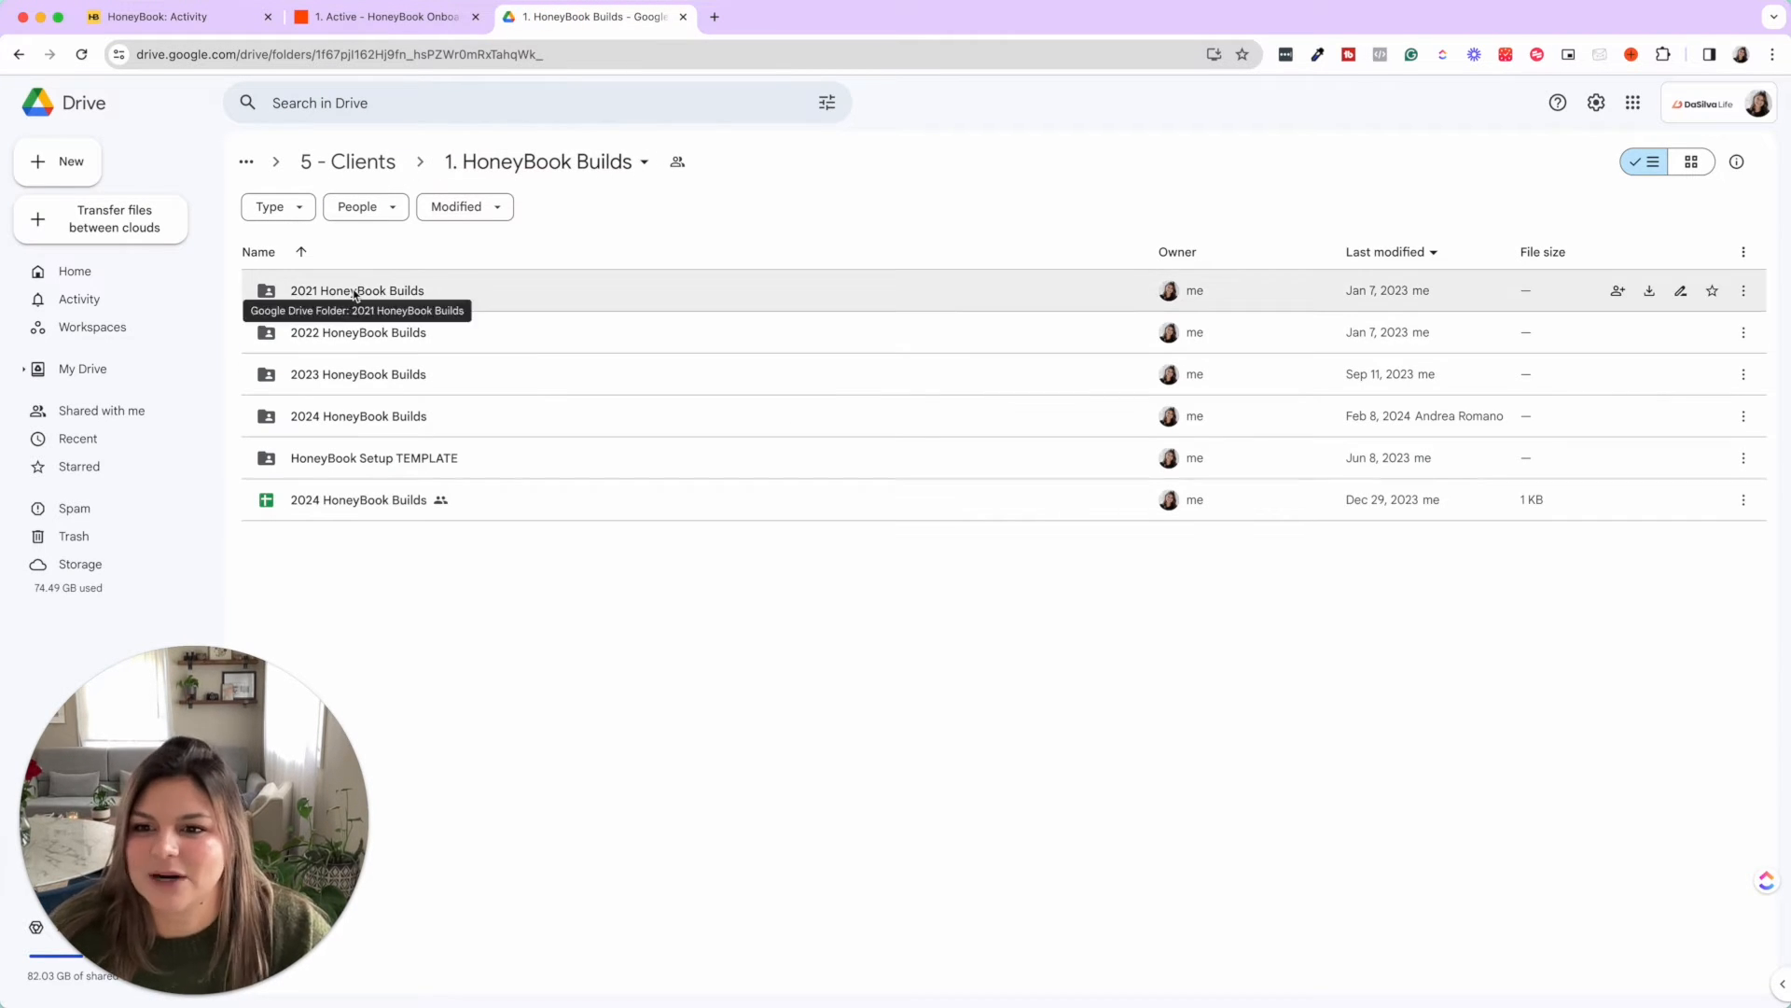
mouse_move(358, 416)
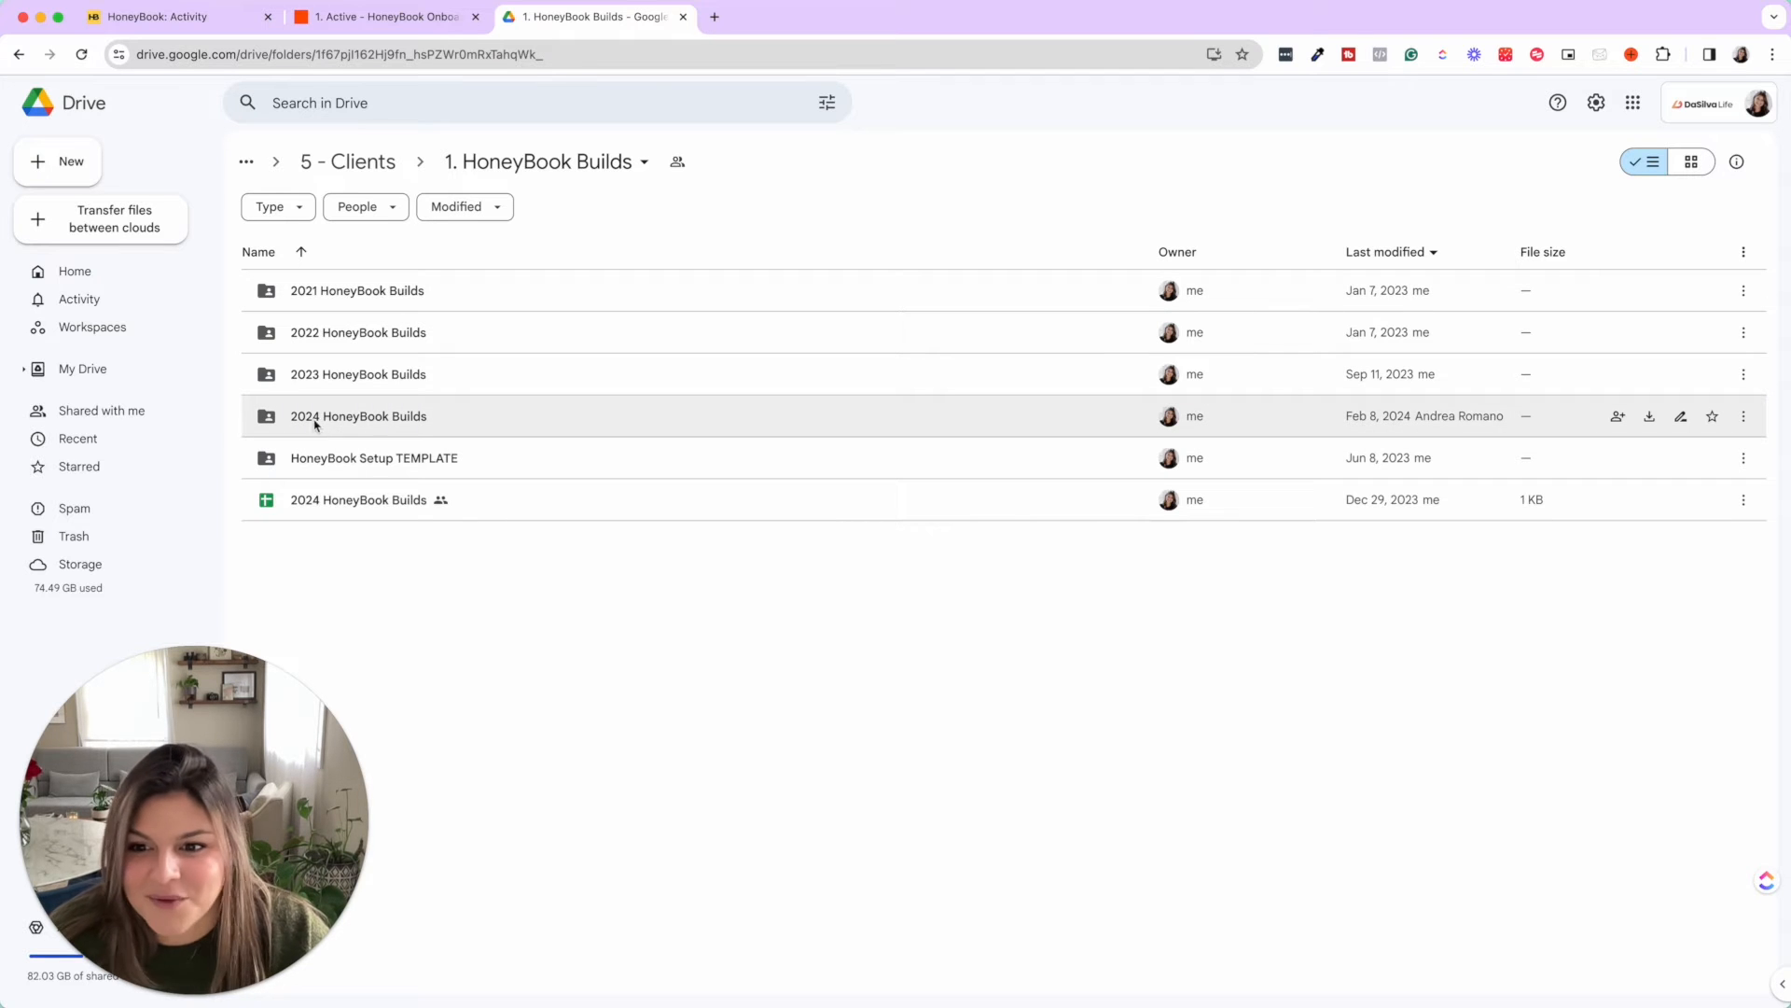
mouse_move(845, 707)
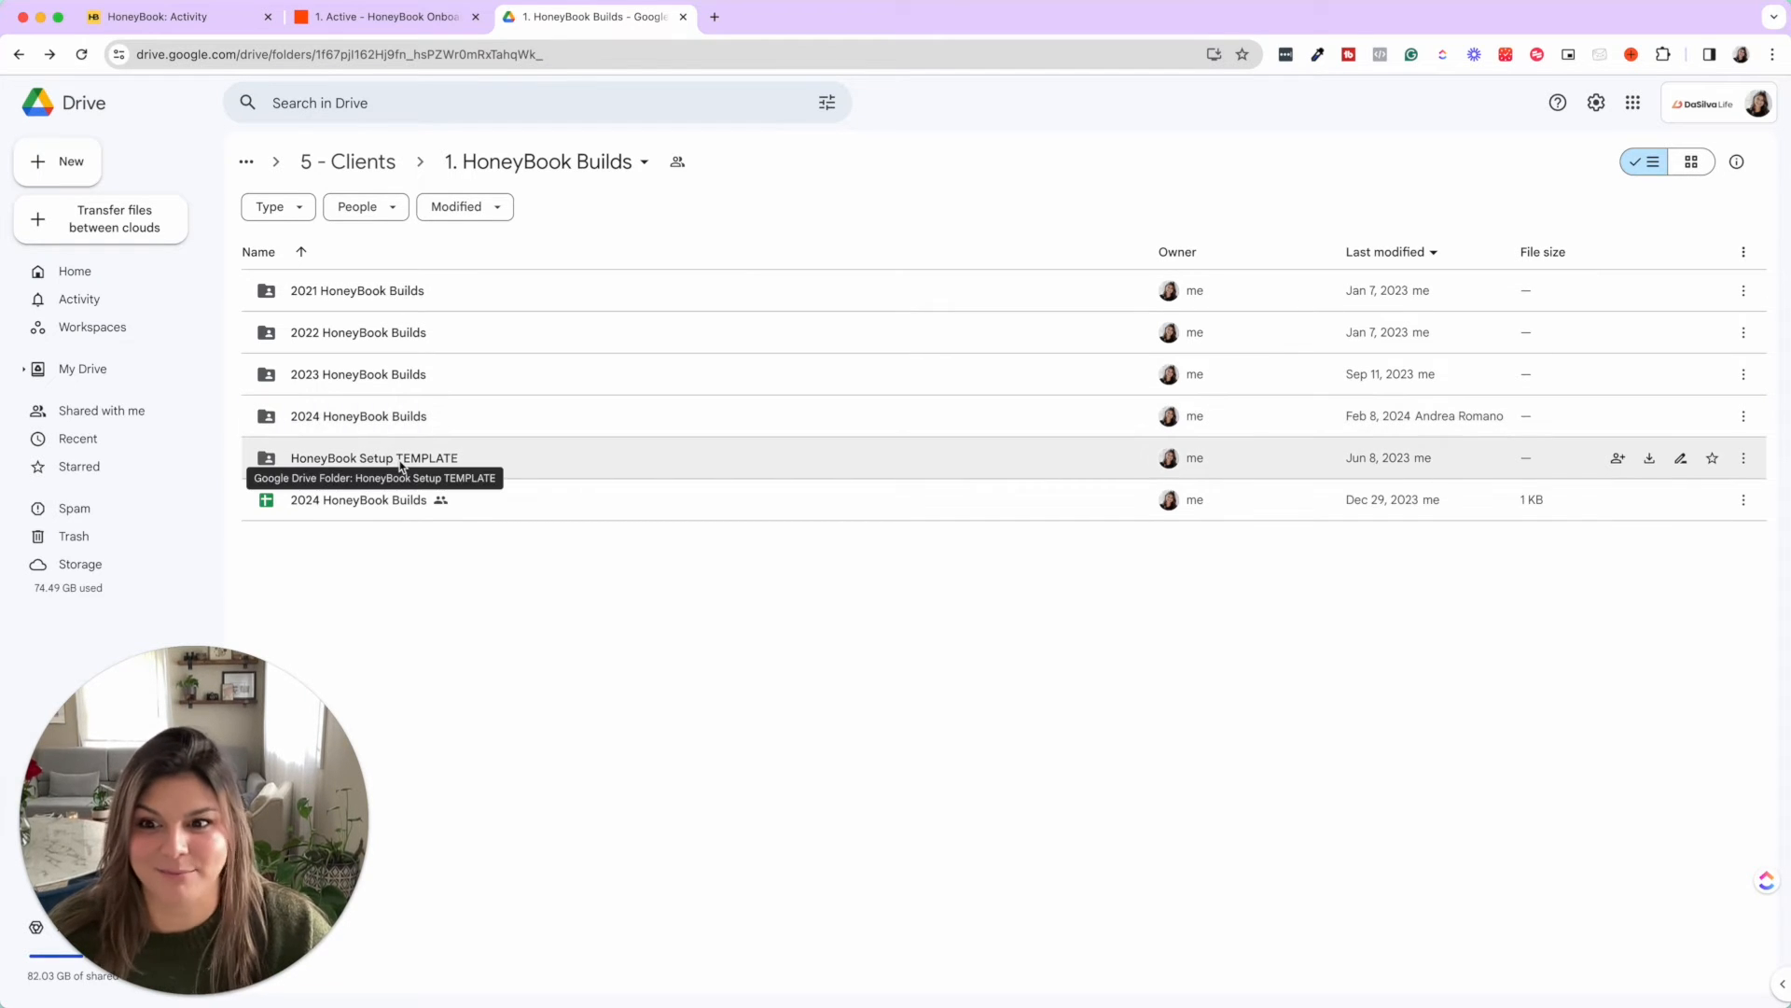
double_click(373, 457)
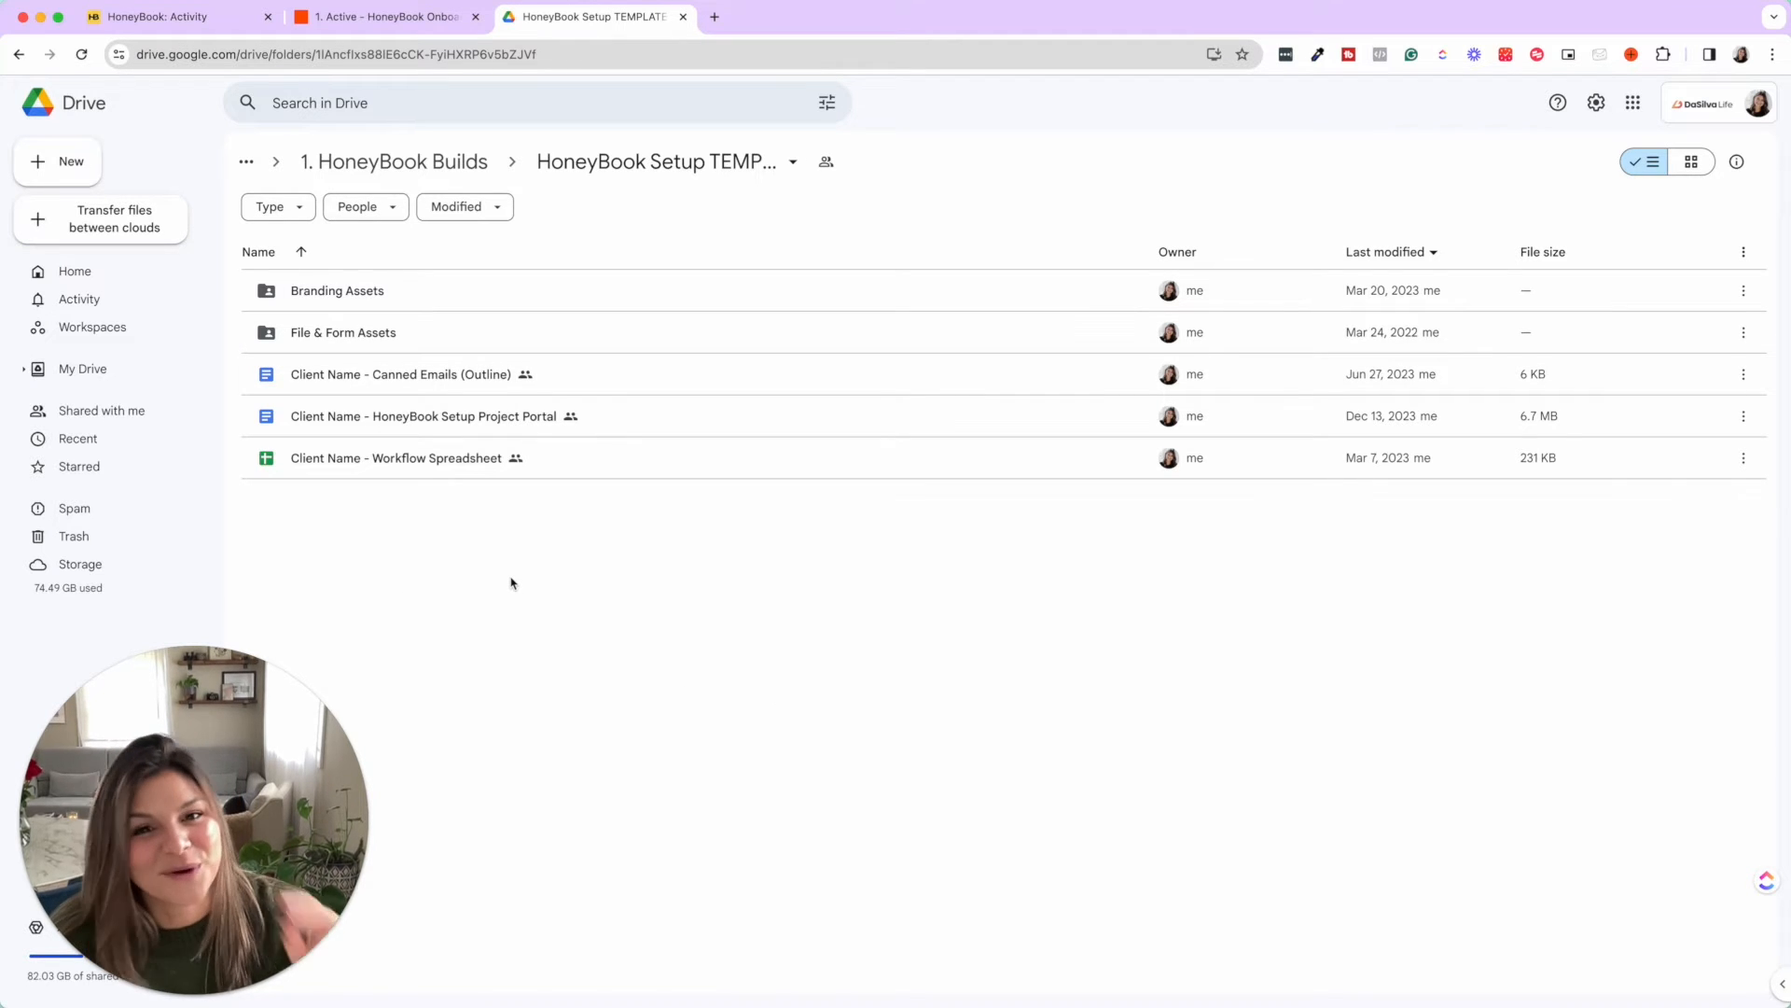
Show step 5 Create "Branding Assets" Folder details with its Google Drive Create Folder event.
click(382, 16)
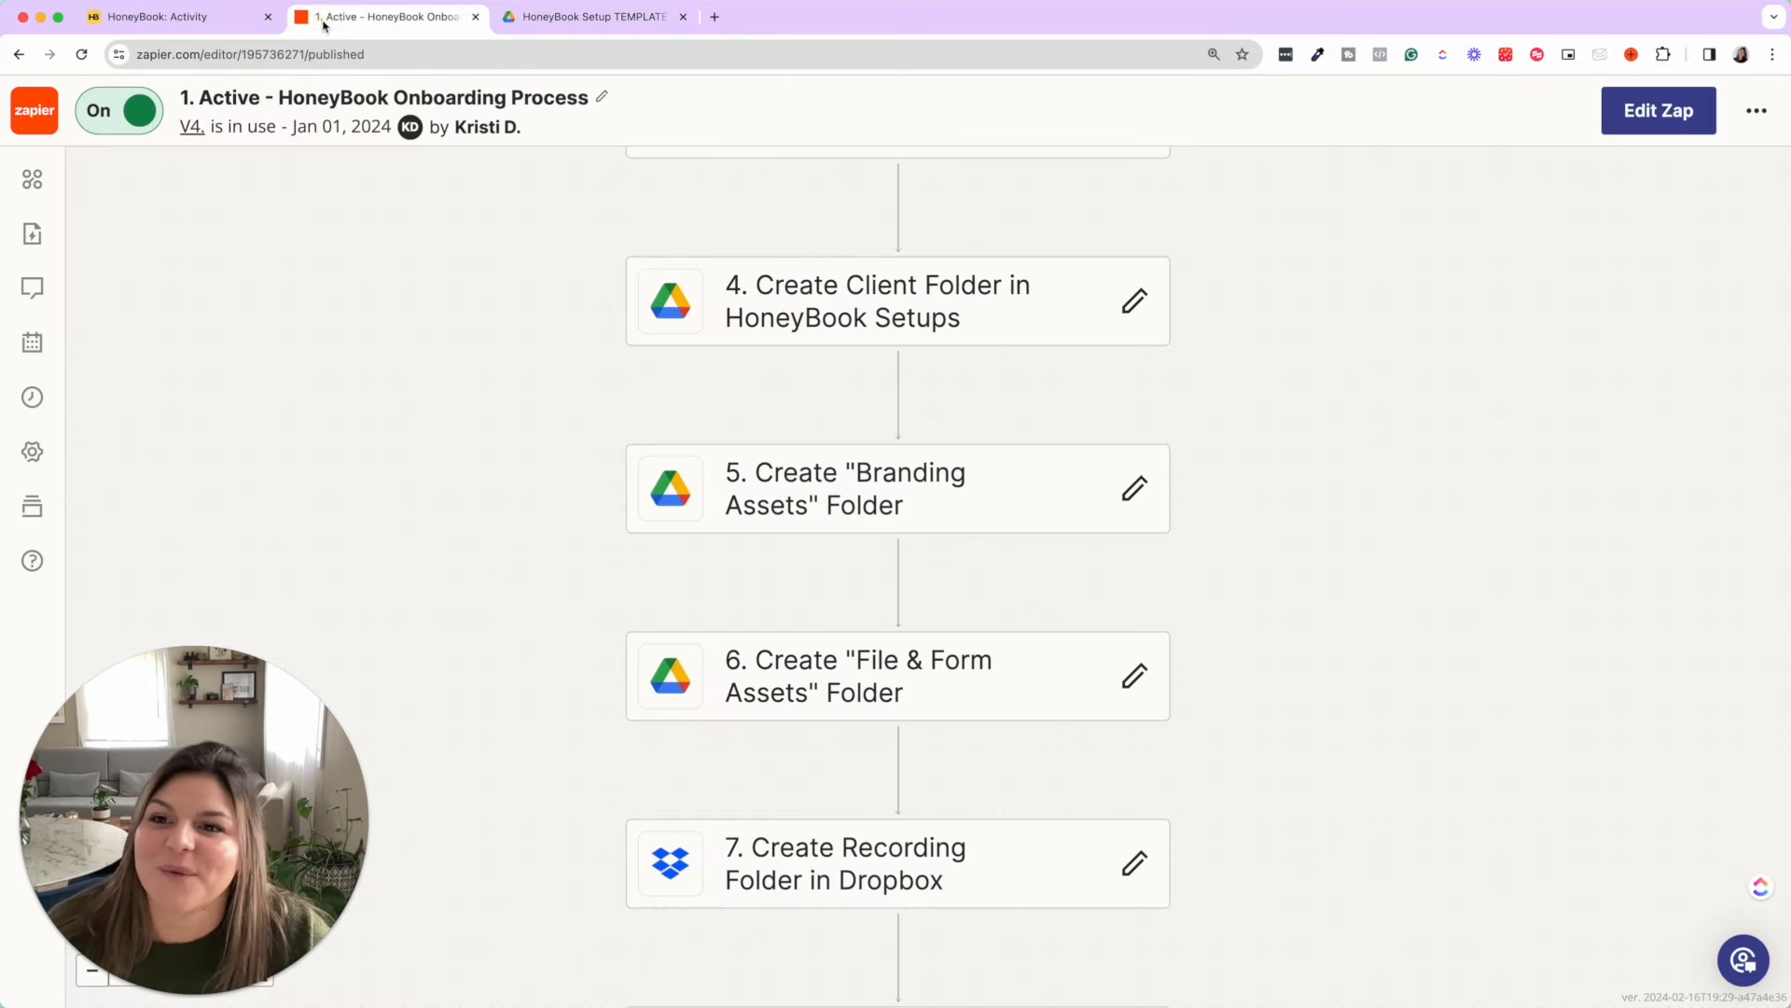
scroll(down, 3)
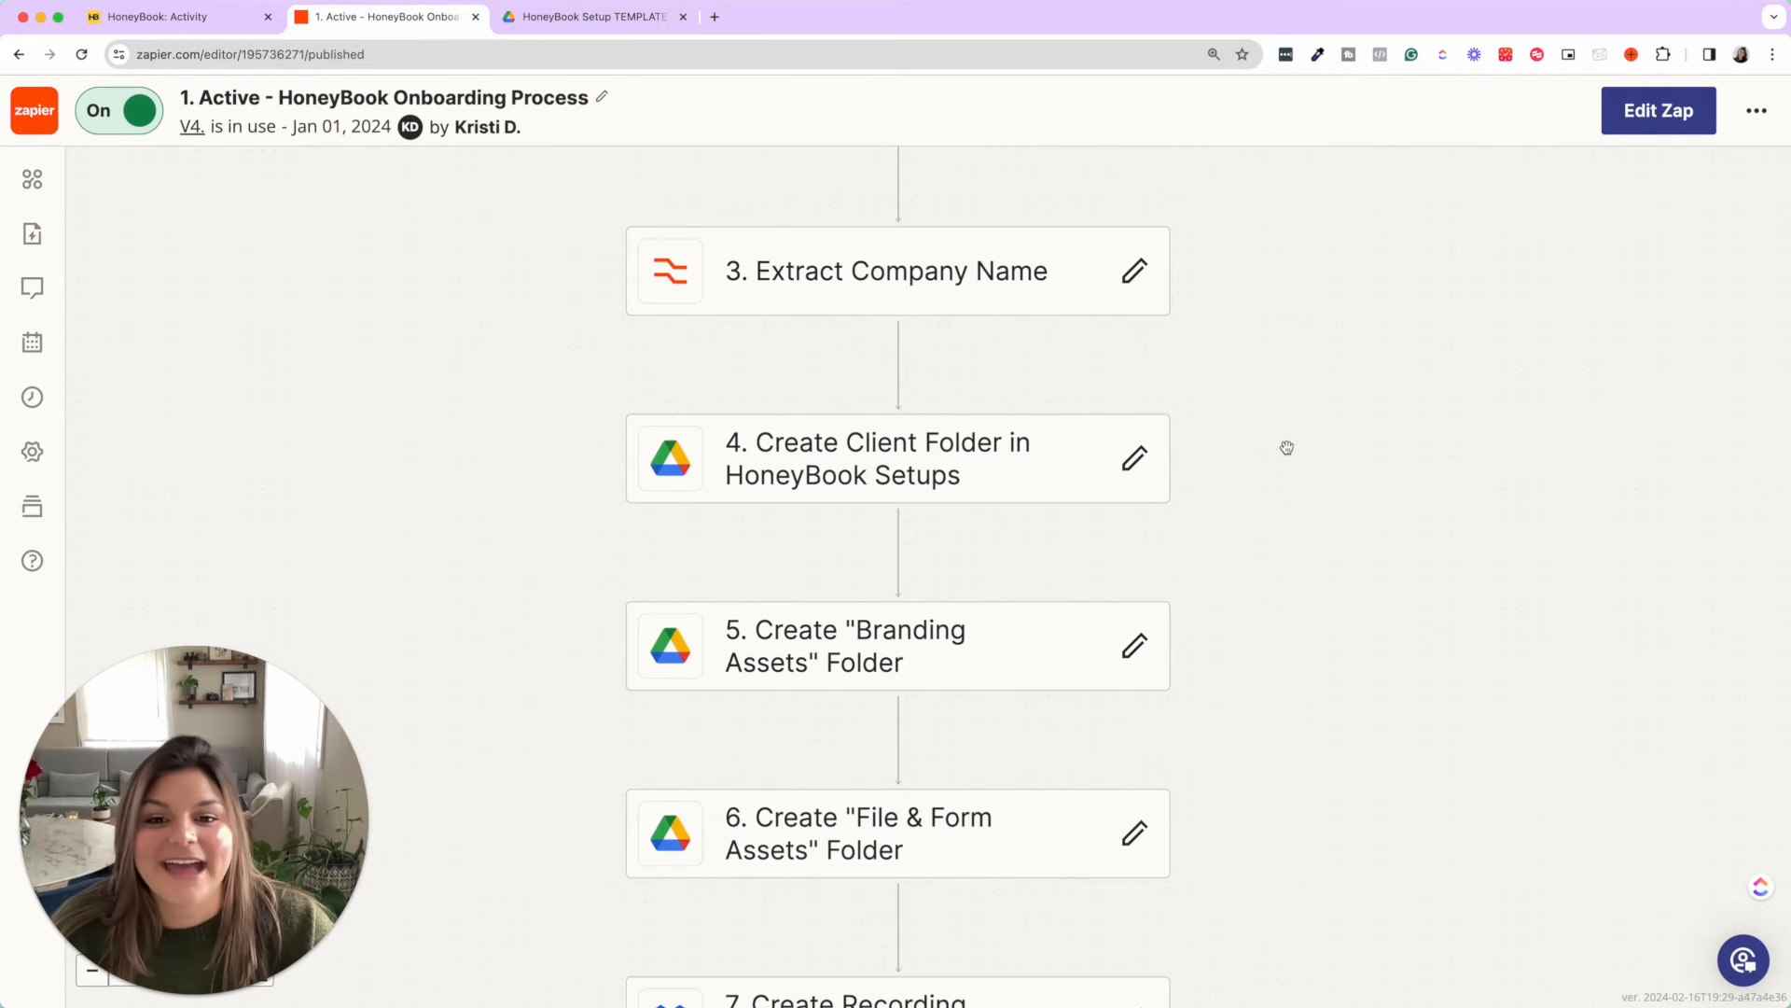
click(898, 459)
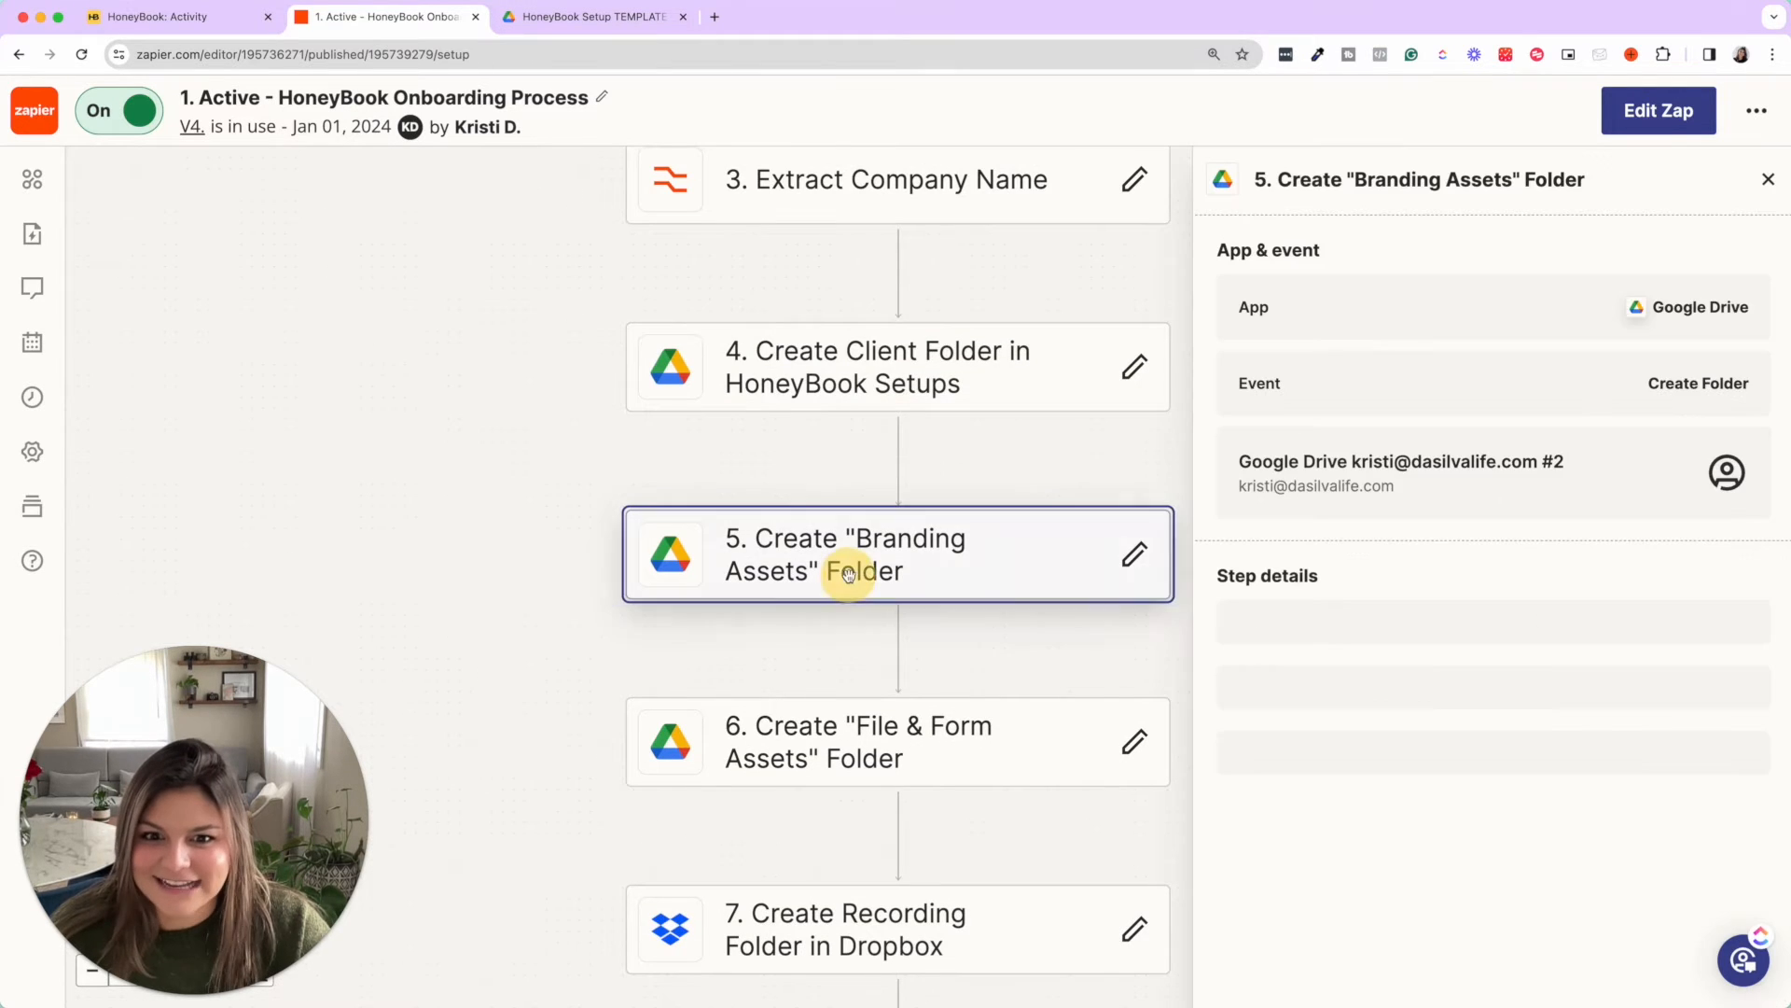
Glance at the template folder in Drive, then return to the Branding Assets step.
click(593, 17)
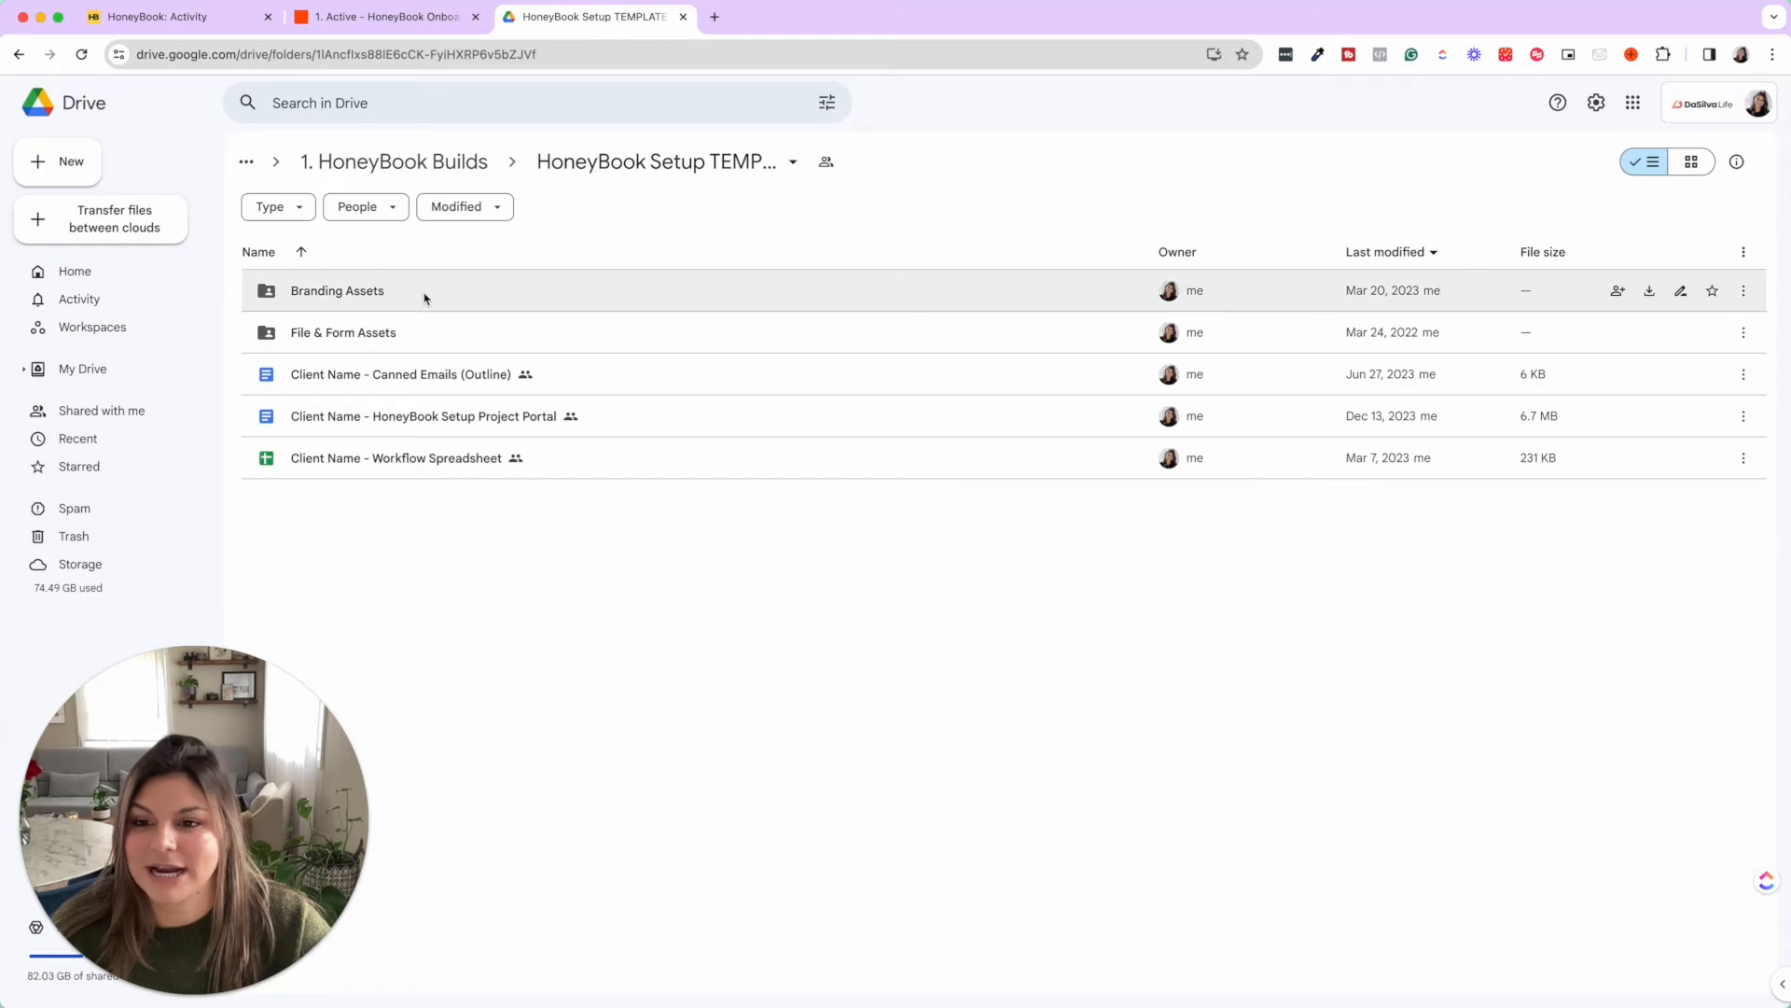
mouse_move(400, 373)
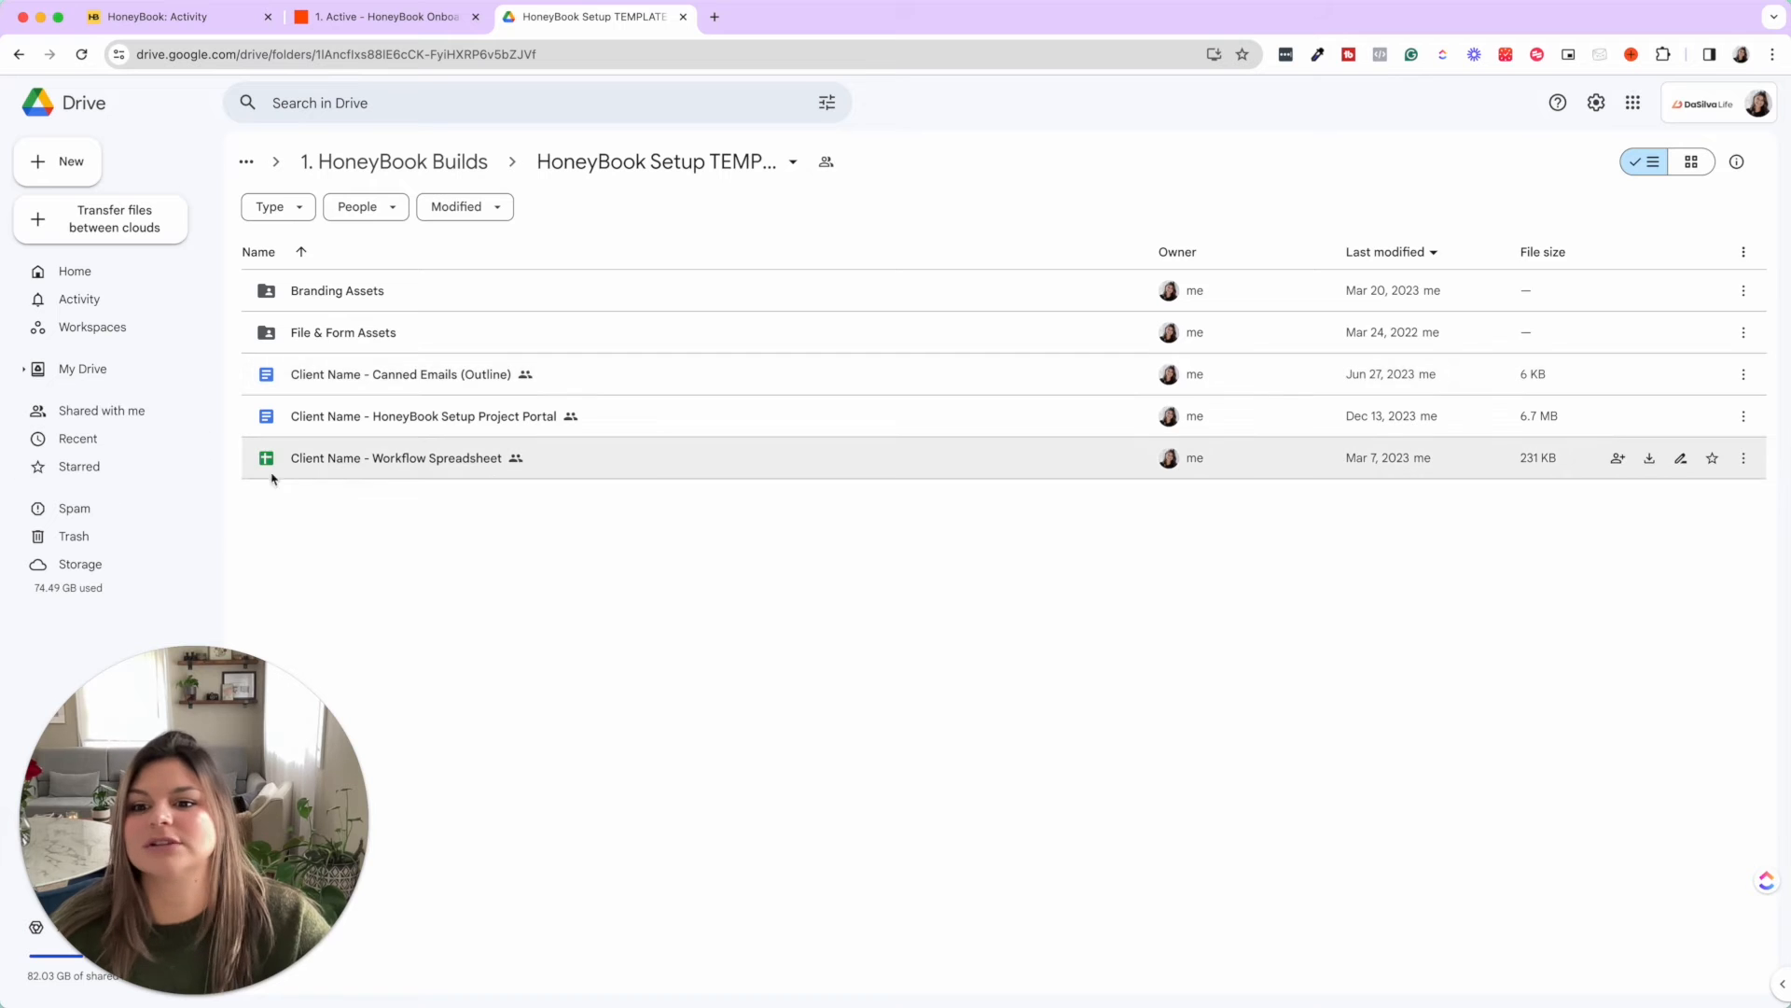
click(383, 17)
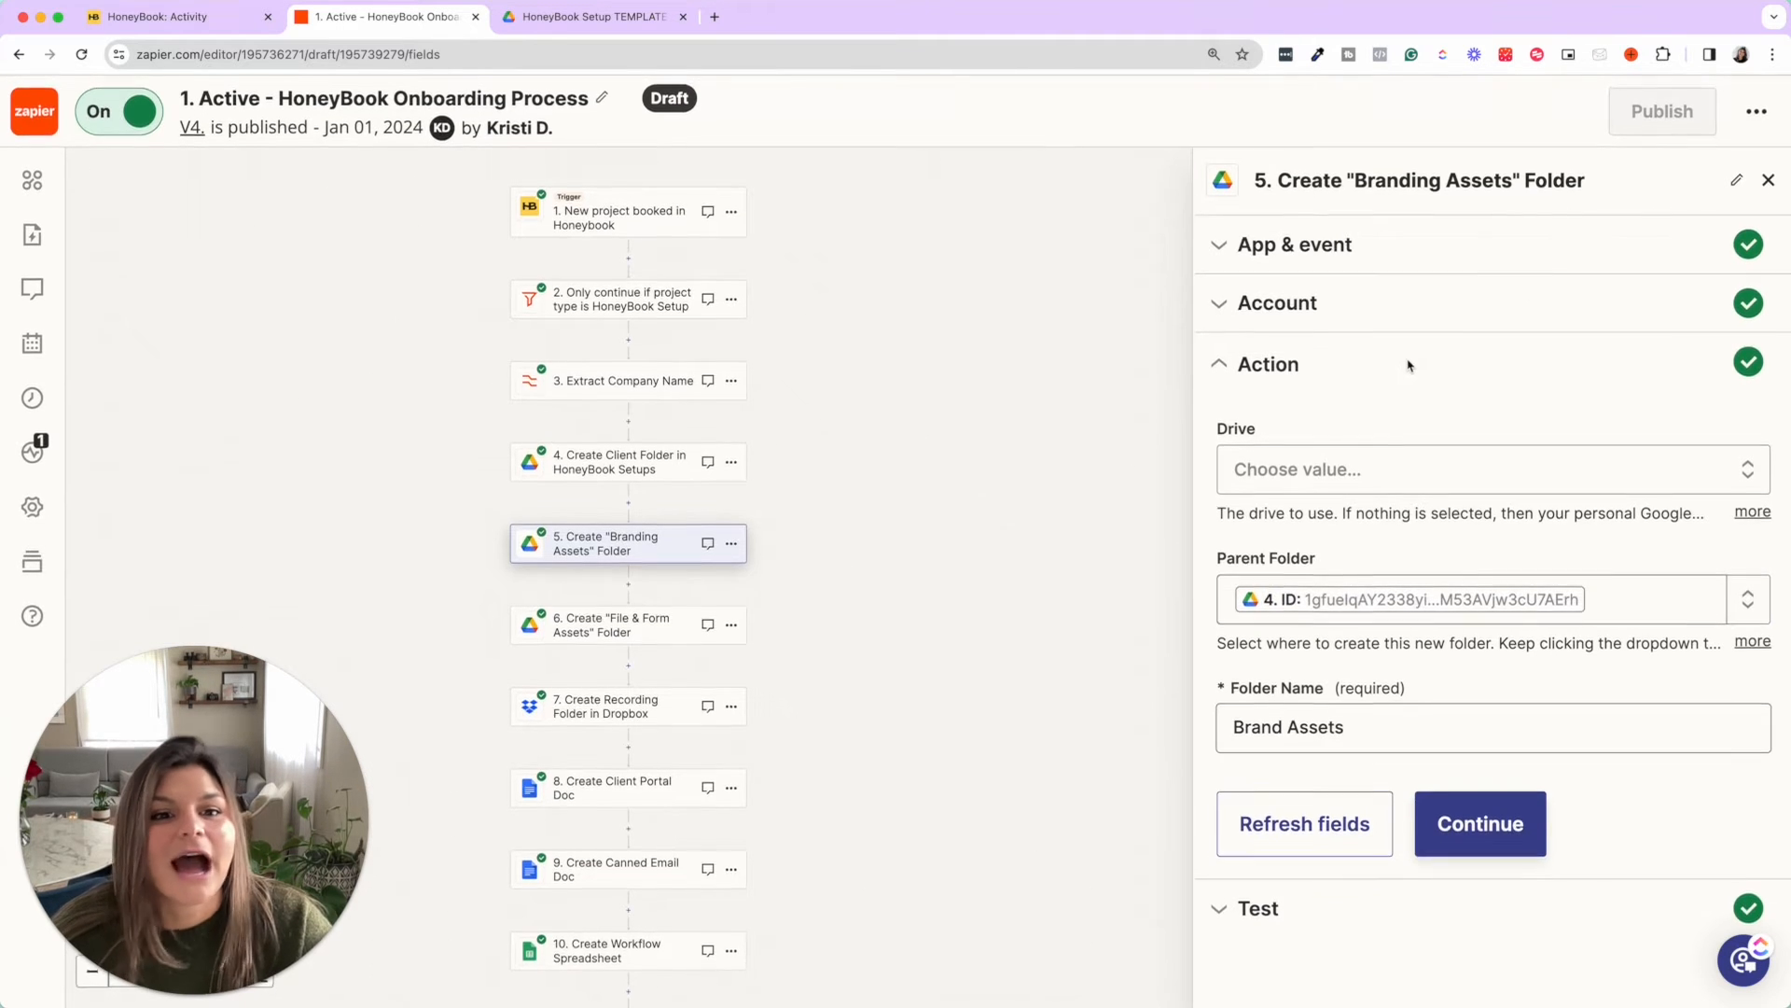
mouse_move(1344, 479)
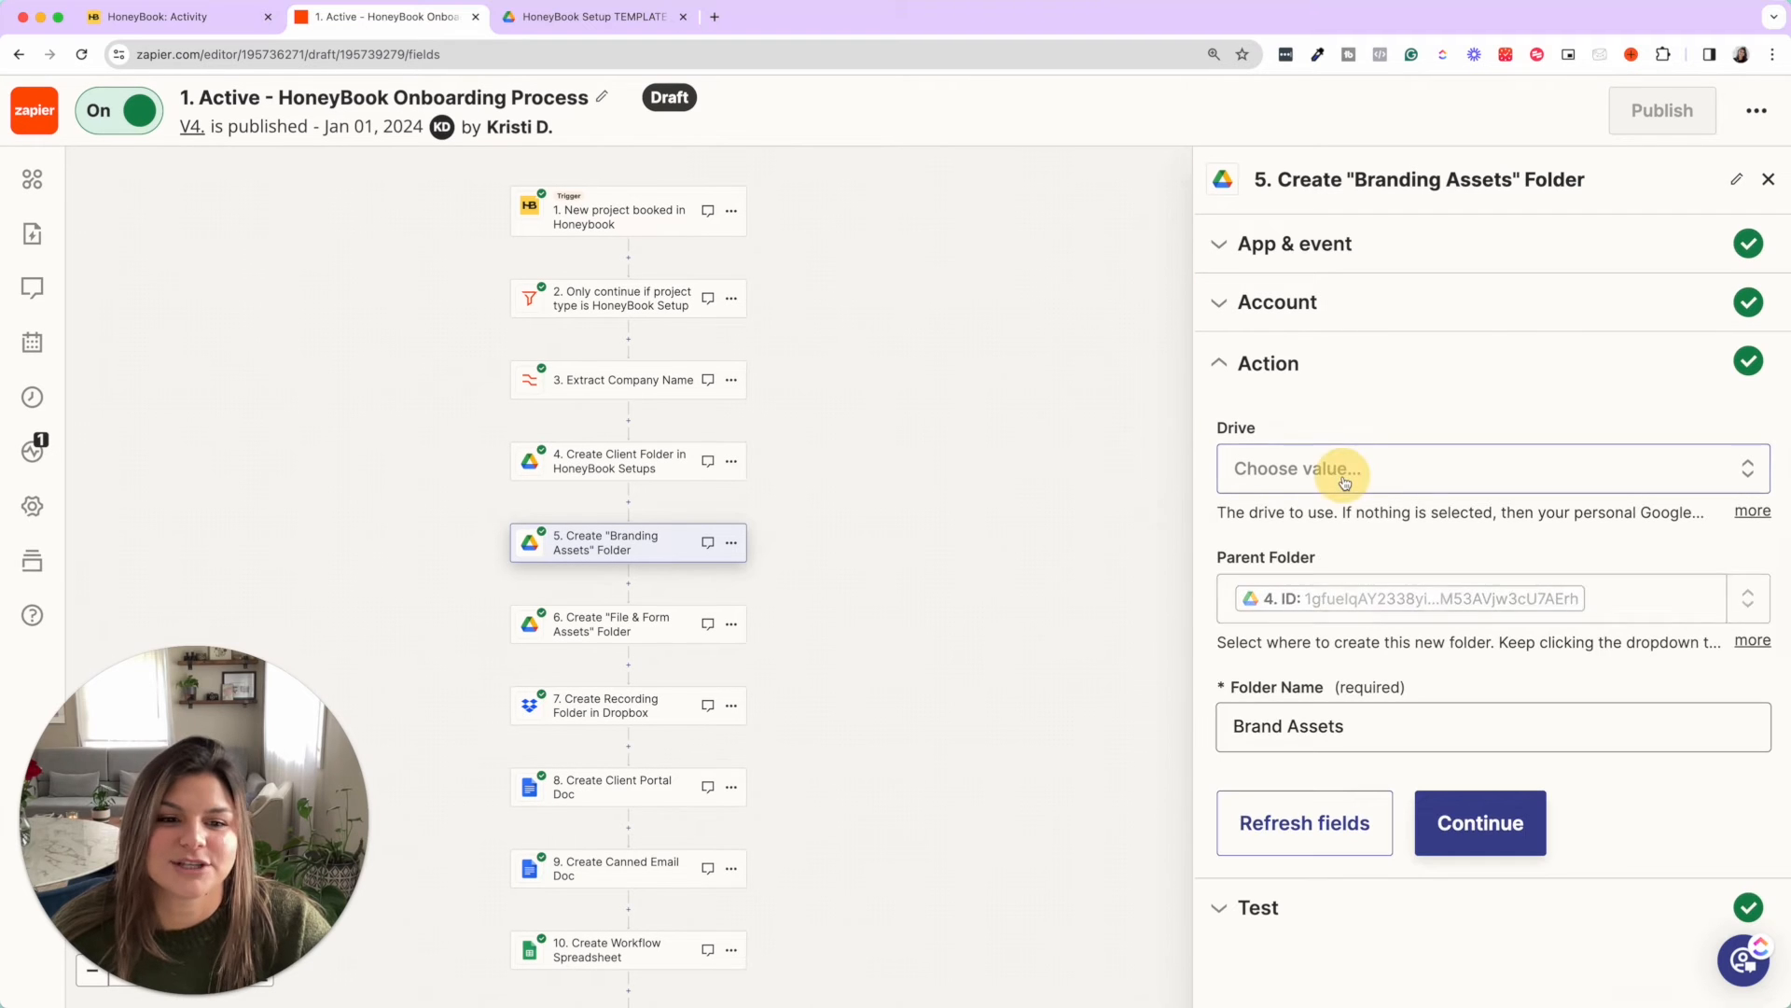
Choose My Google Drive as the drive and confirm the parent folder comes from the client folder step.
click(1341, 468)
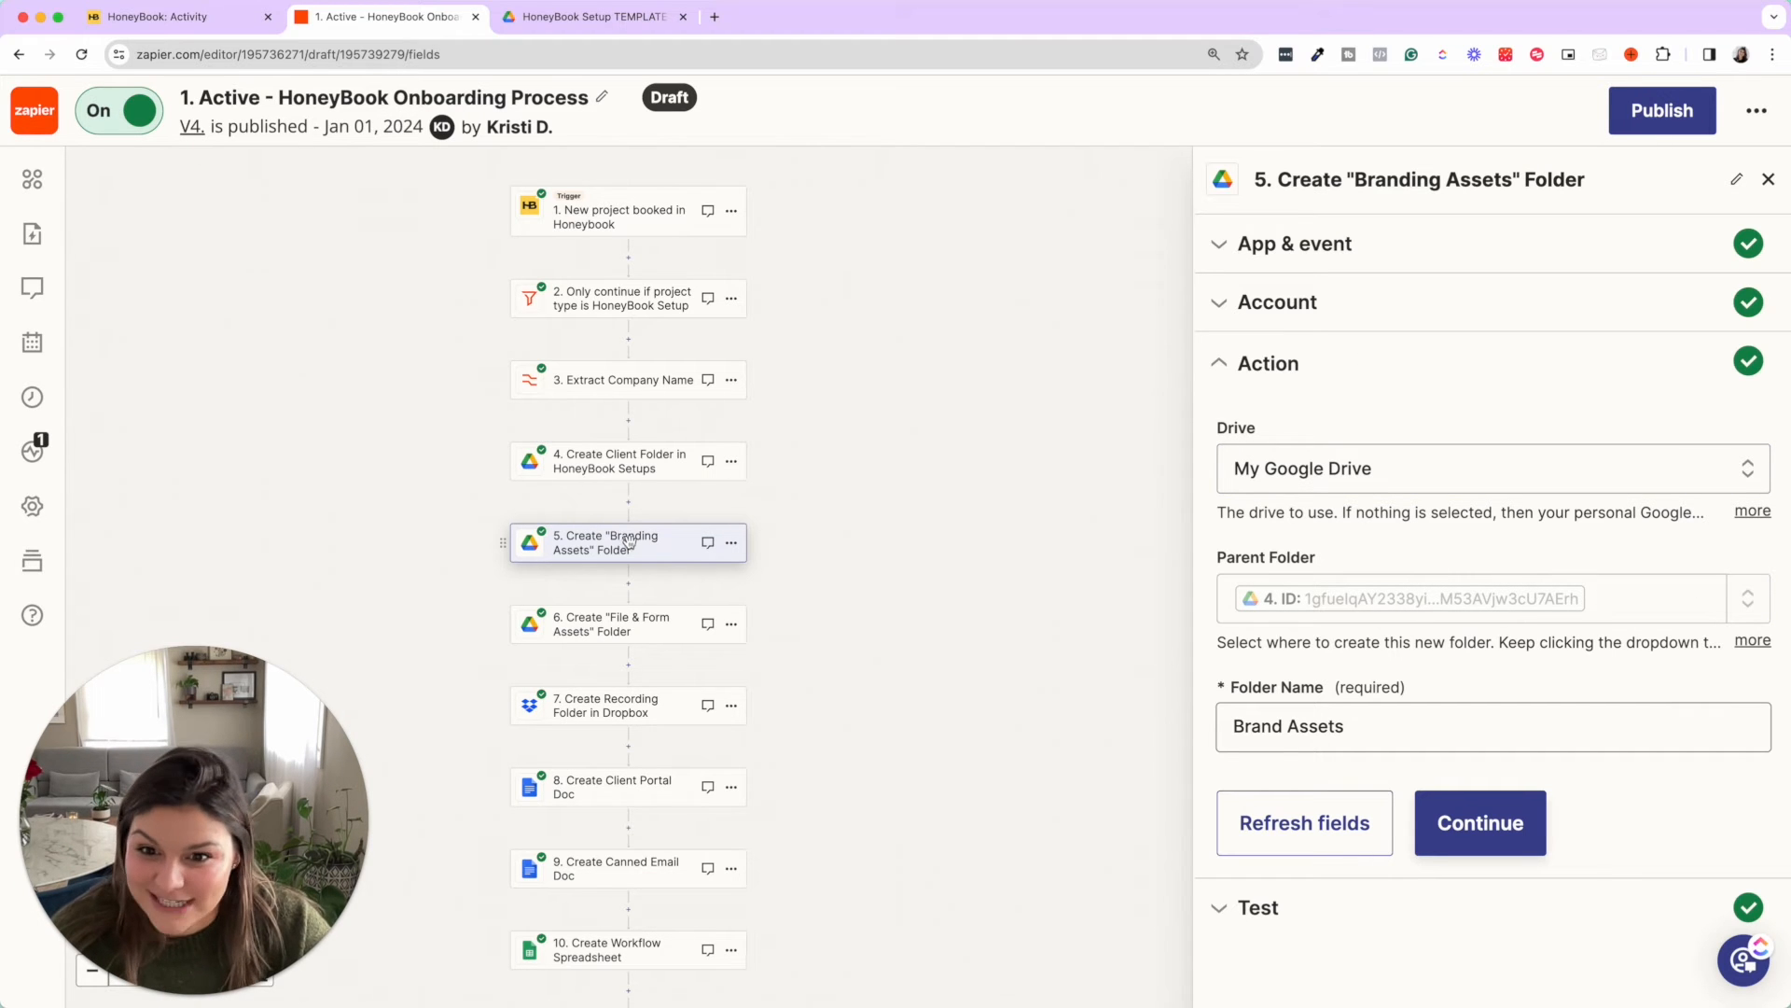
click(1416, 597)
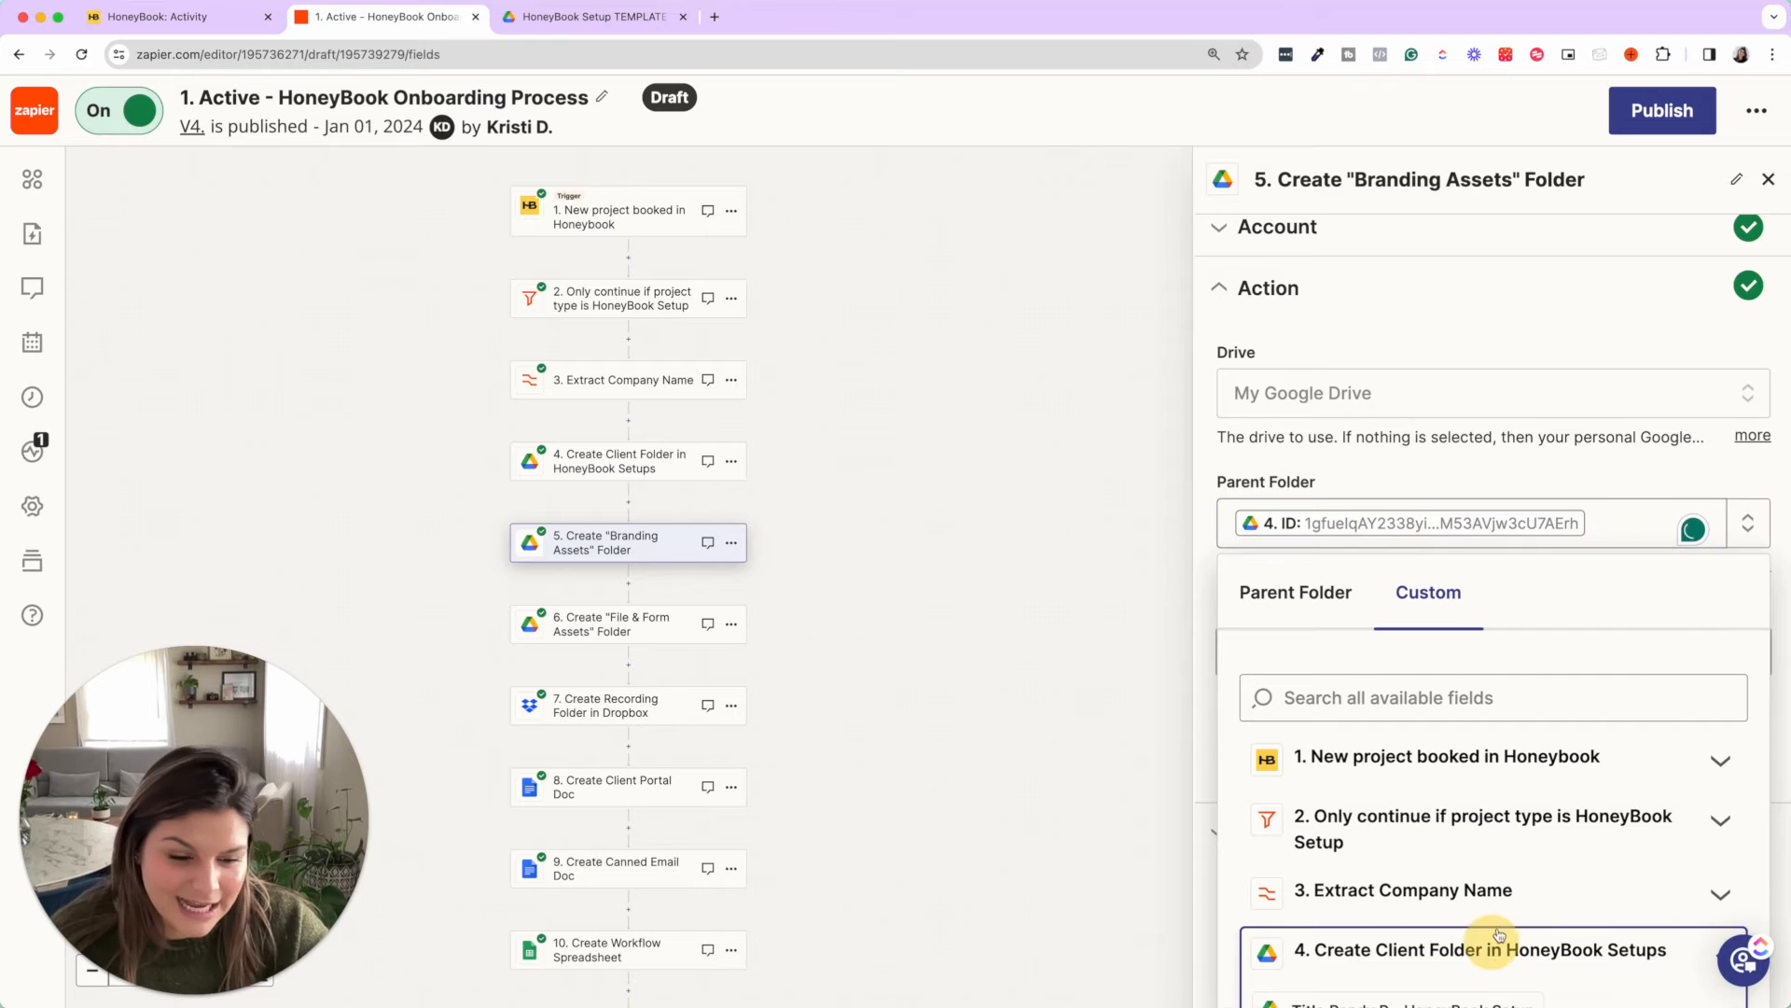
click(1478, 950)
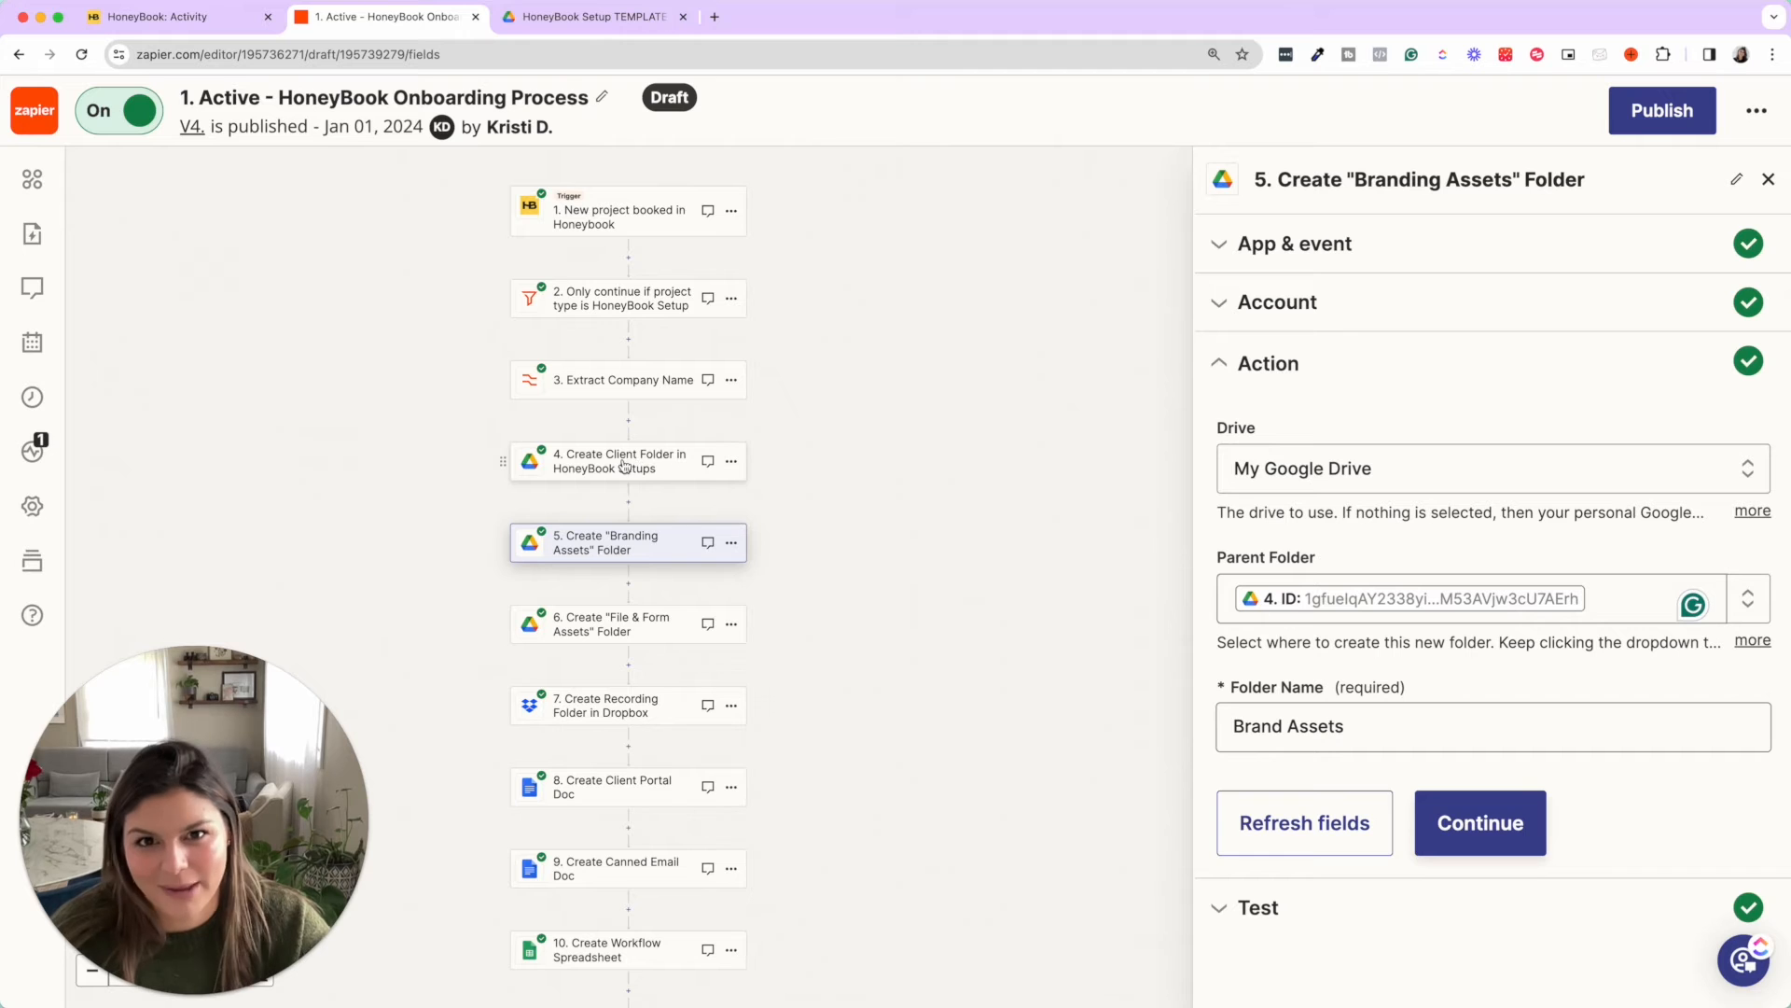
mouse_move(649, 637)
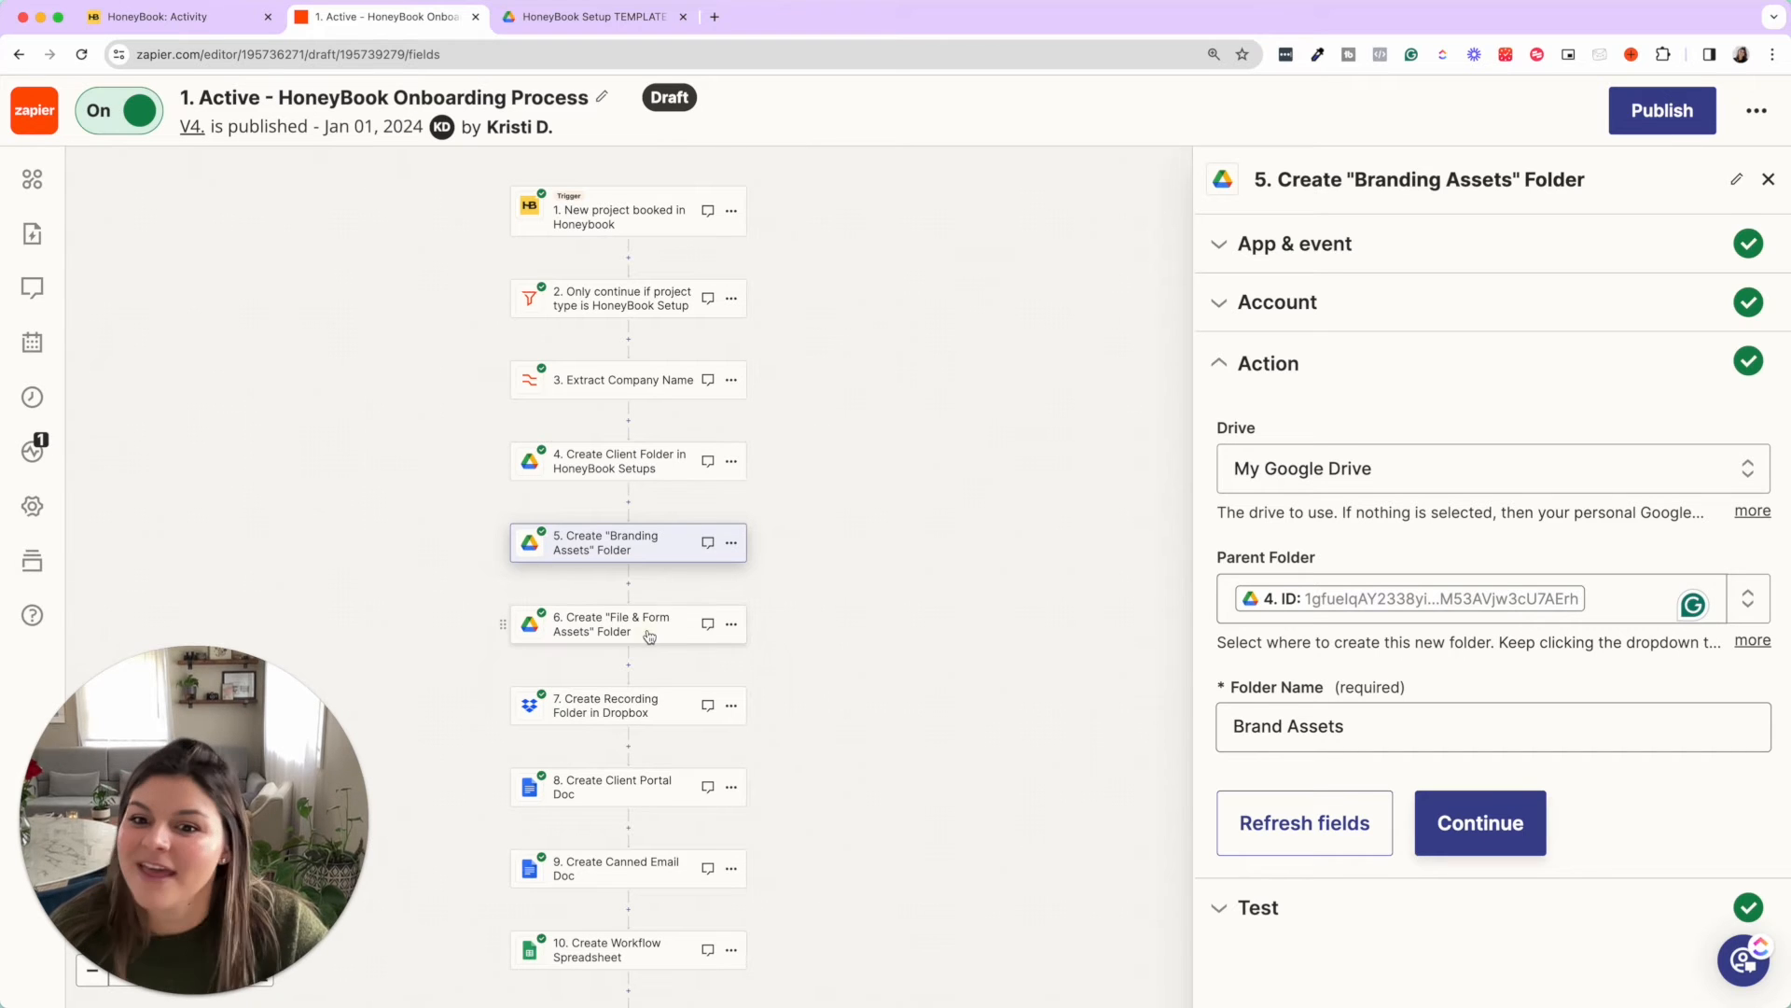
Review step 6 File & Form Assets folder fields, then select step 7 Create Recording Folder in Dropbox.
click(627, 623)
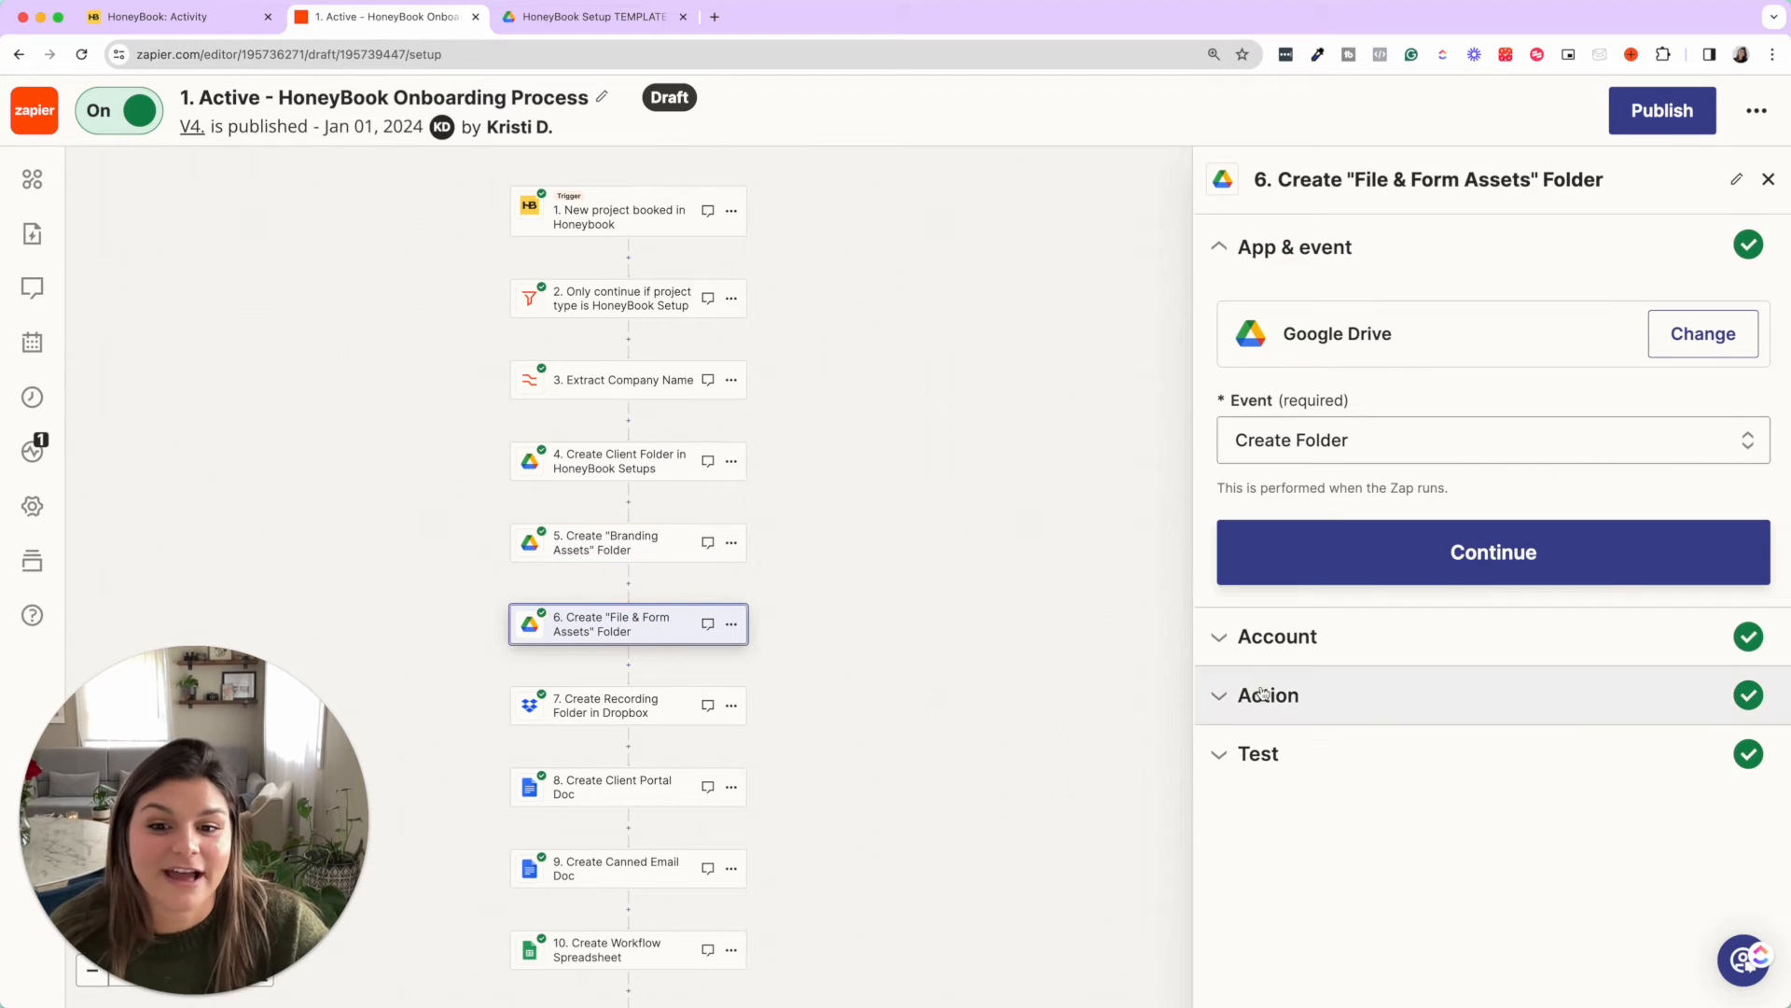
click(1493, 552)
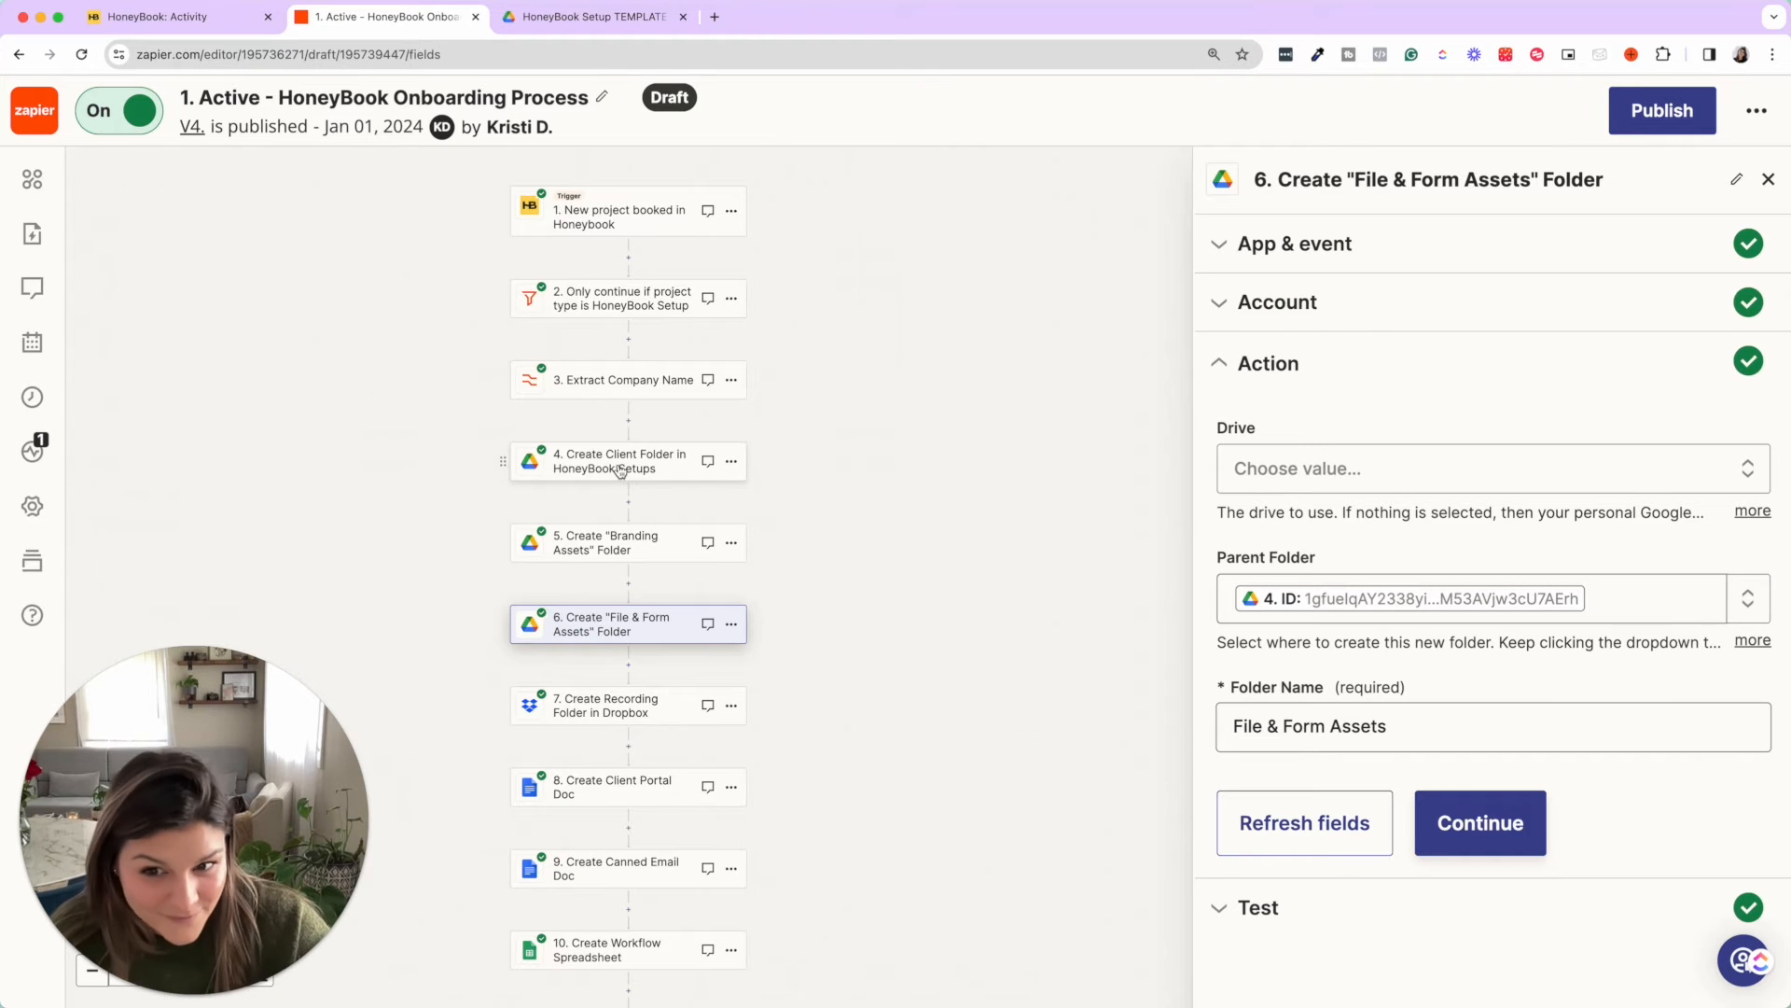
mouse_move(632, 491)
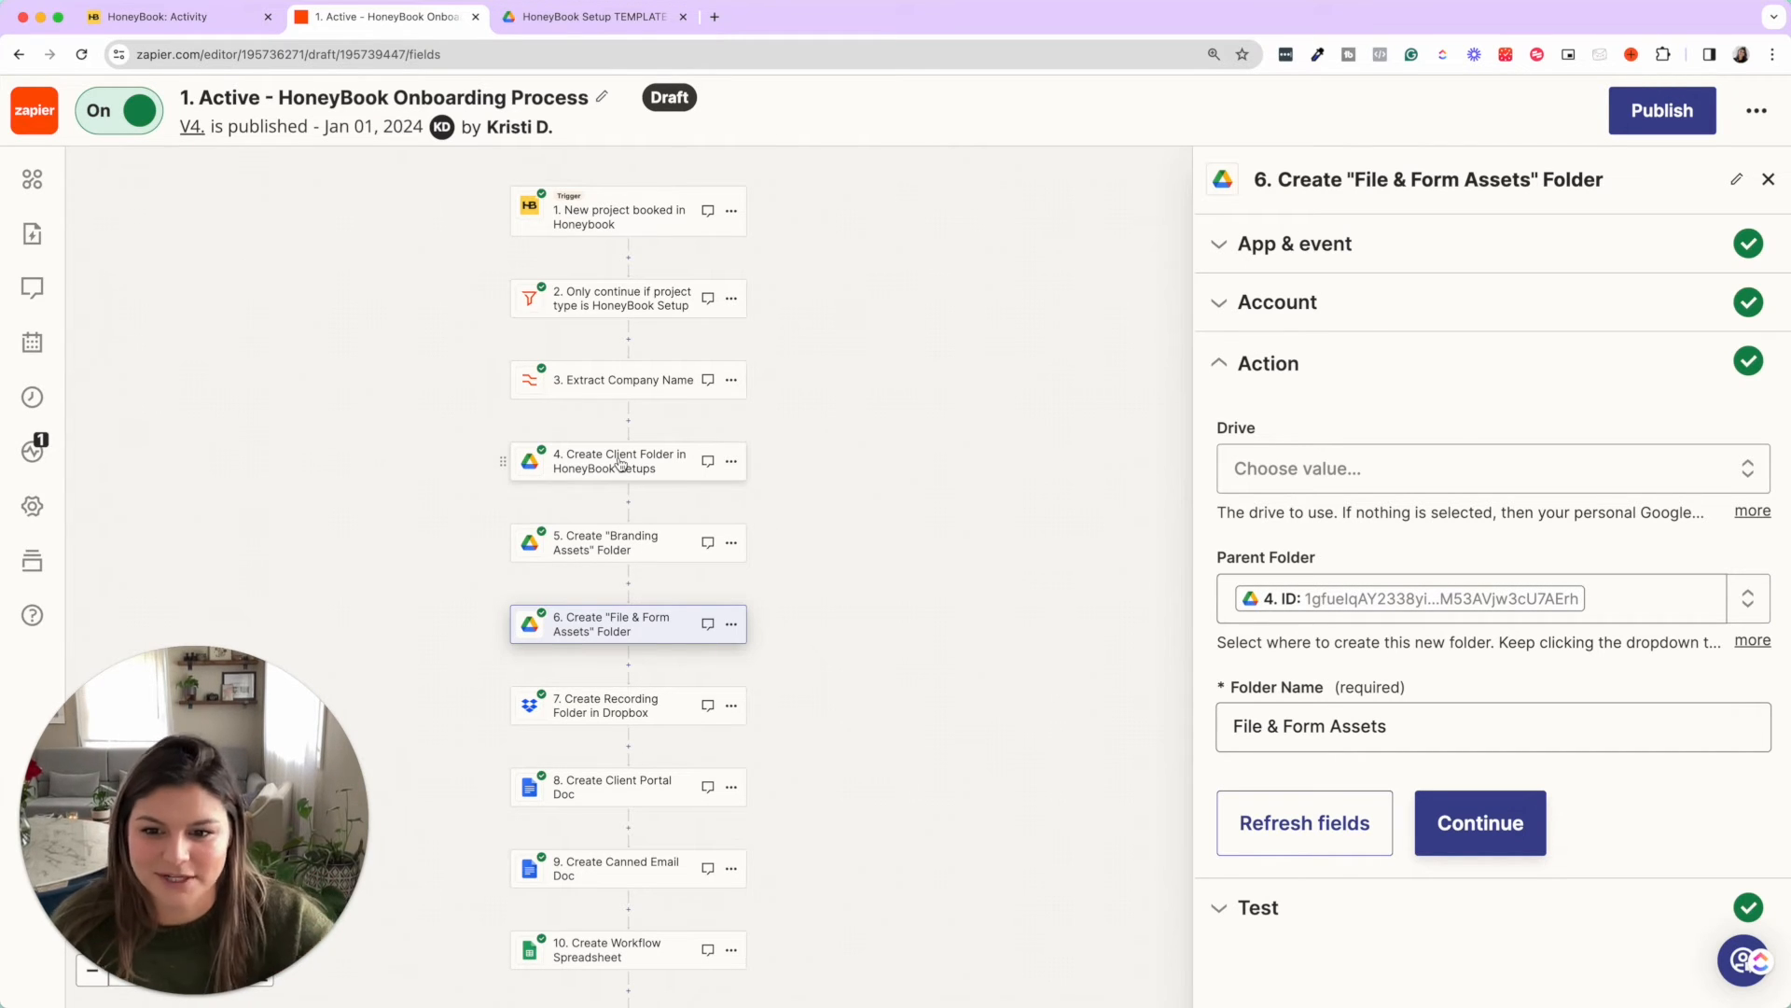
click(618, 705)
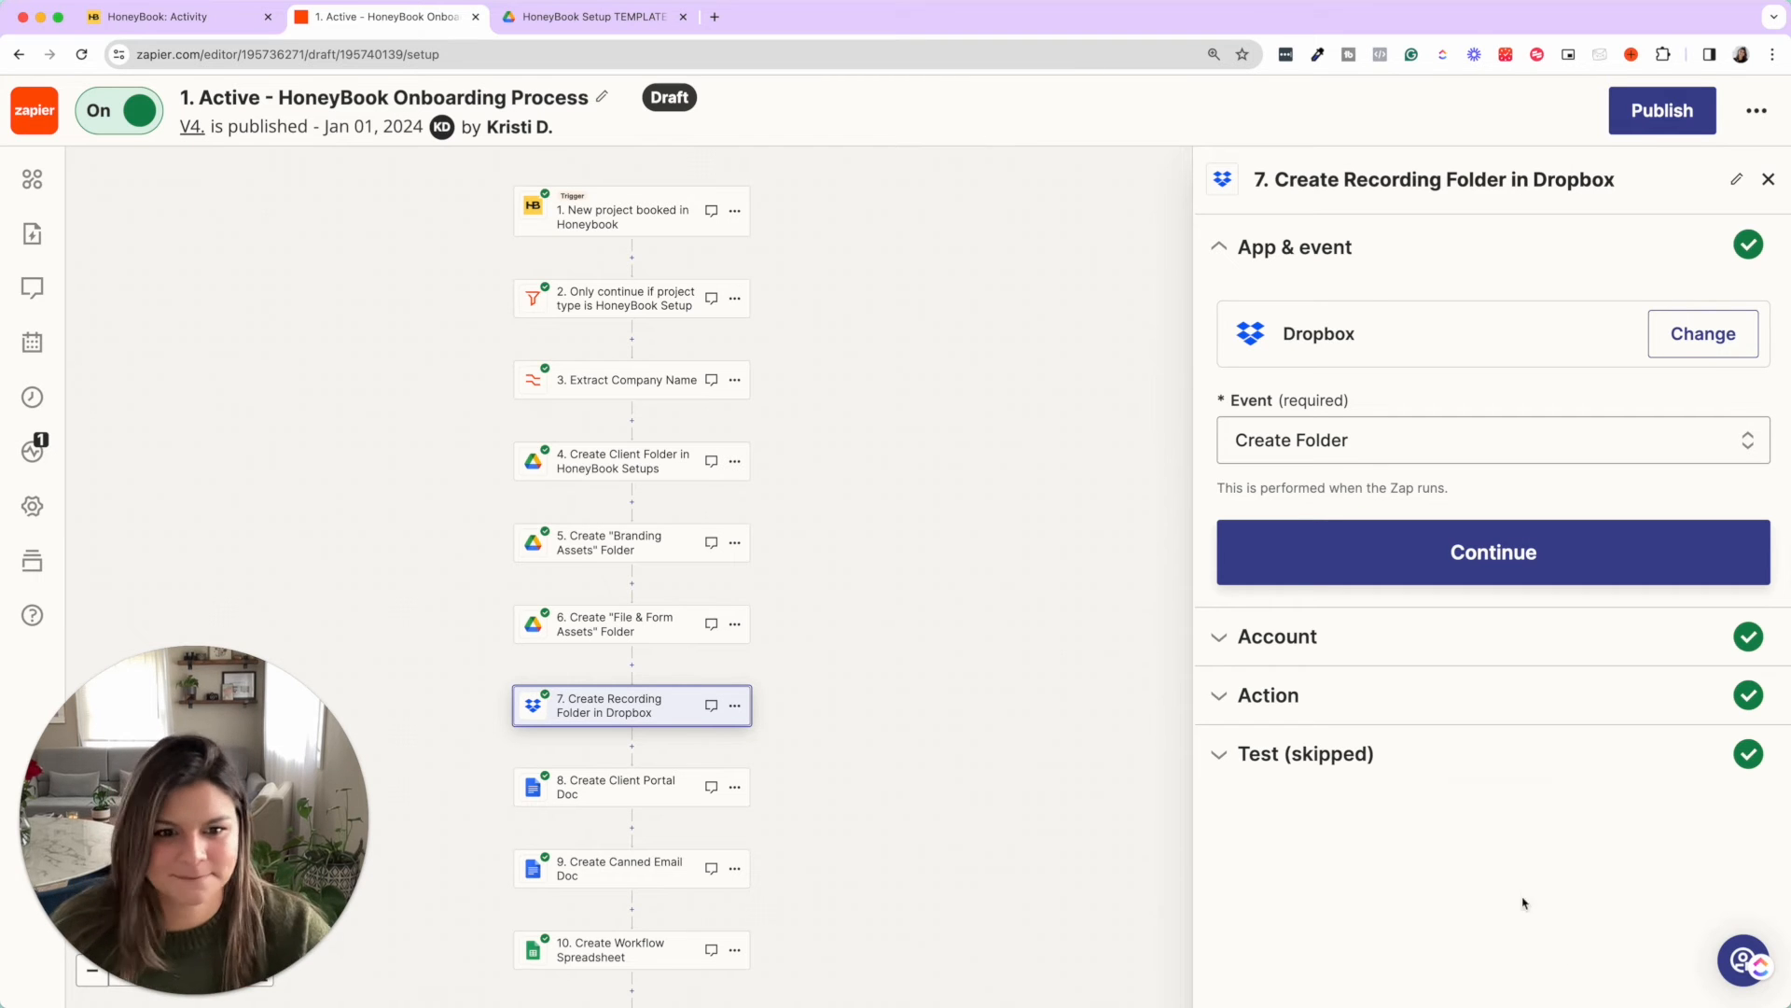
Review the Dropbox folder path, then select step 8 Create Client Portal Doc.
click(1492, 552)
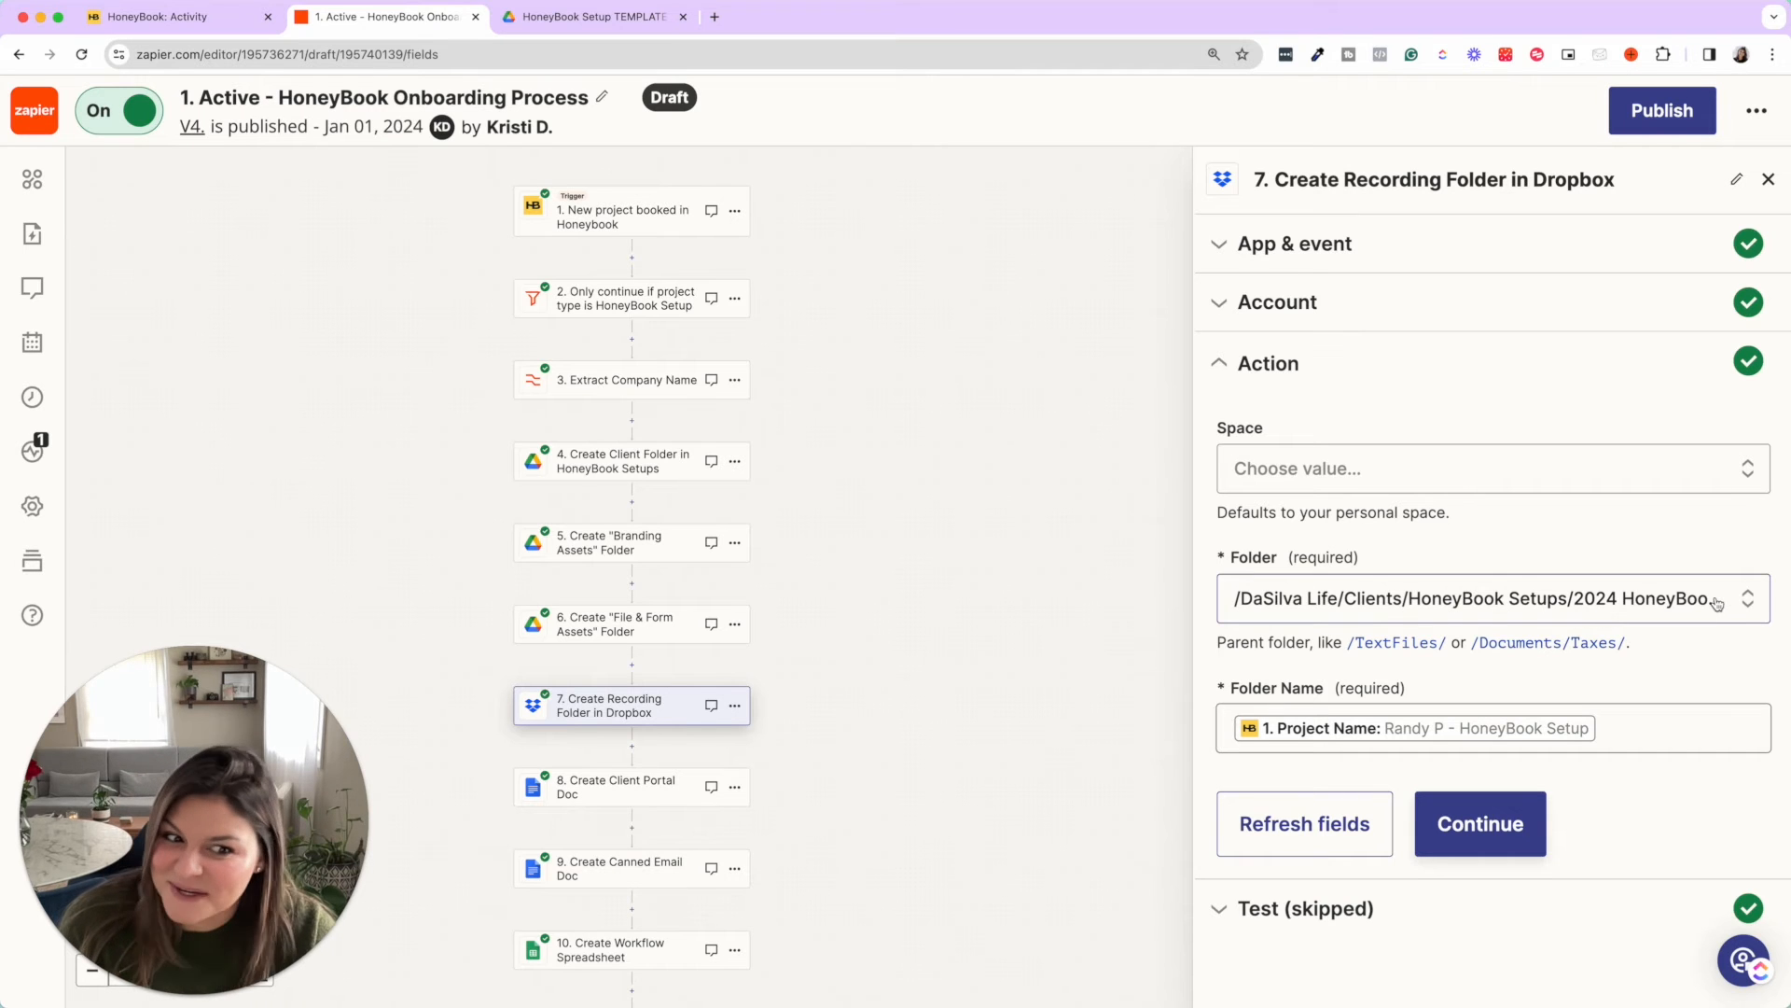
click(1265, 728)
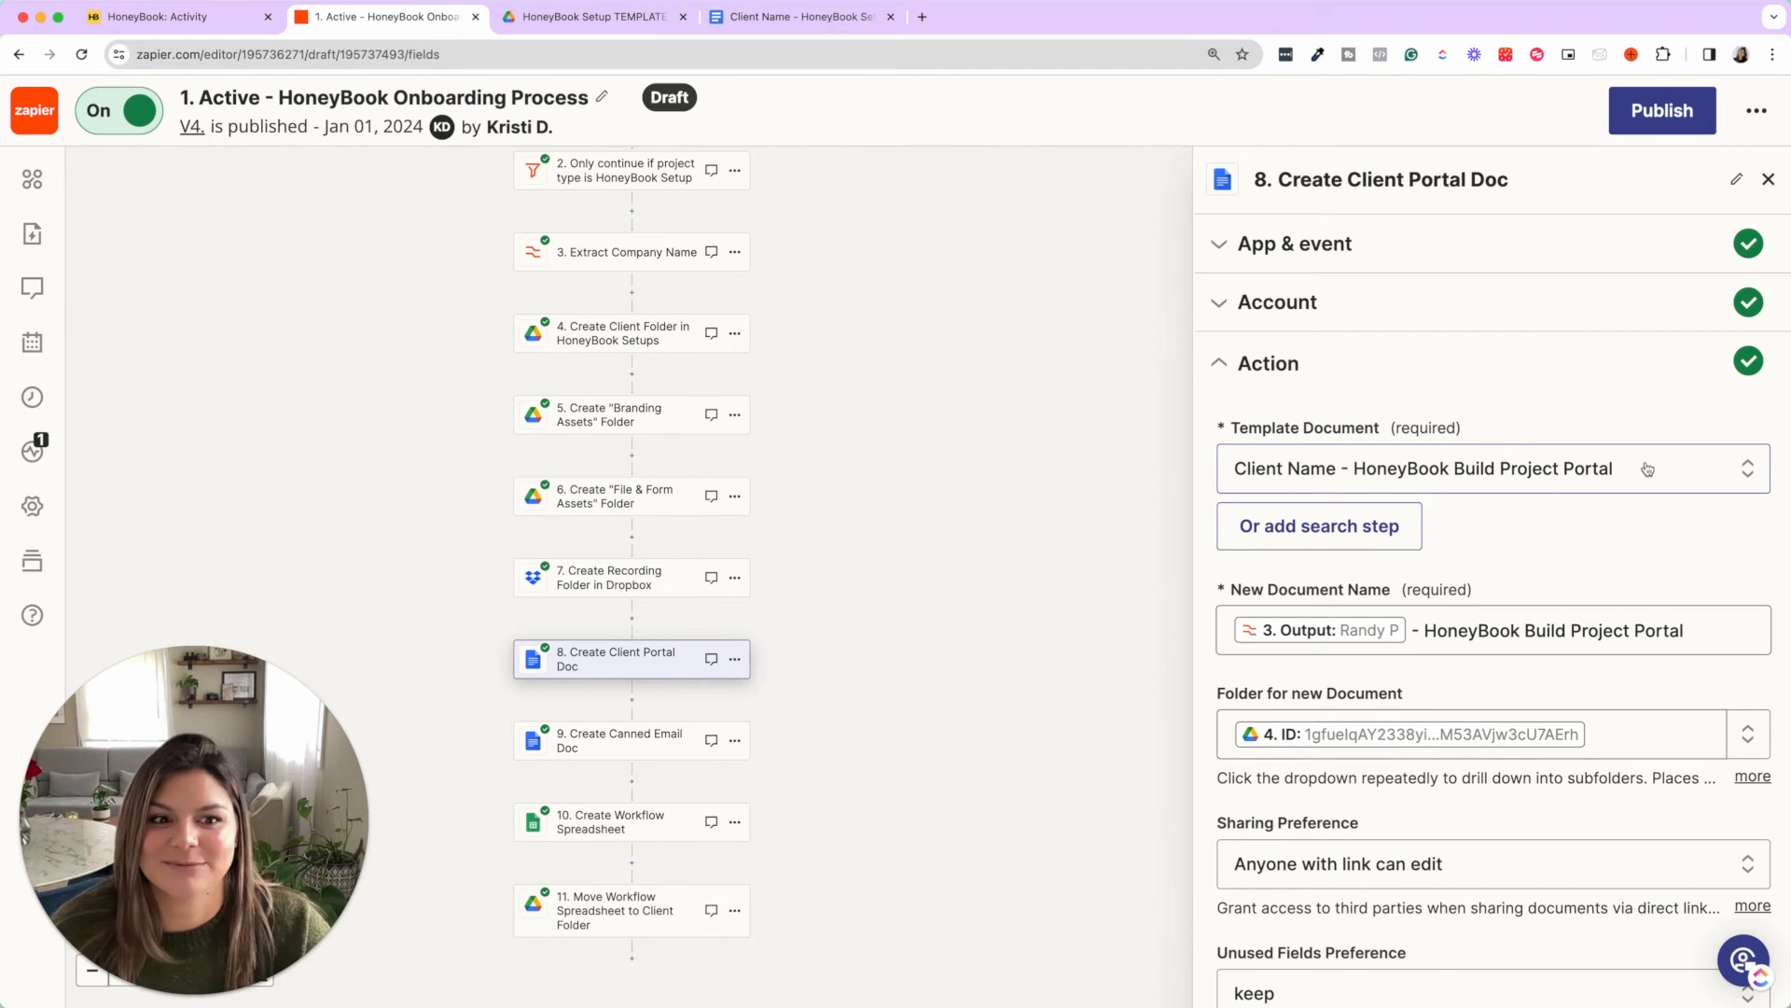
click(589, 16)
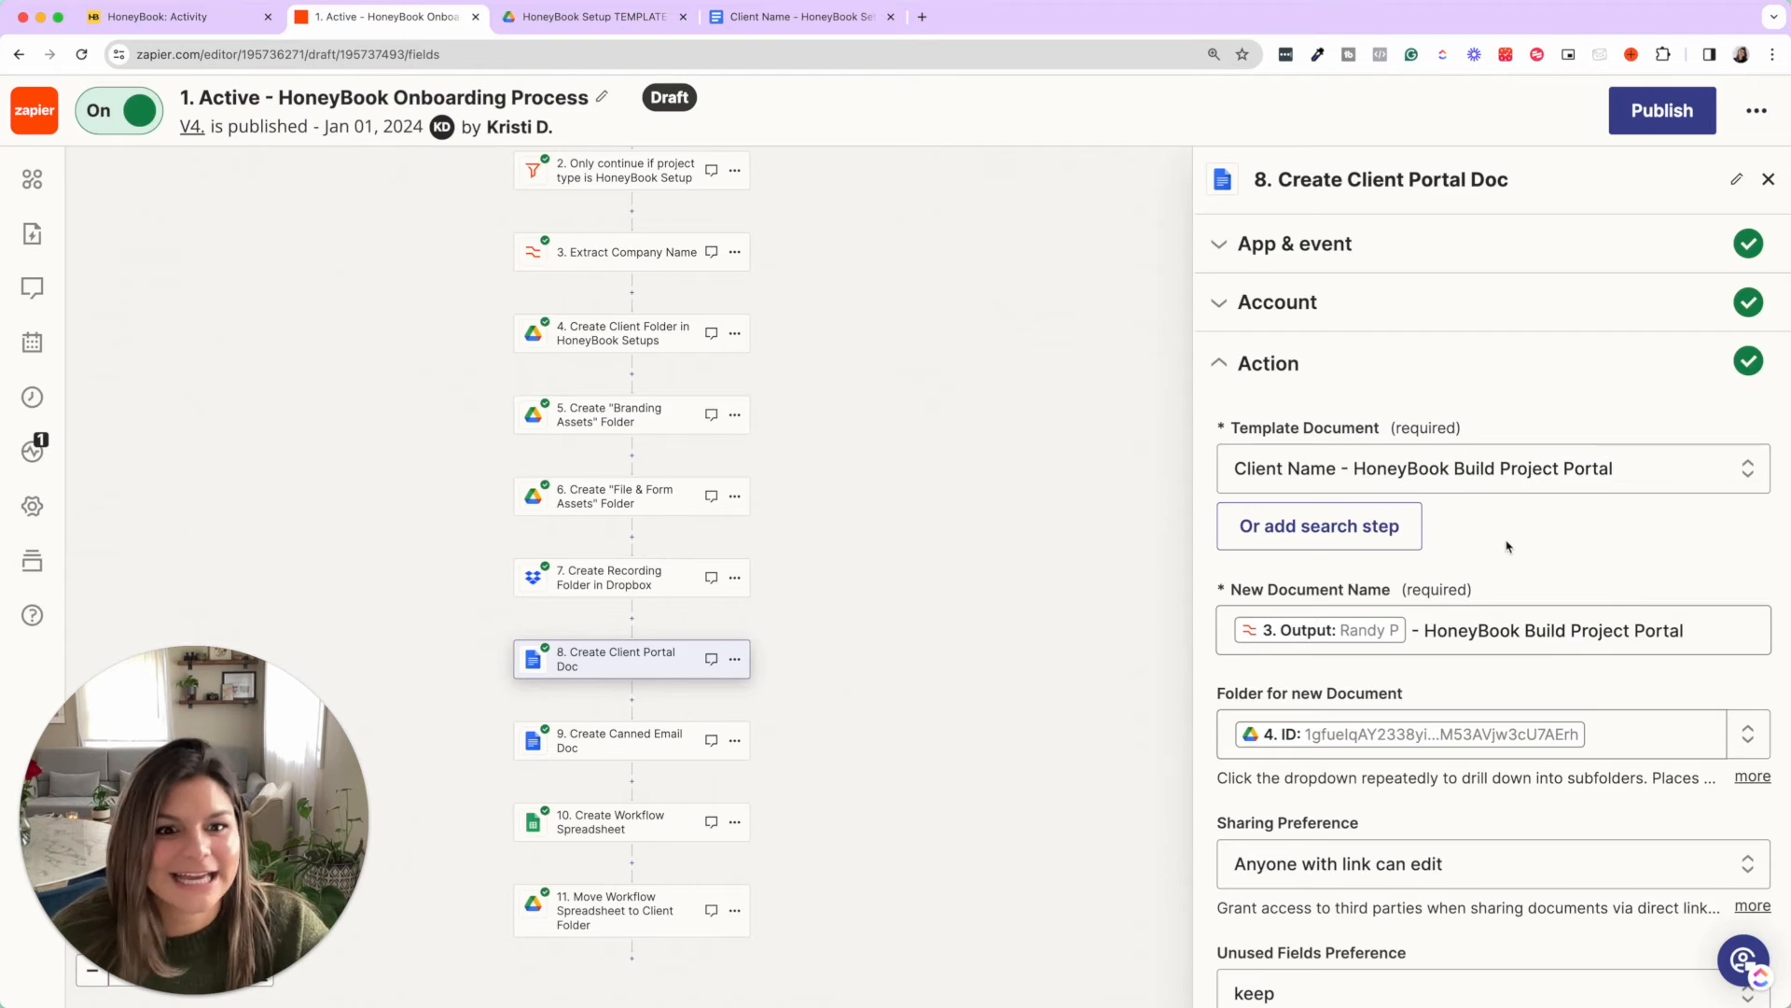
scroll(down, 3)
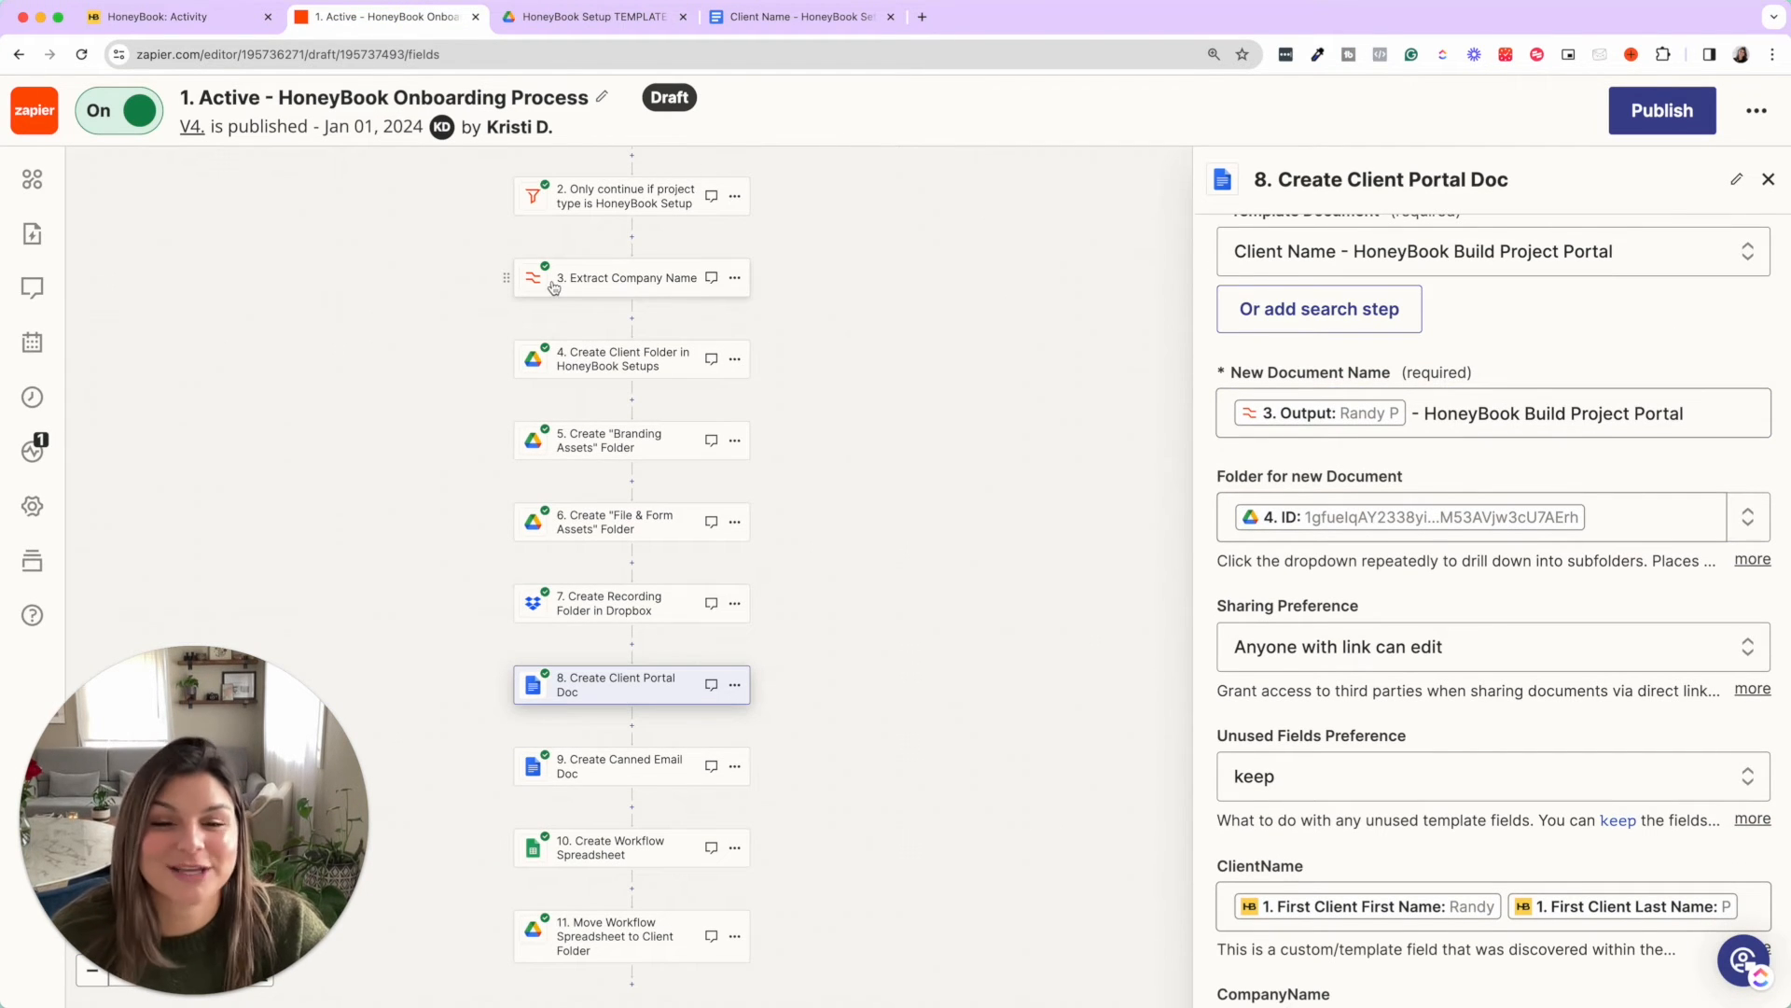
mouse_move(586, 289)
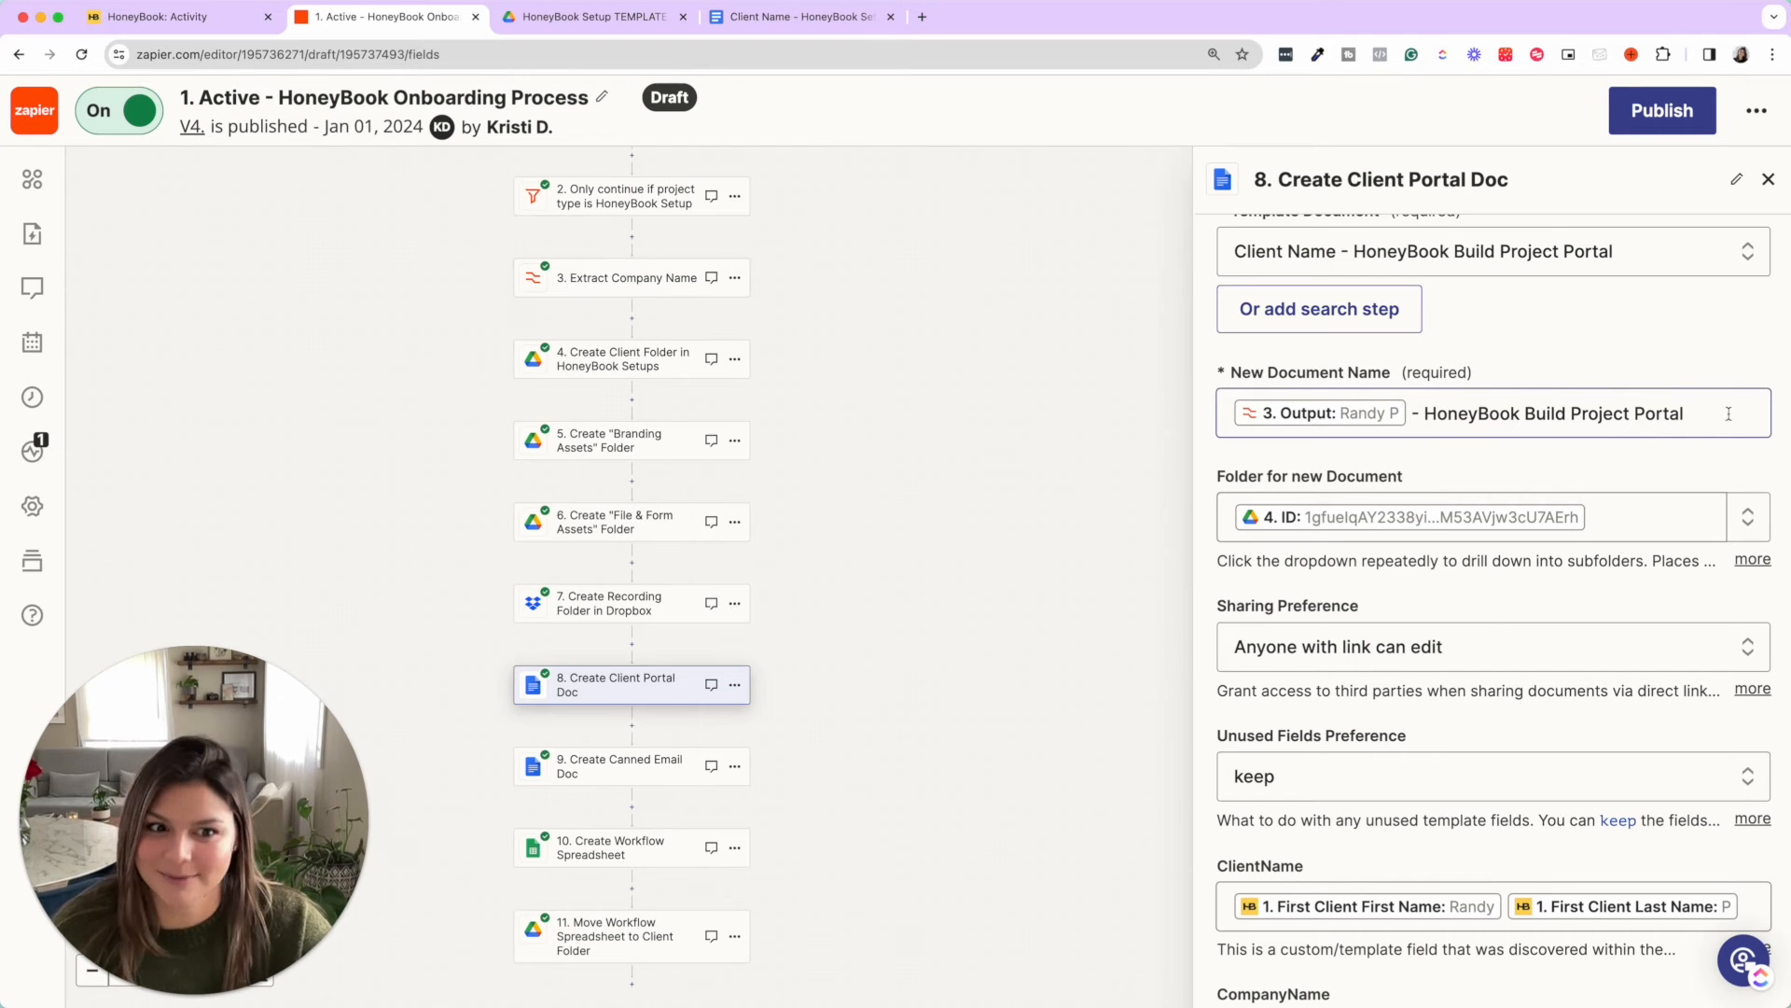
scroll(down, 3)
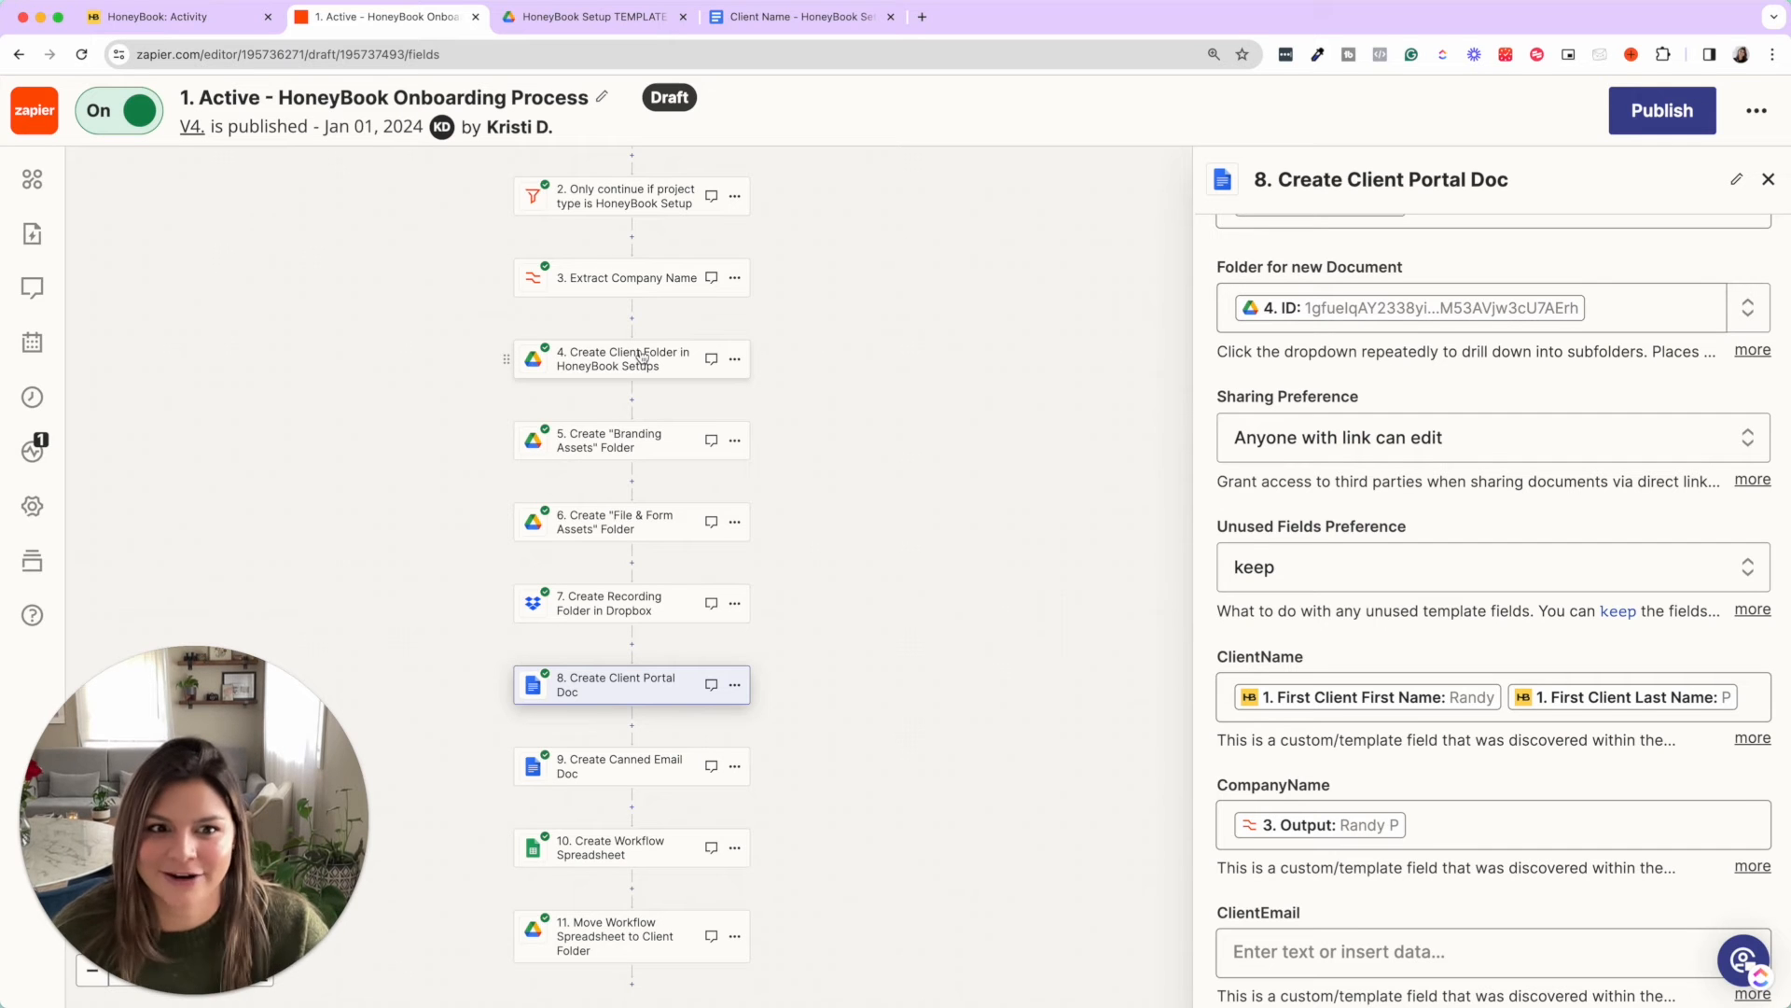
scroll(down, 3)
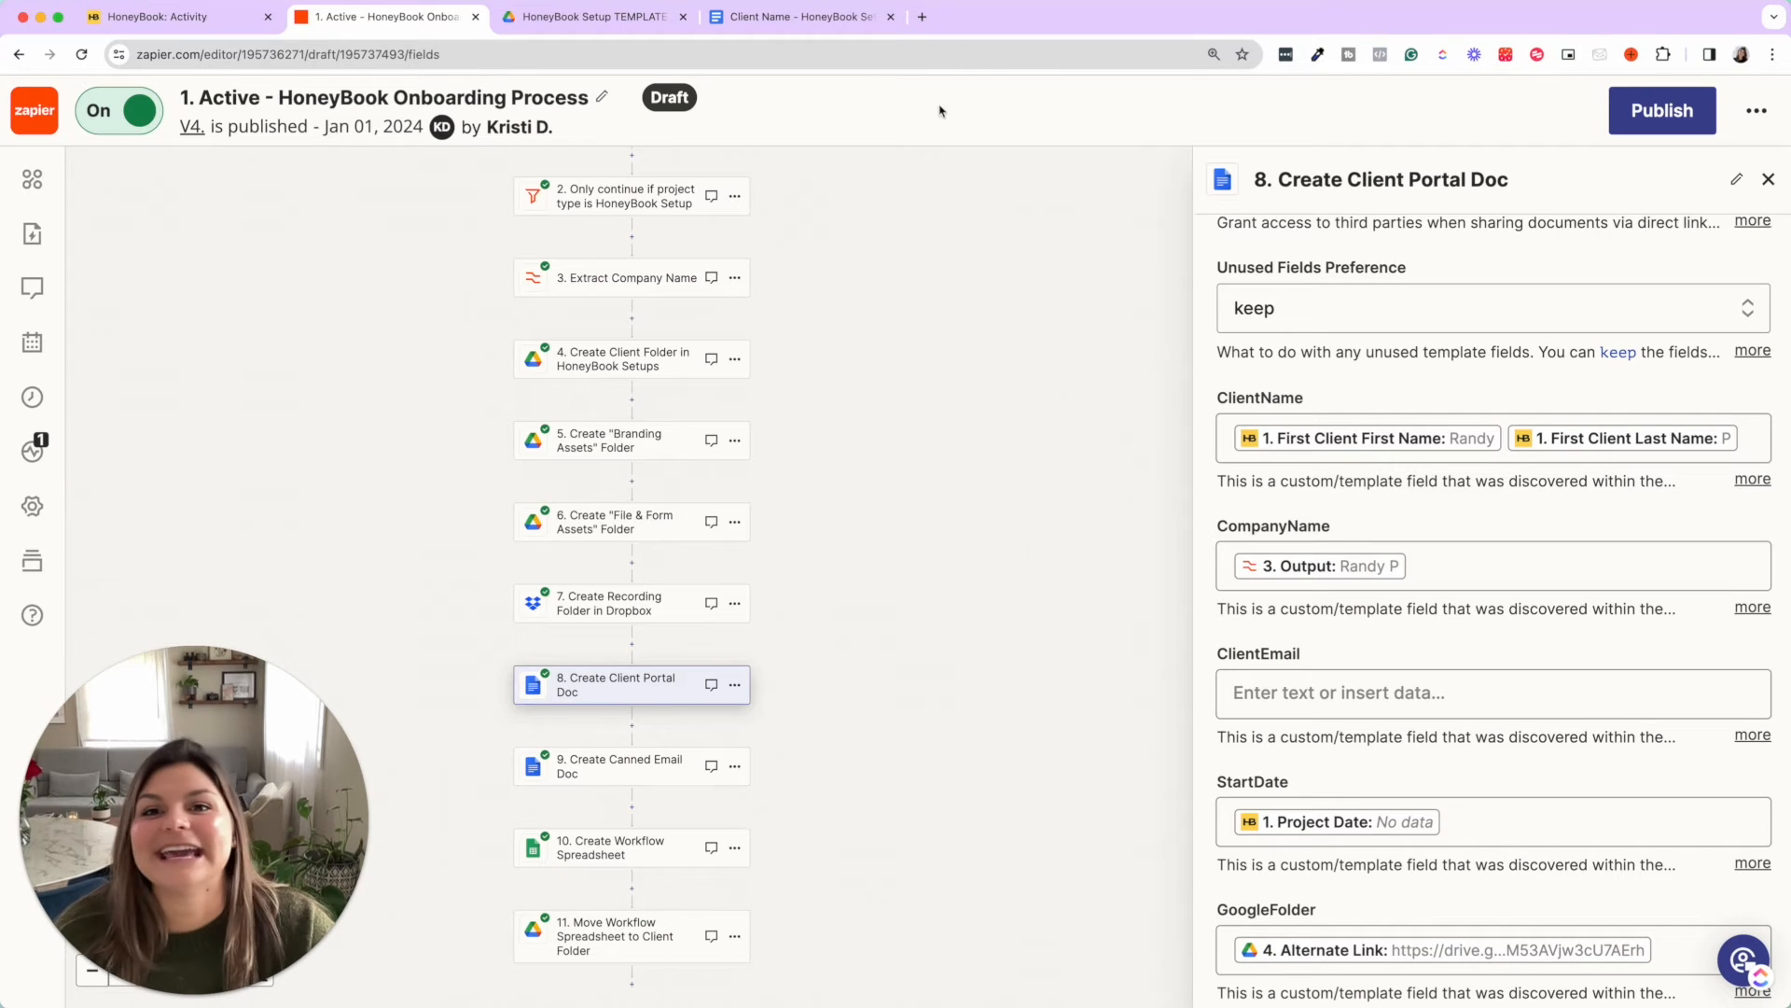
View the HoneyBook Setup Project Portal template in Drive and compare its placeholders with the step's mapped fields.
click(591, 17)
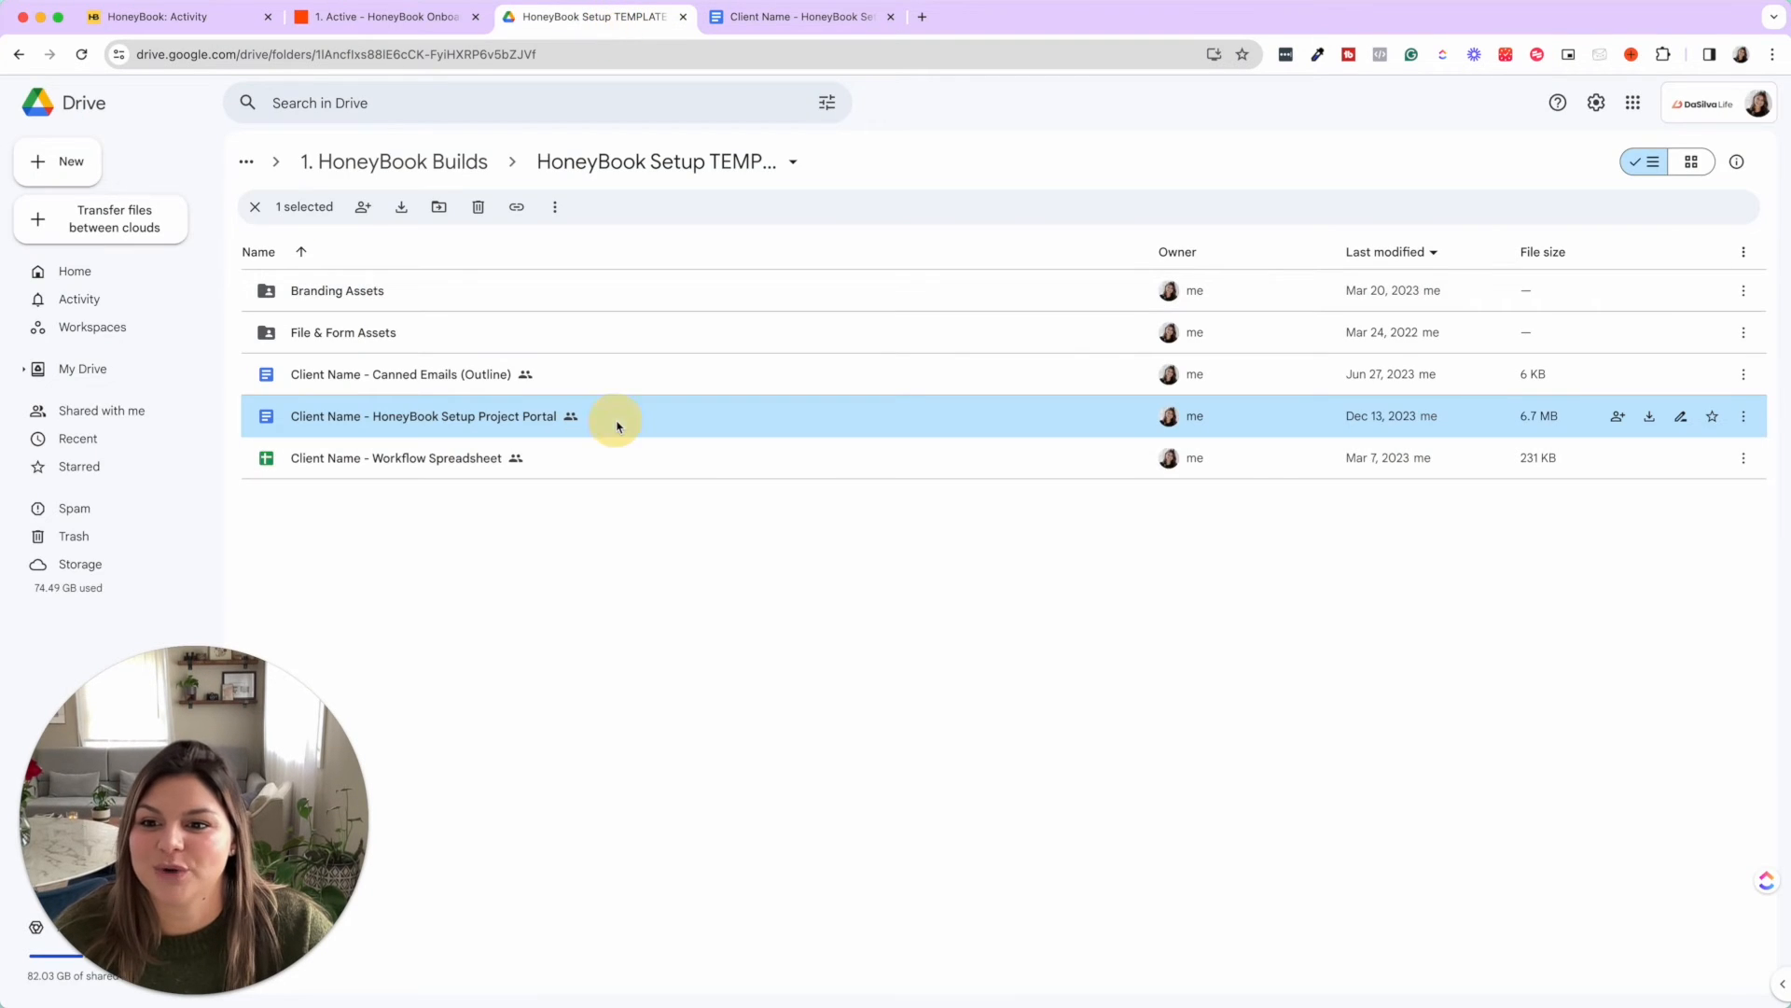
double_click(424, 416)
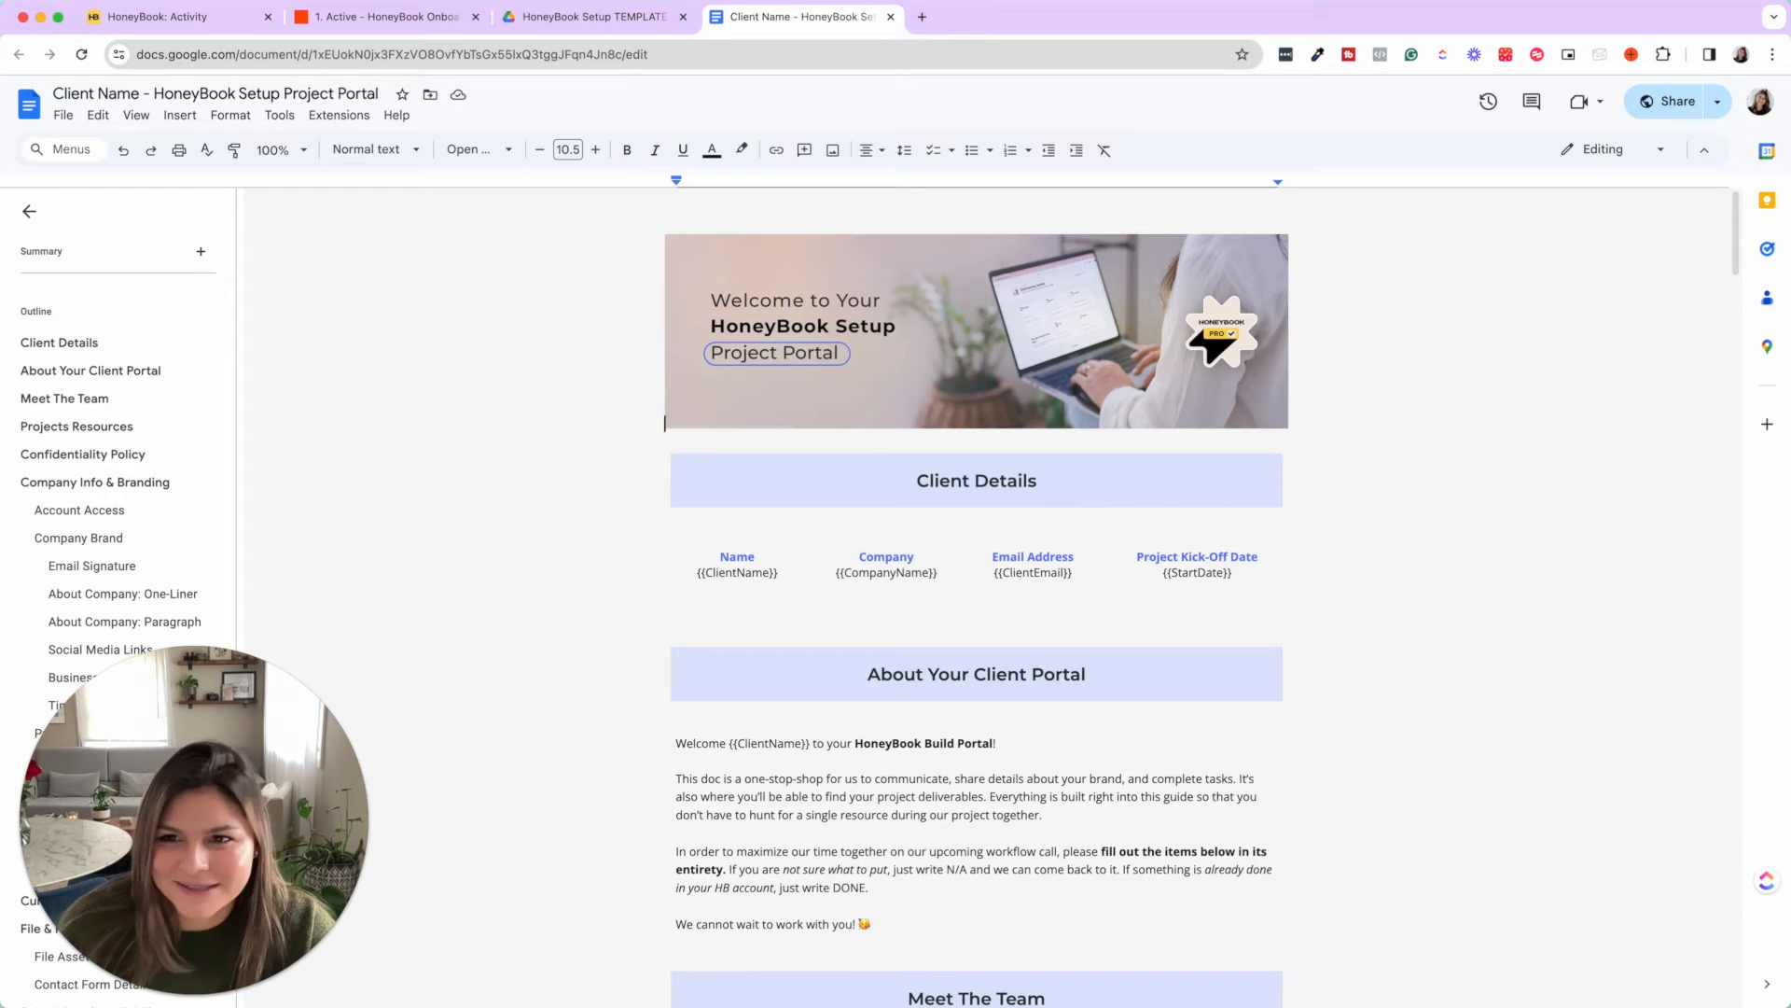
click(383, 17)
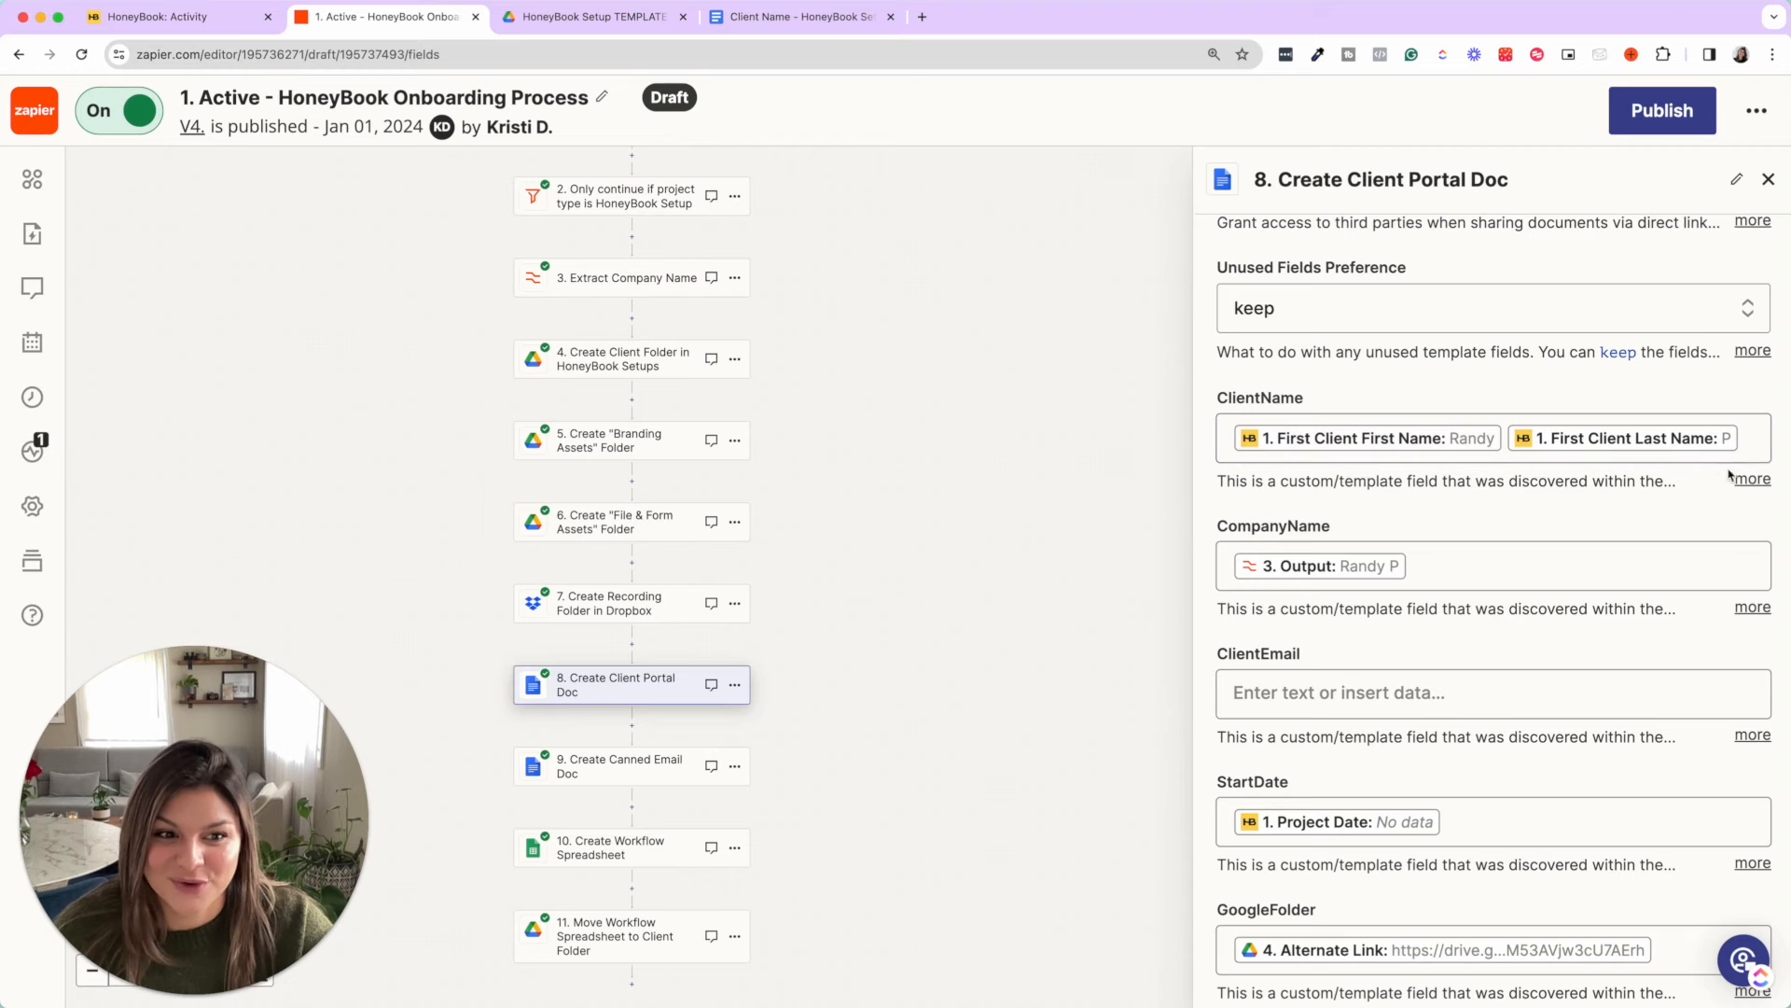
click(1668, 436)
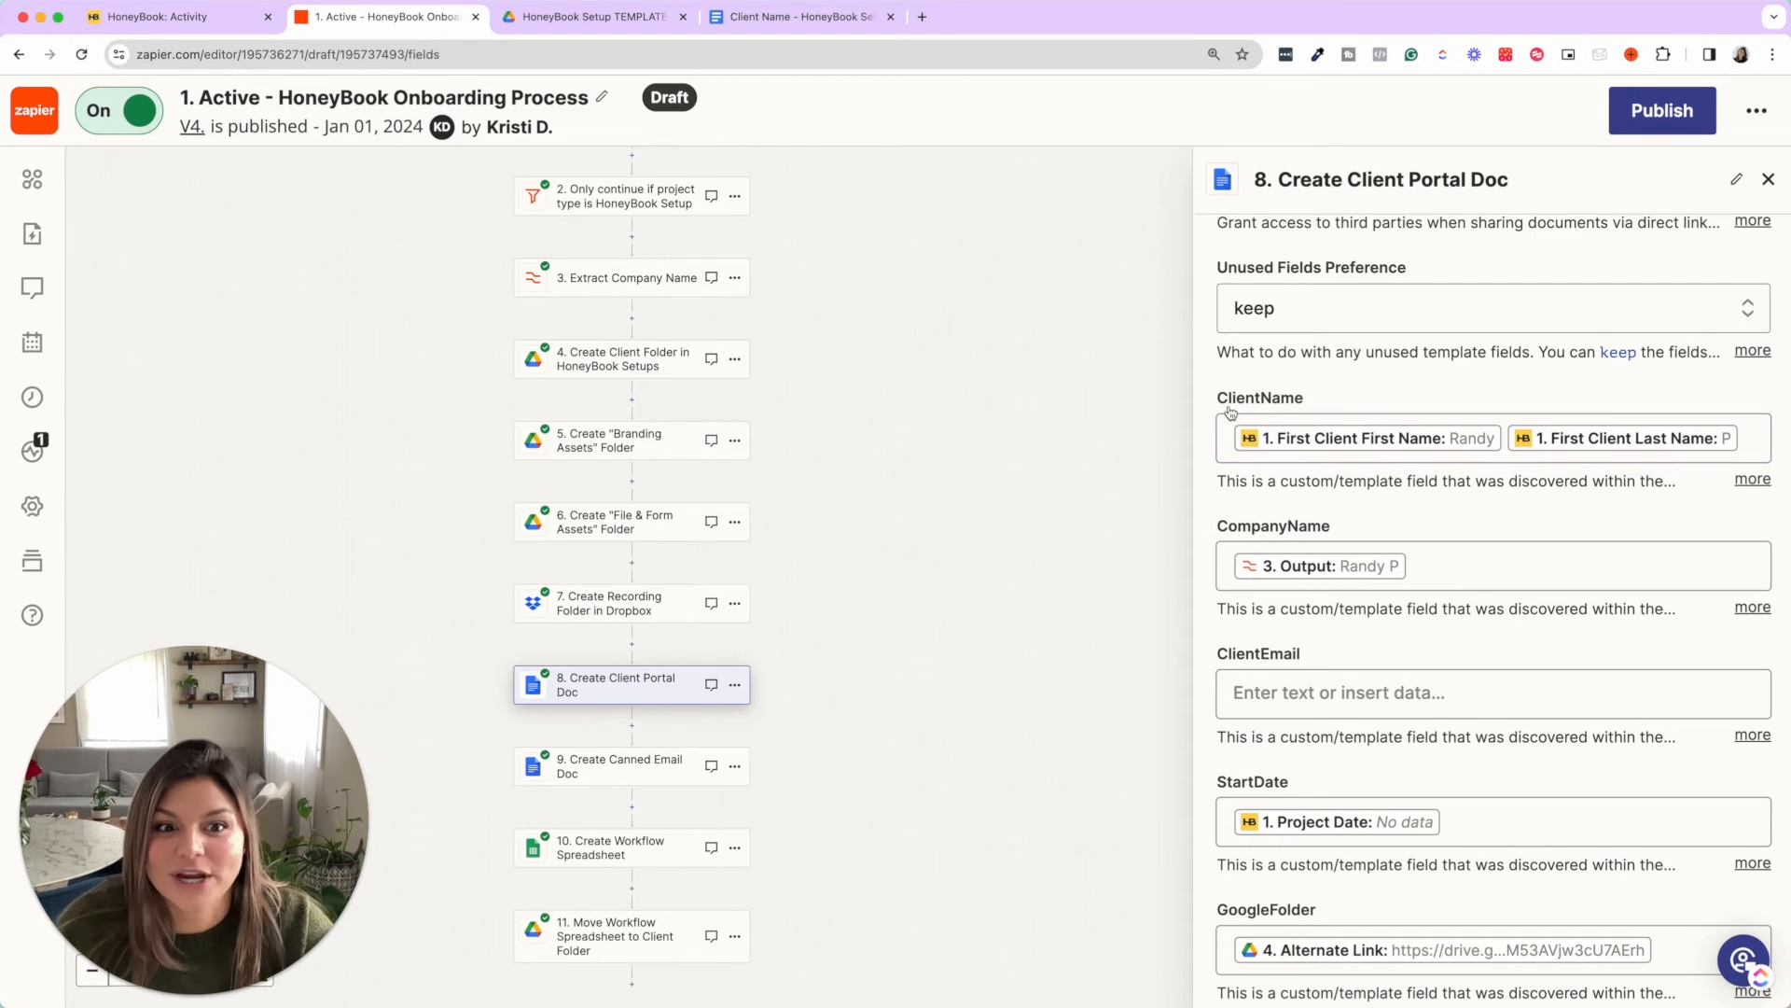
click(1530, 564)
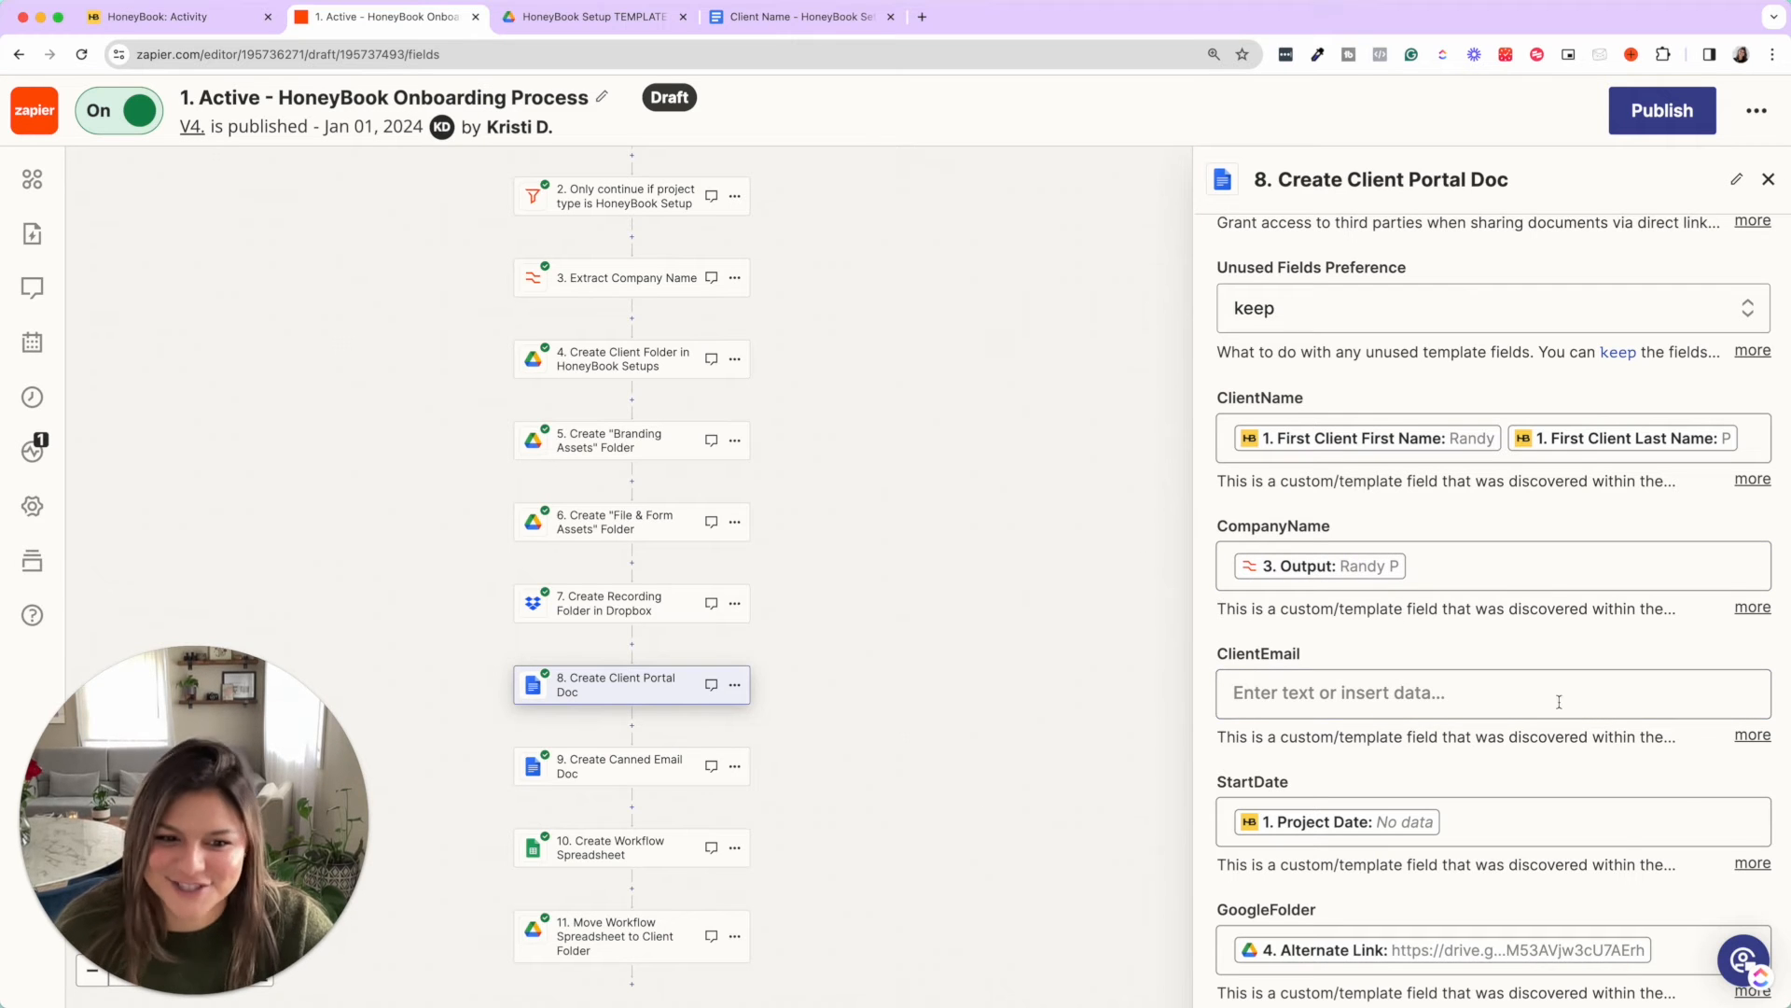
scroll(down, 3)
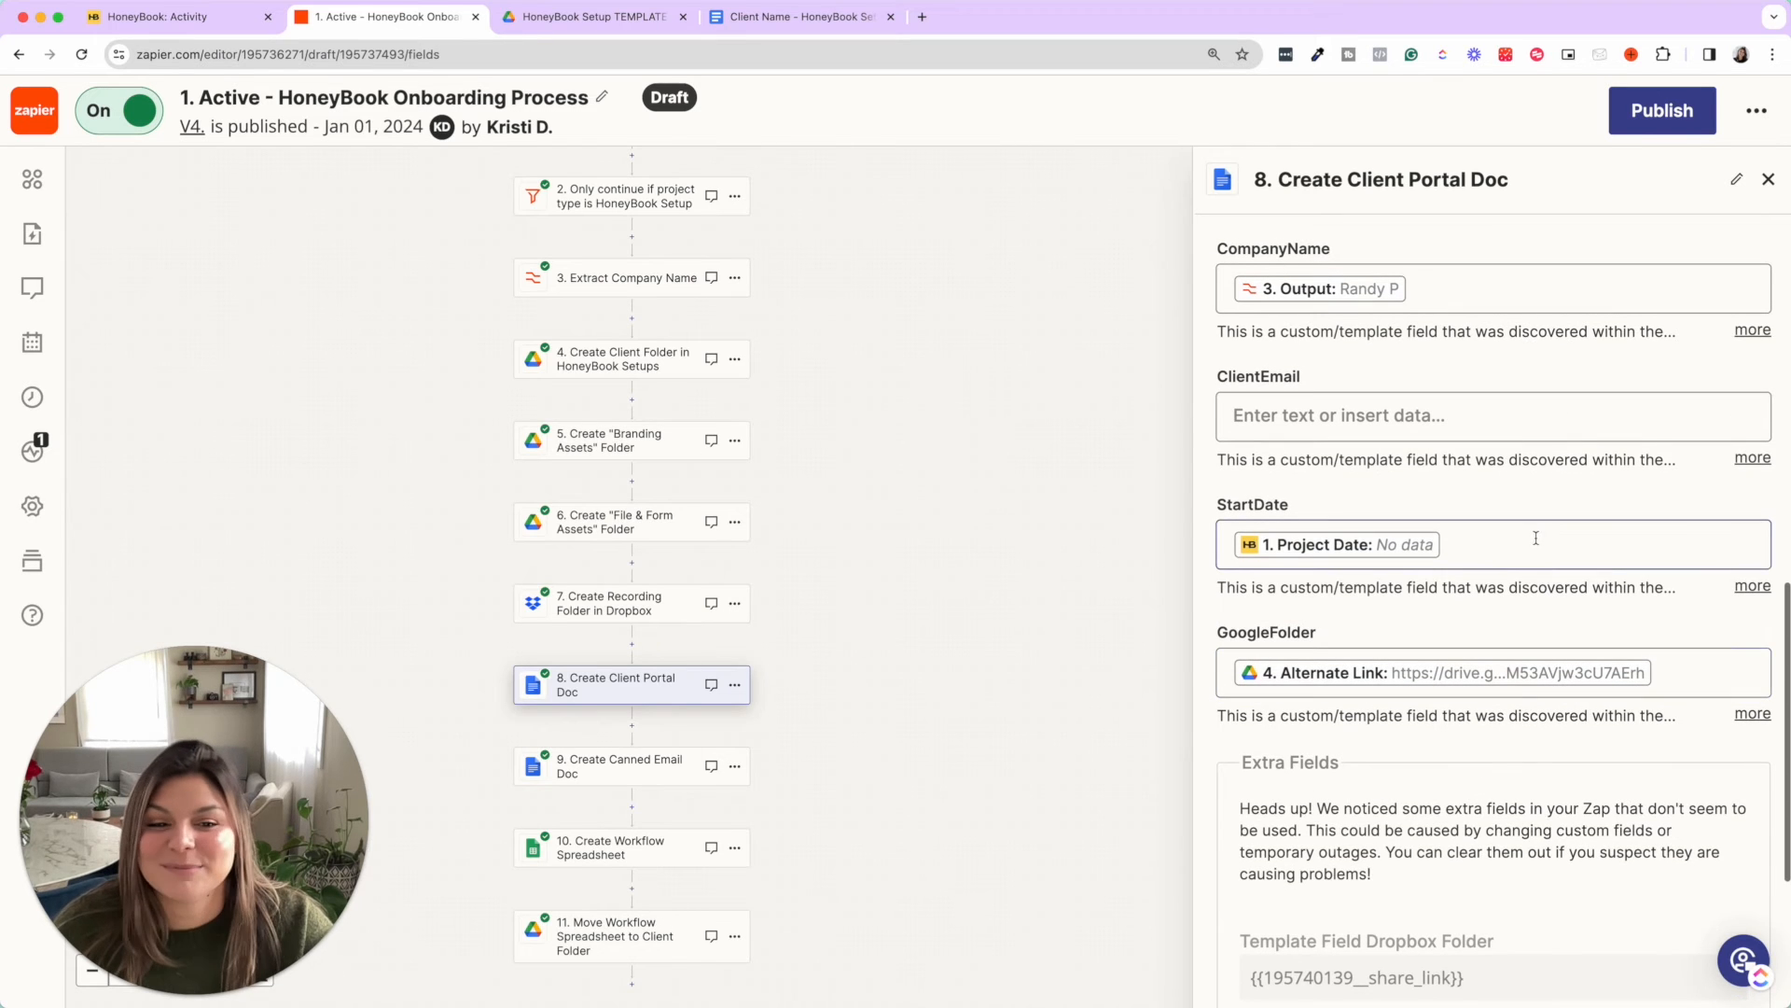
Recheck the portal template, then select step 9 Create Canned Email Doc.
click(801, 17)
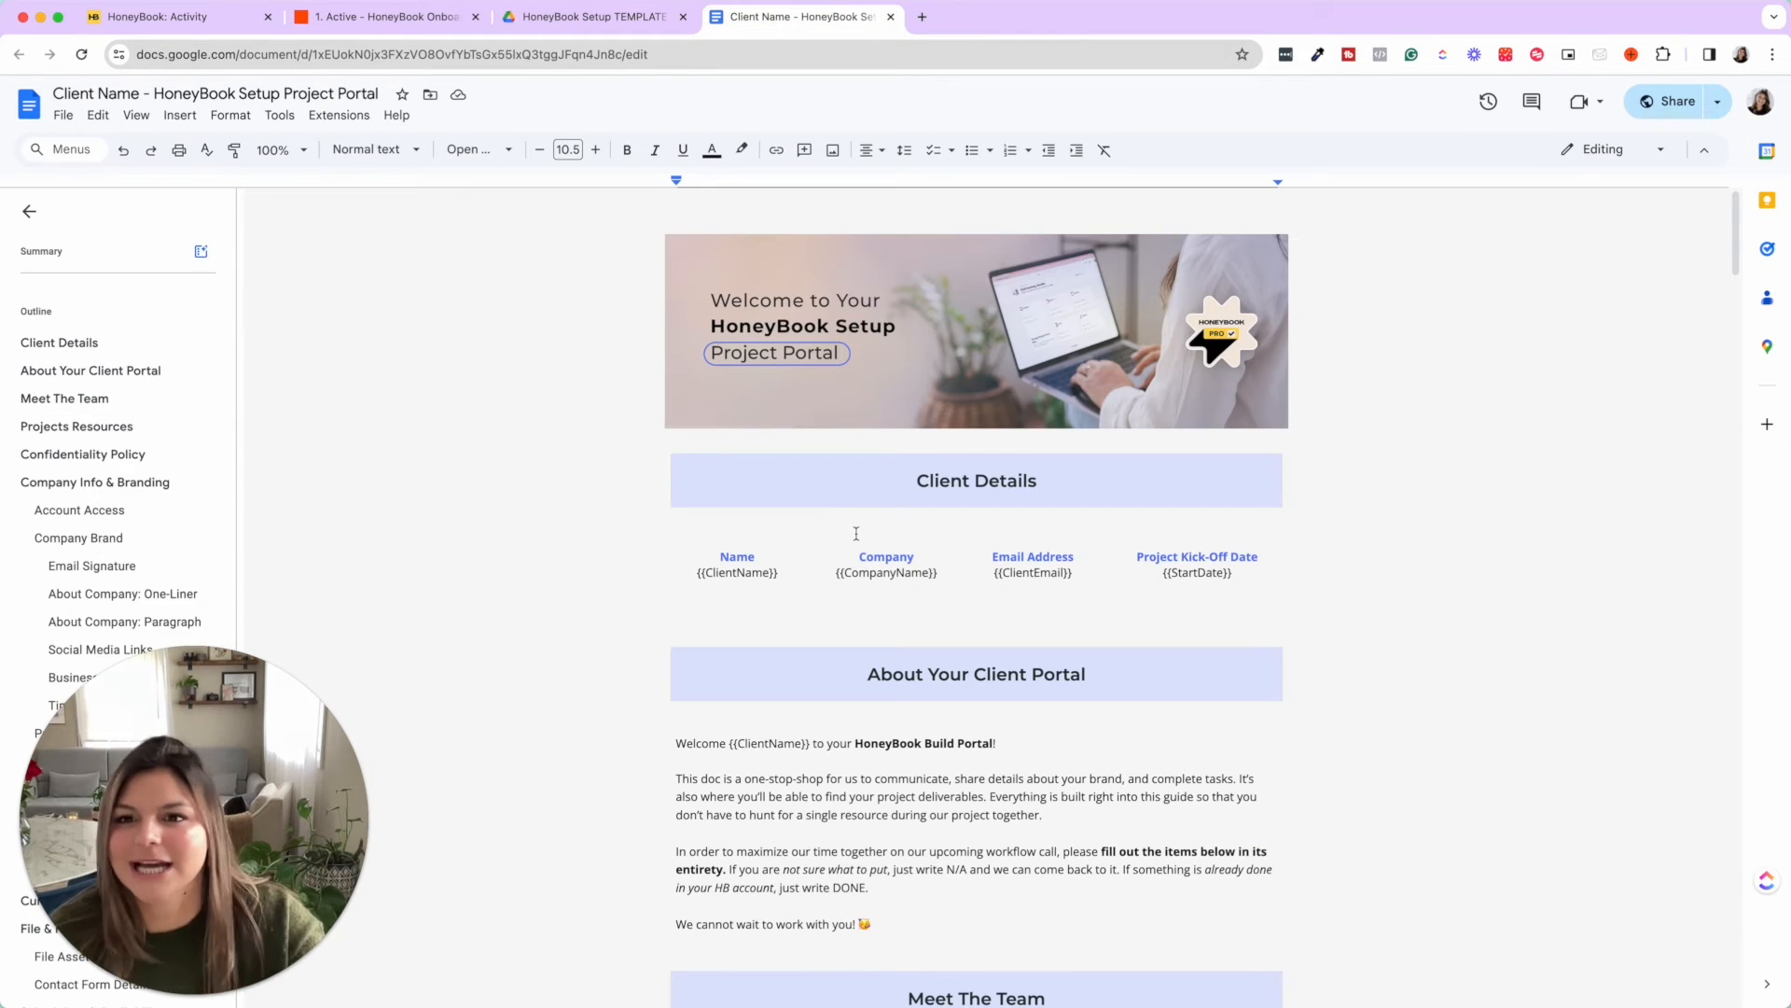
click(384, 17)
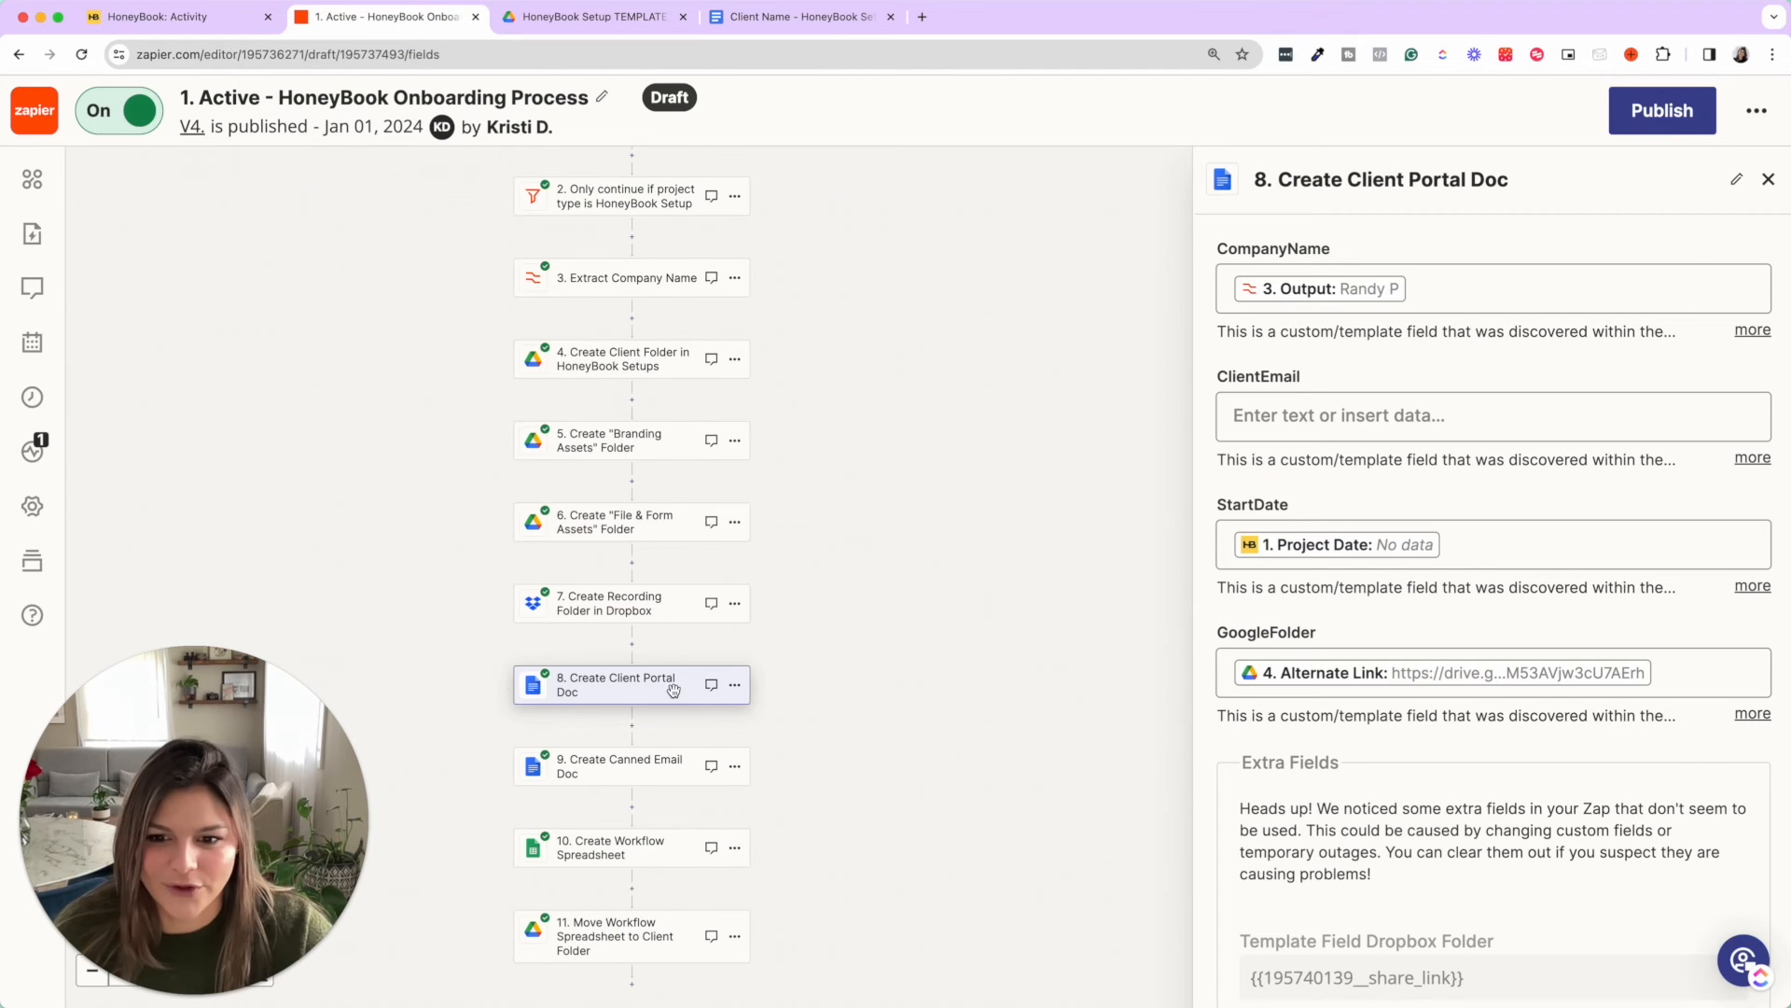
click(619, 765)
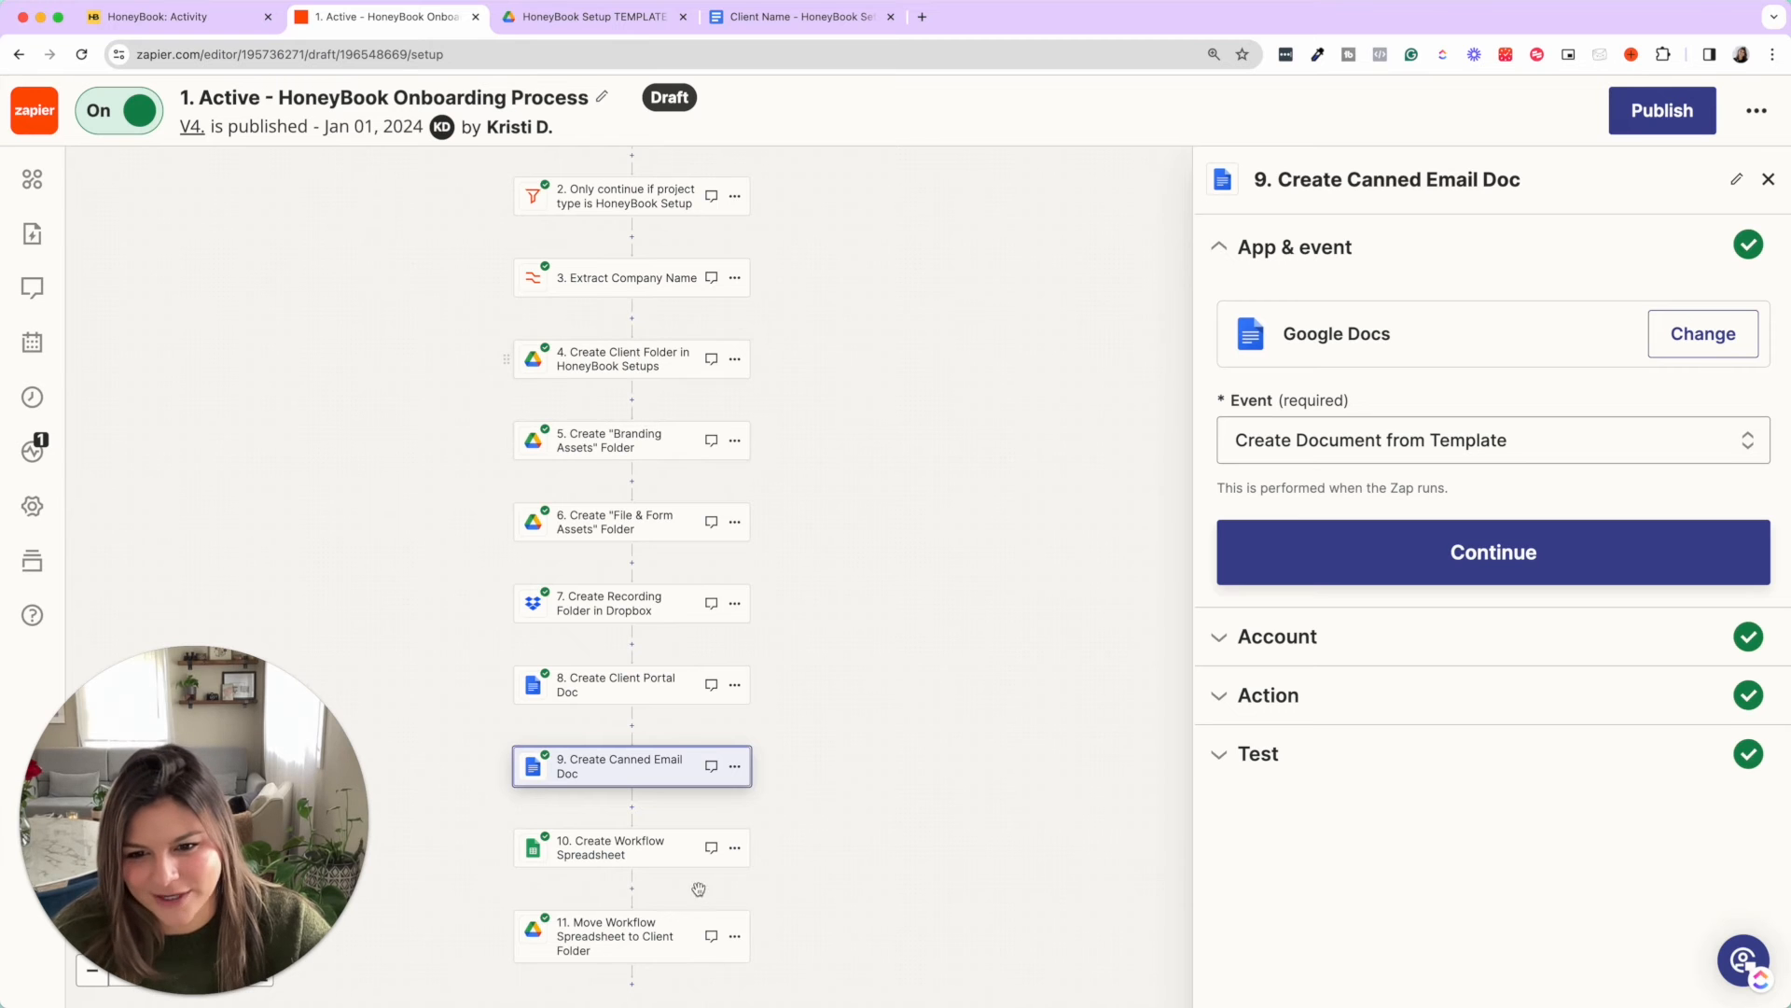
Reveal the Canned Emails template, step 3 document name and step 4 folder fields.
scroll(down, 3)
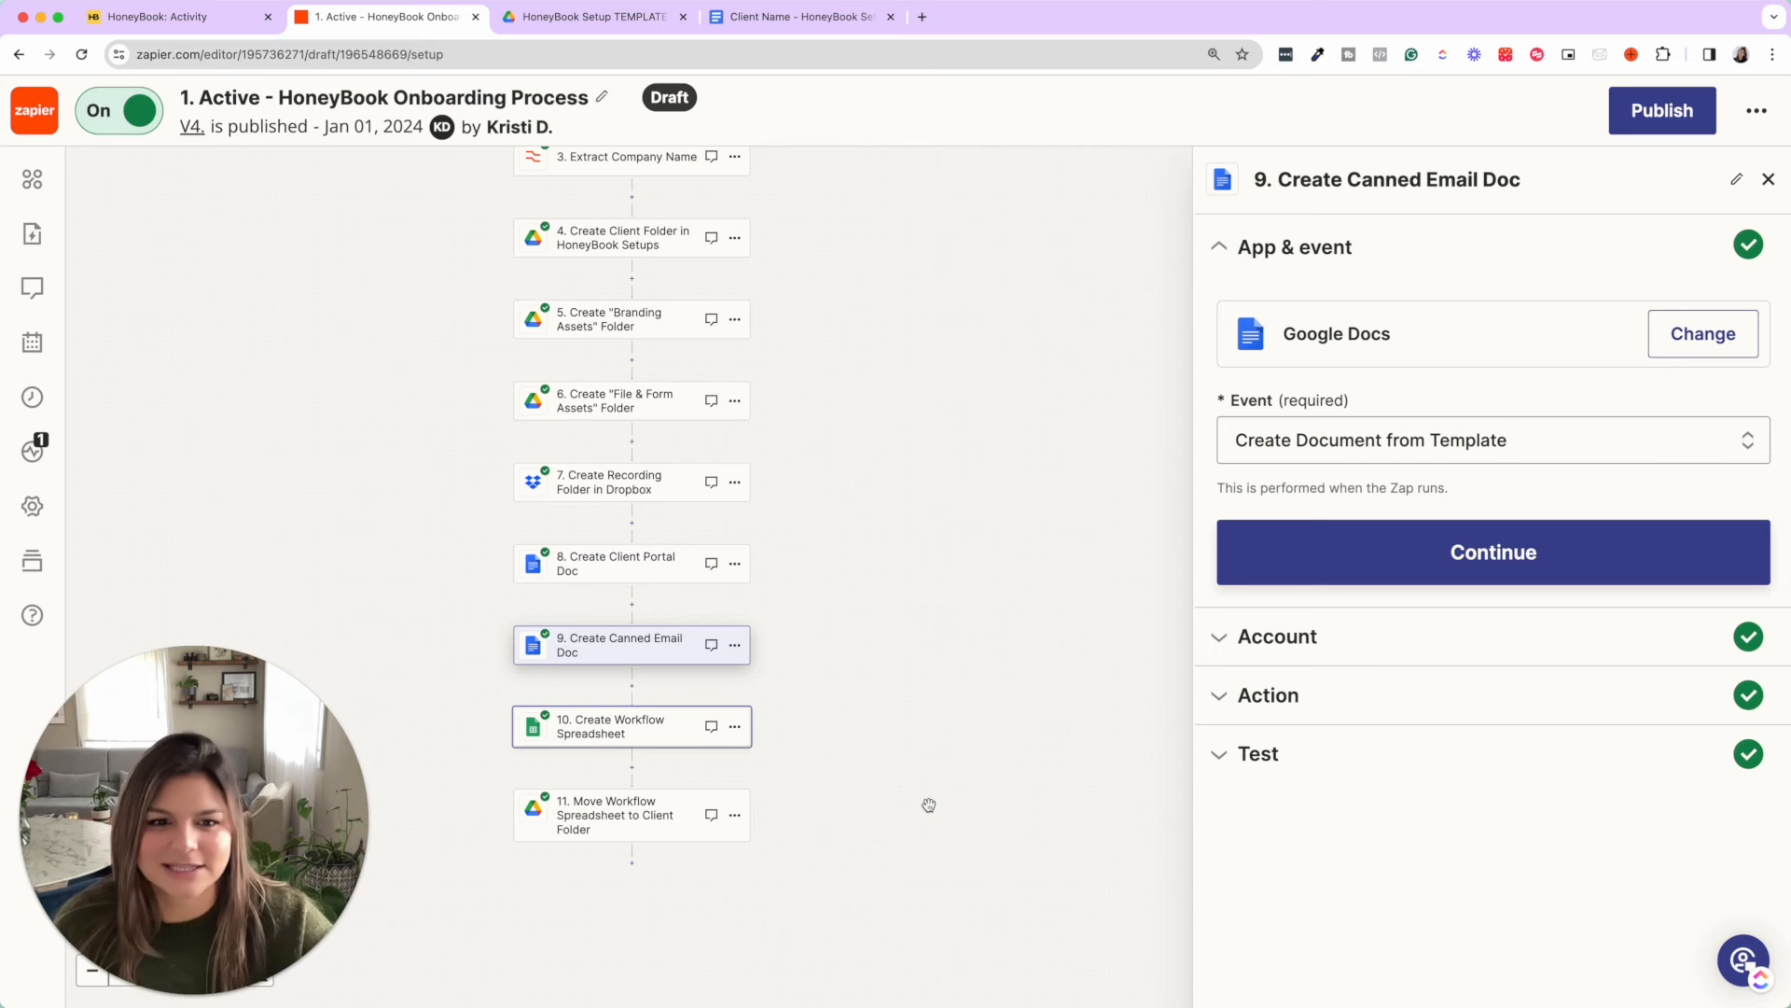
click(1491, 553)
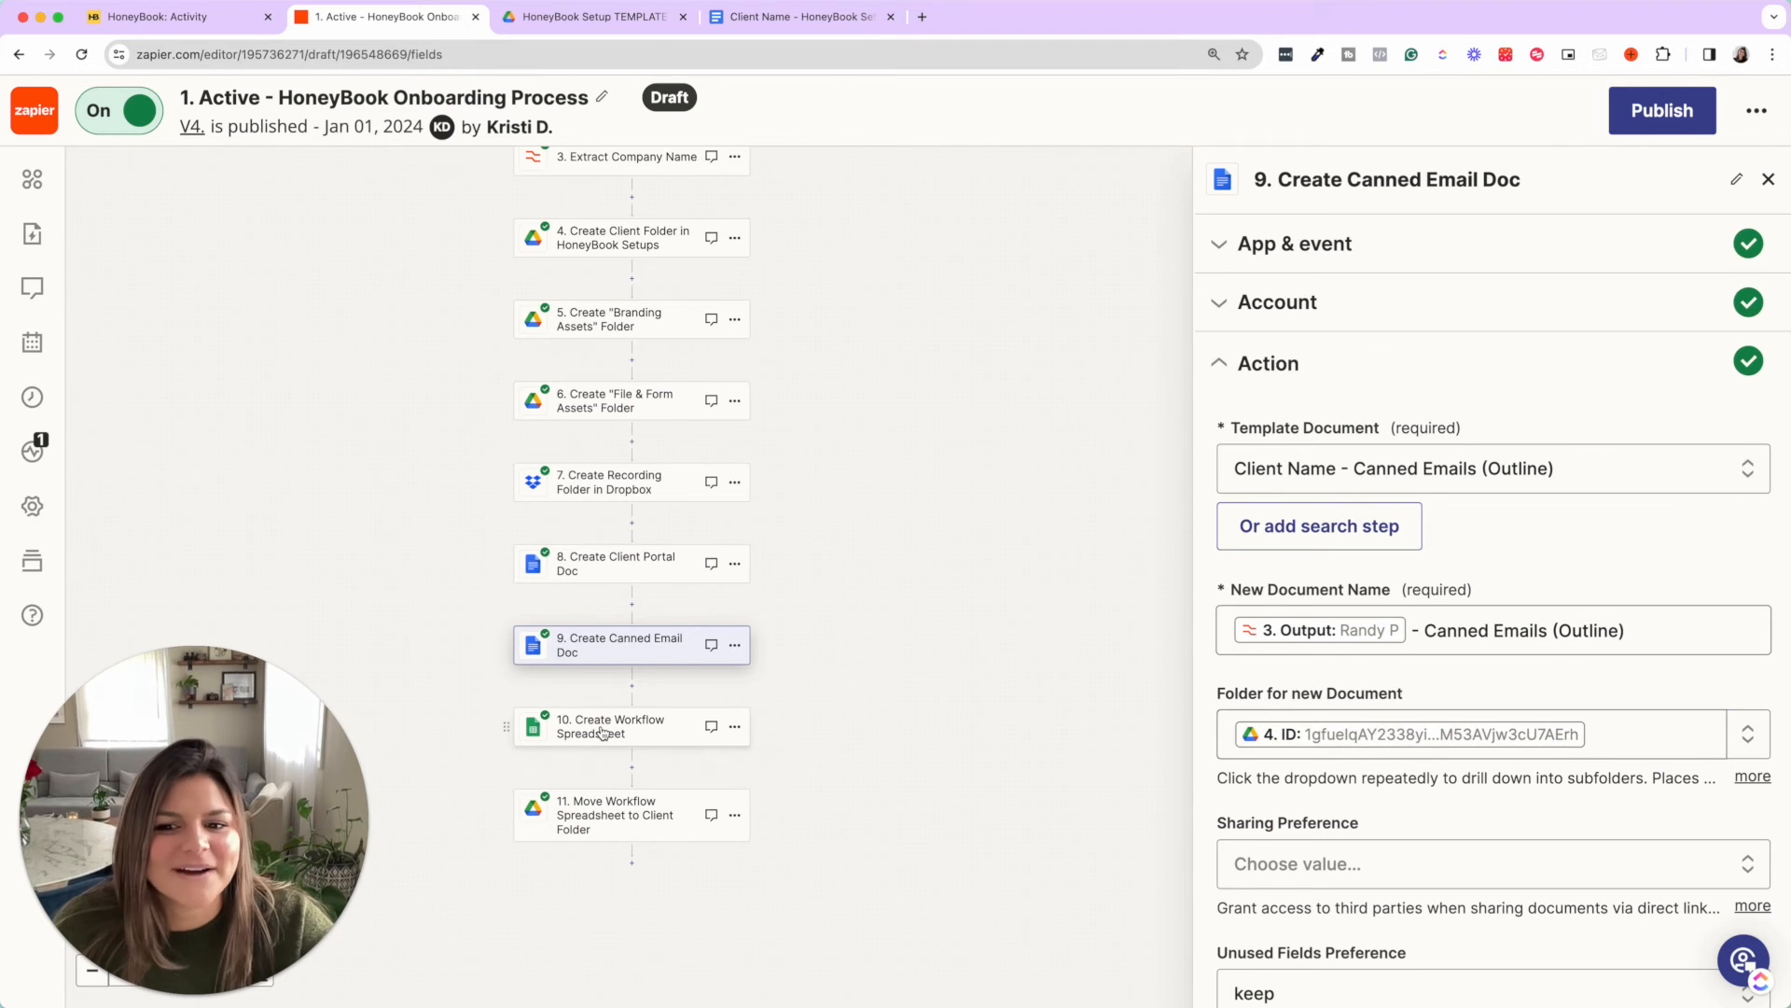
Review step 10 Create Workflow Spreadsheet: copies the Workflow Spreadsheet template titled with the company name.
click(610, 726)
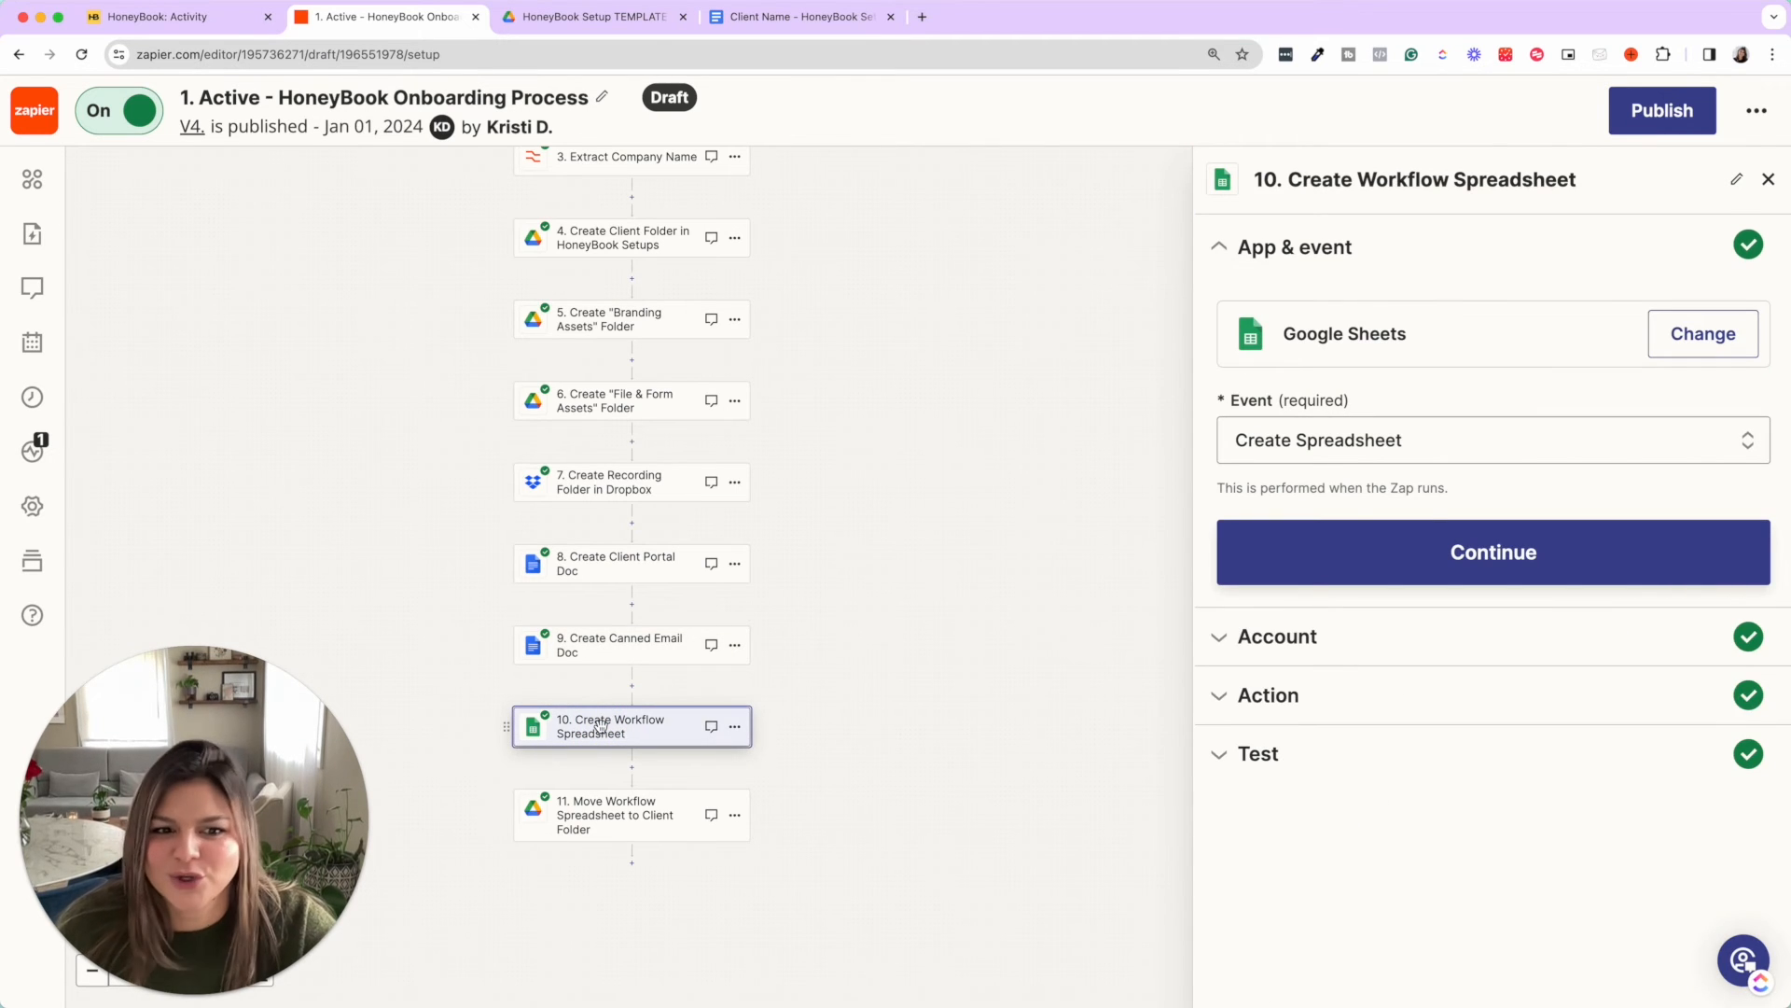
click(1491, 552)
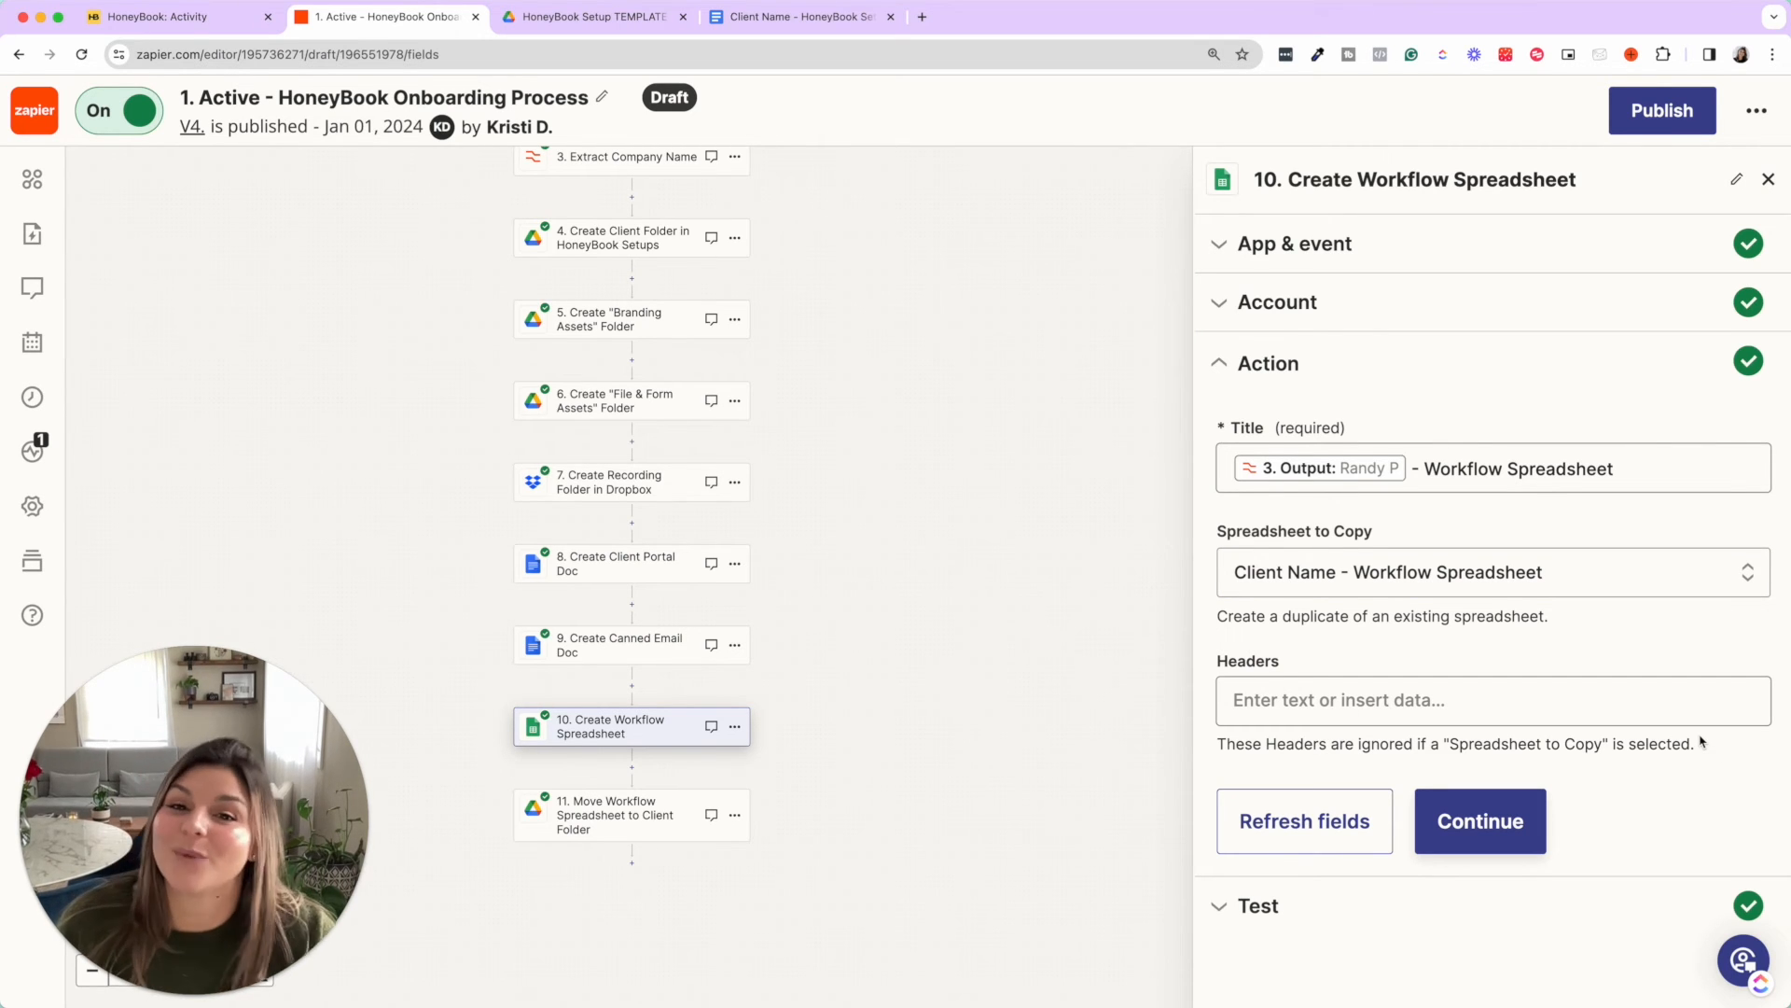
Review step 11 Move Workflow Spreadsheet to Client Folder in its setup panel.
click(614, 816)
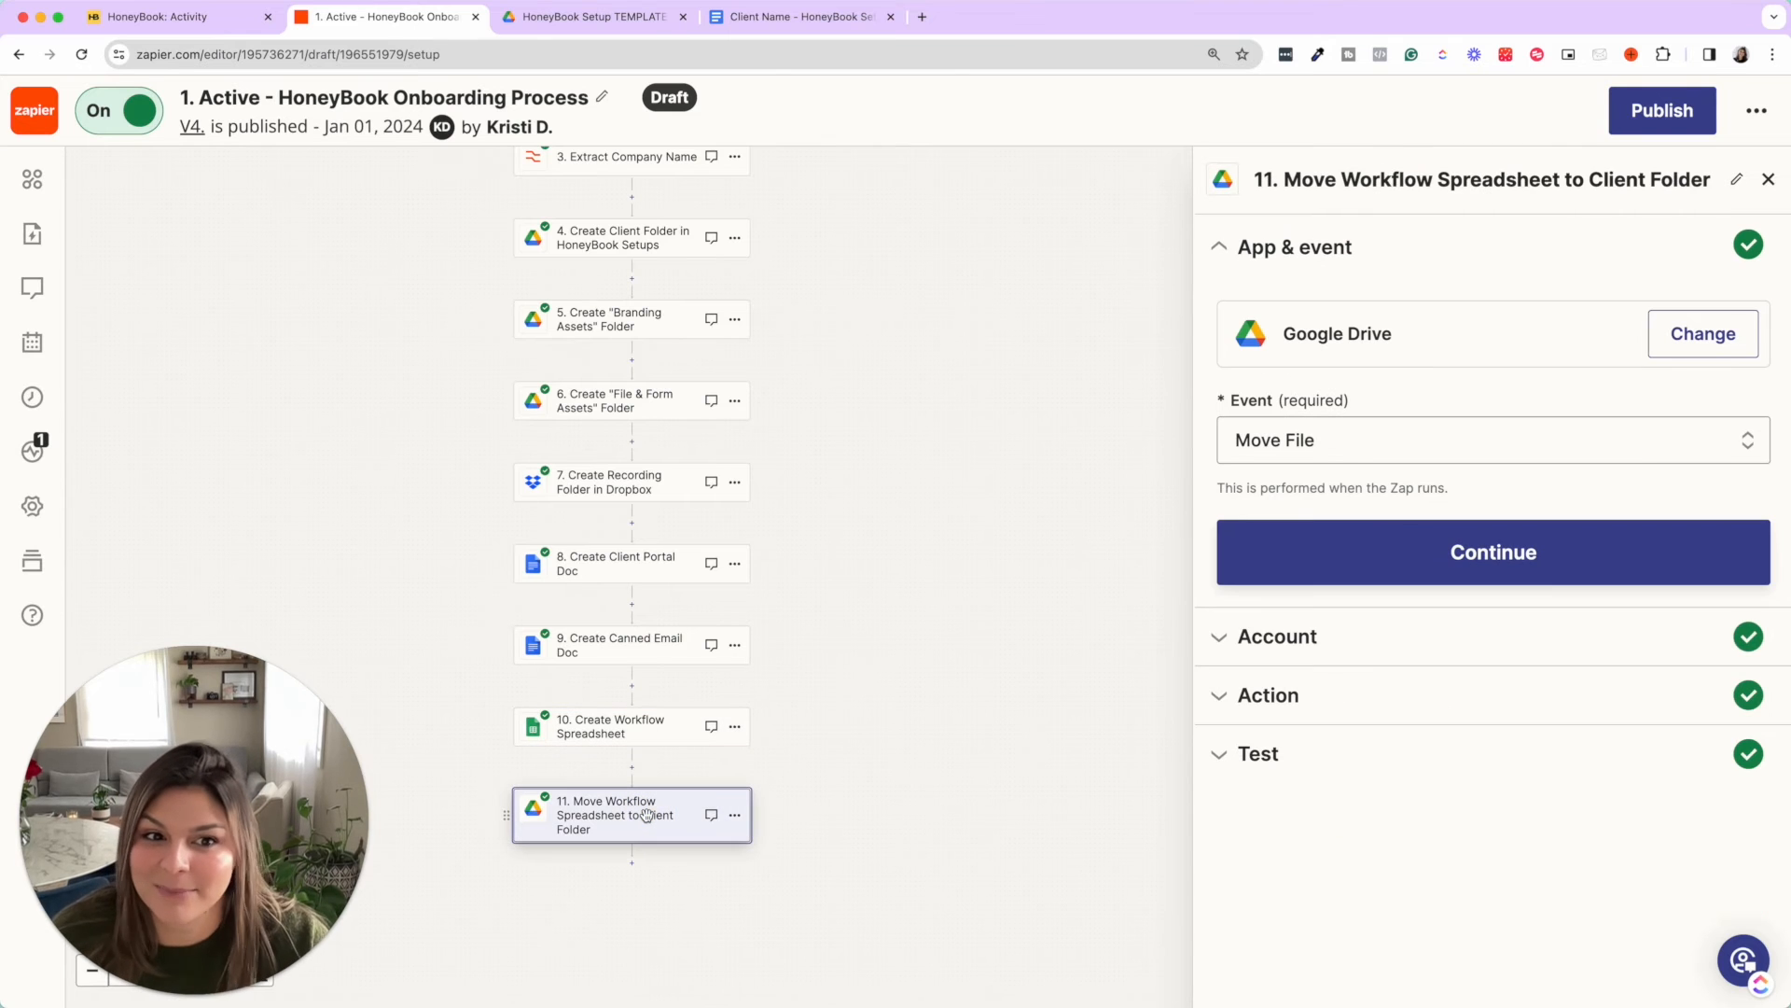
click(1491, 553)
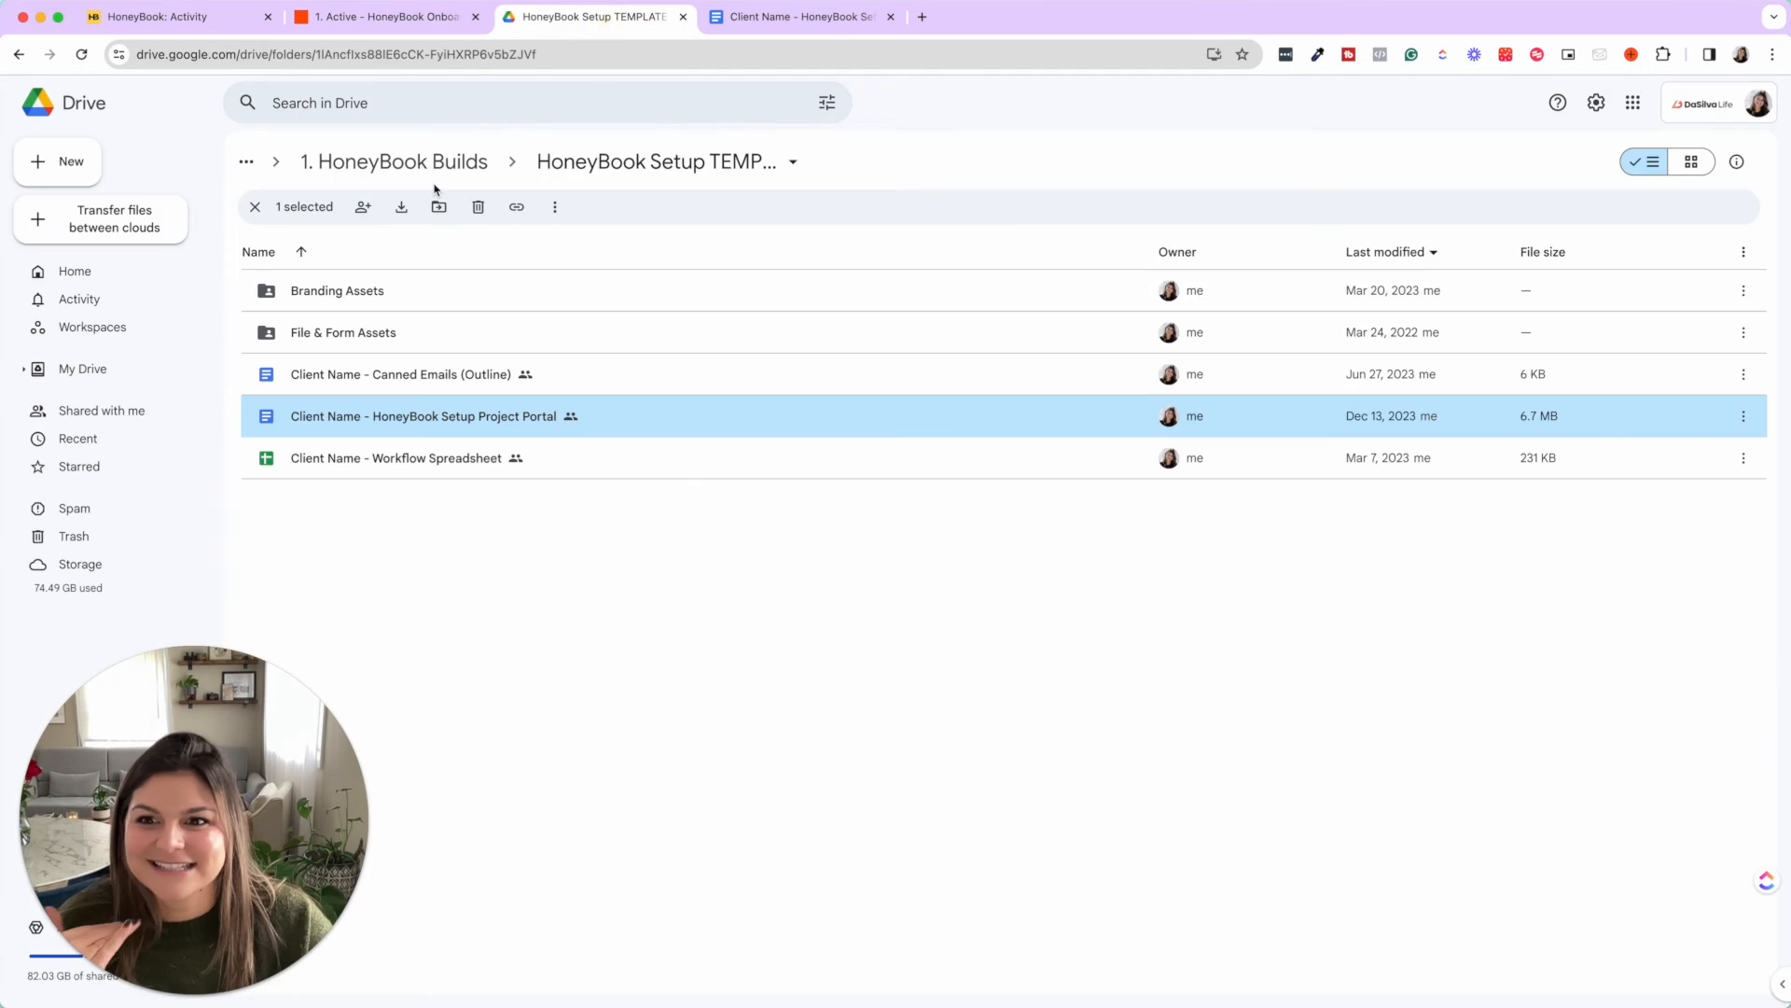
mouse_move(665, 161)
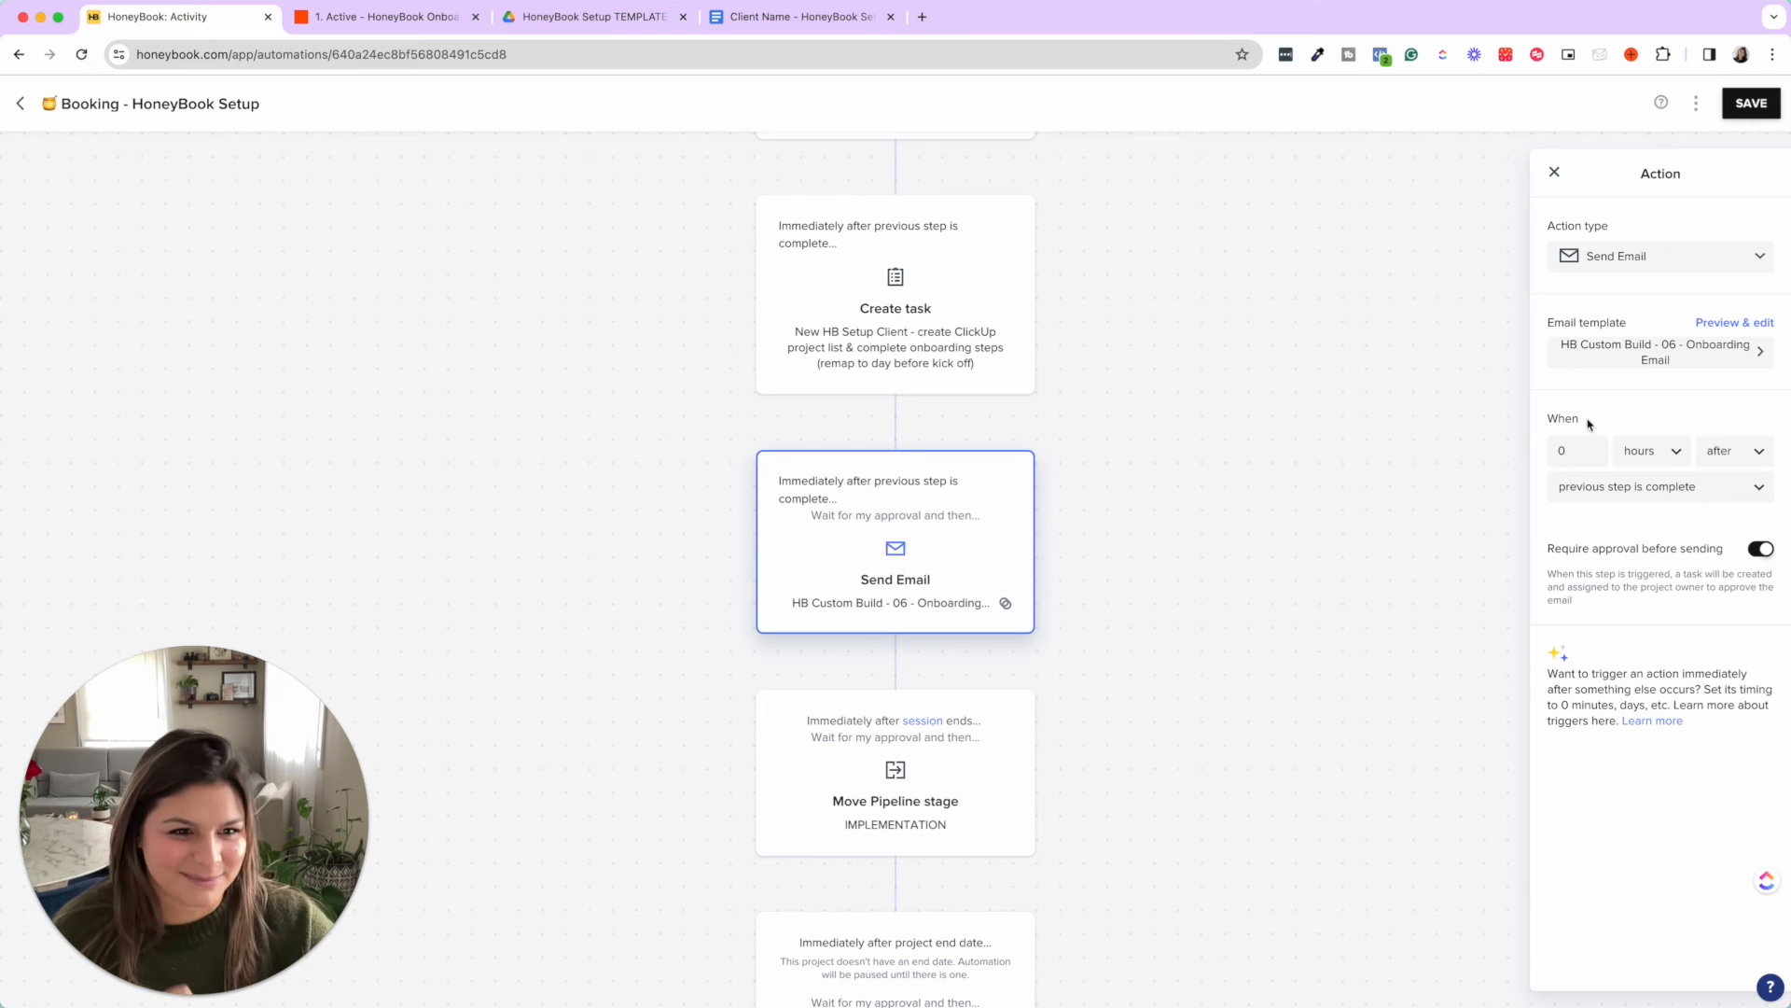
click(1734, 322)
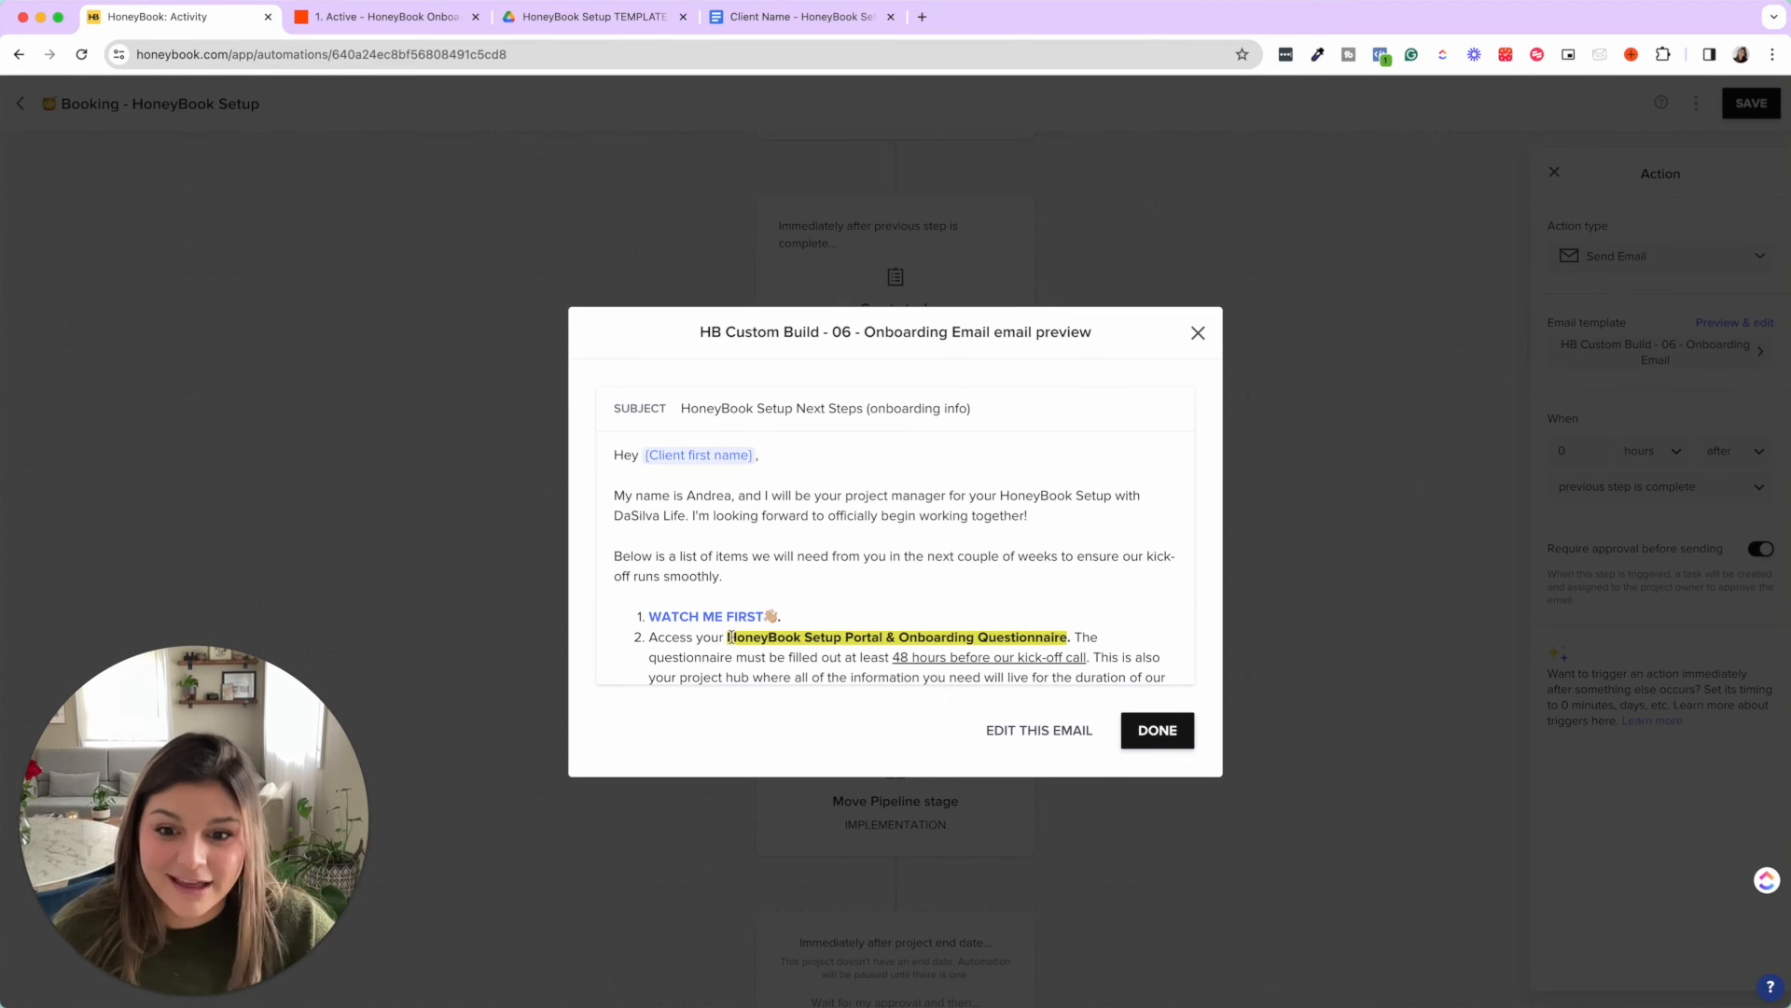
drag(728, 636, 1065, 636)
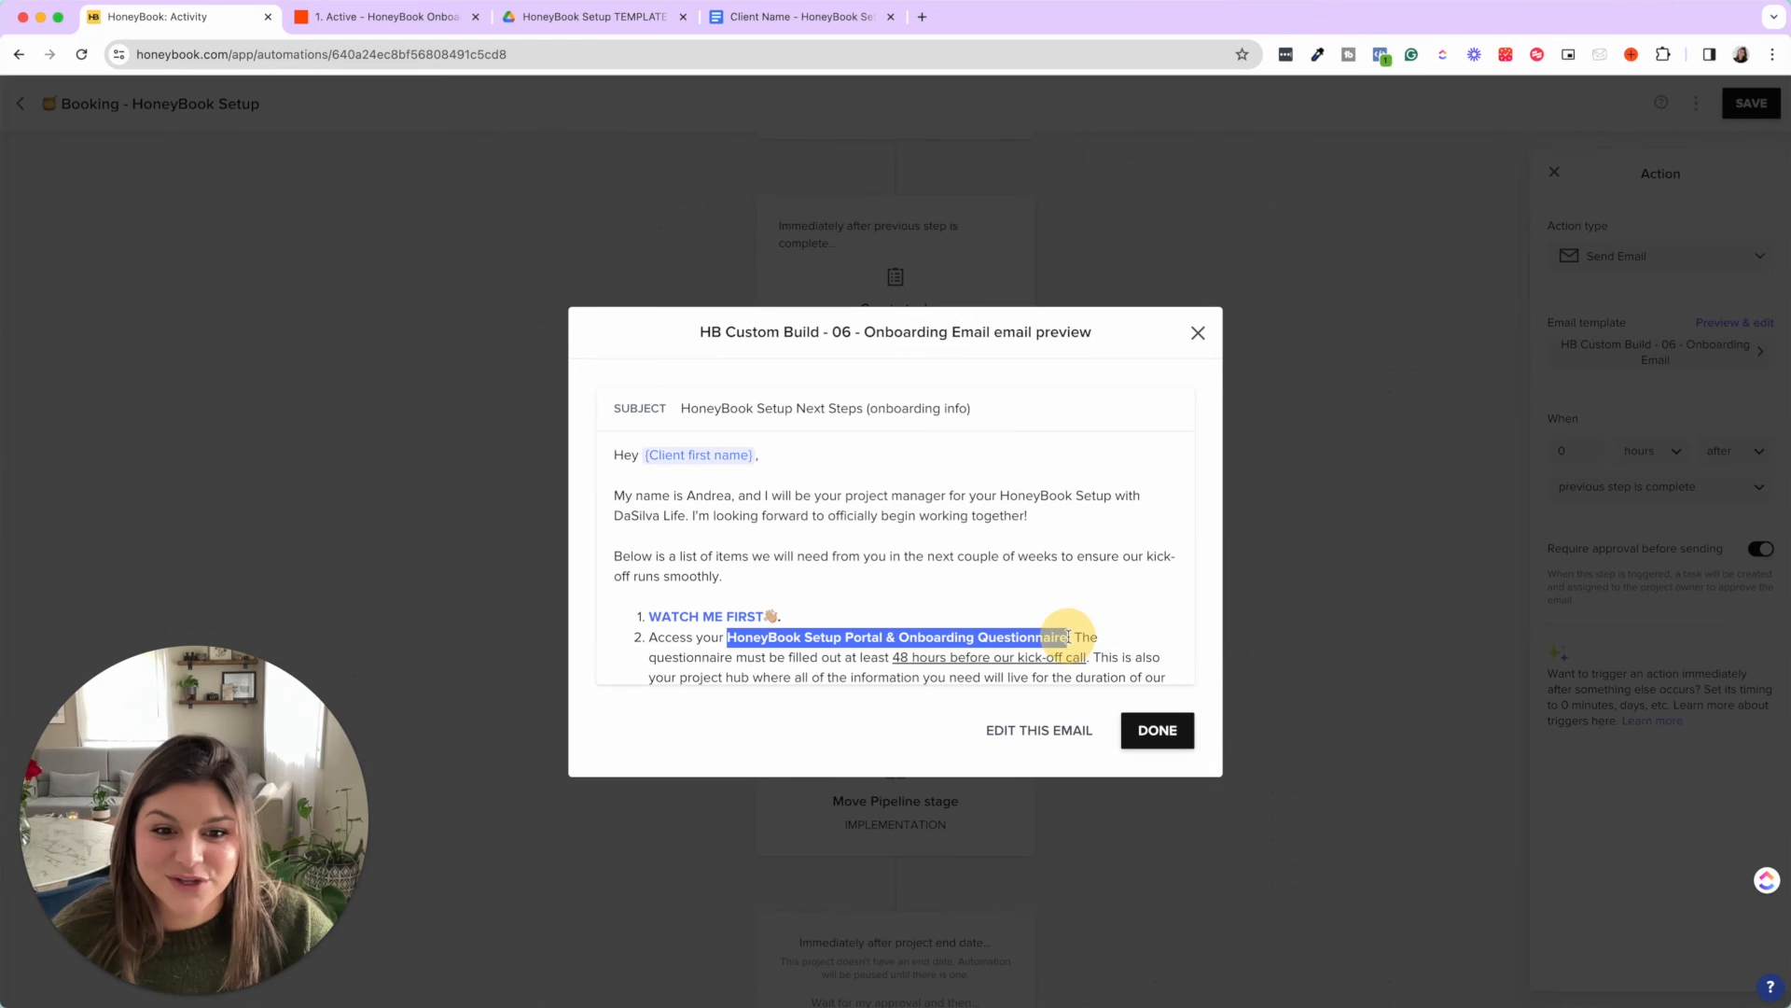
click(801, 16)
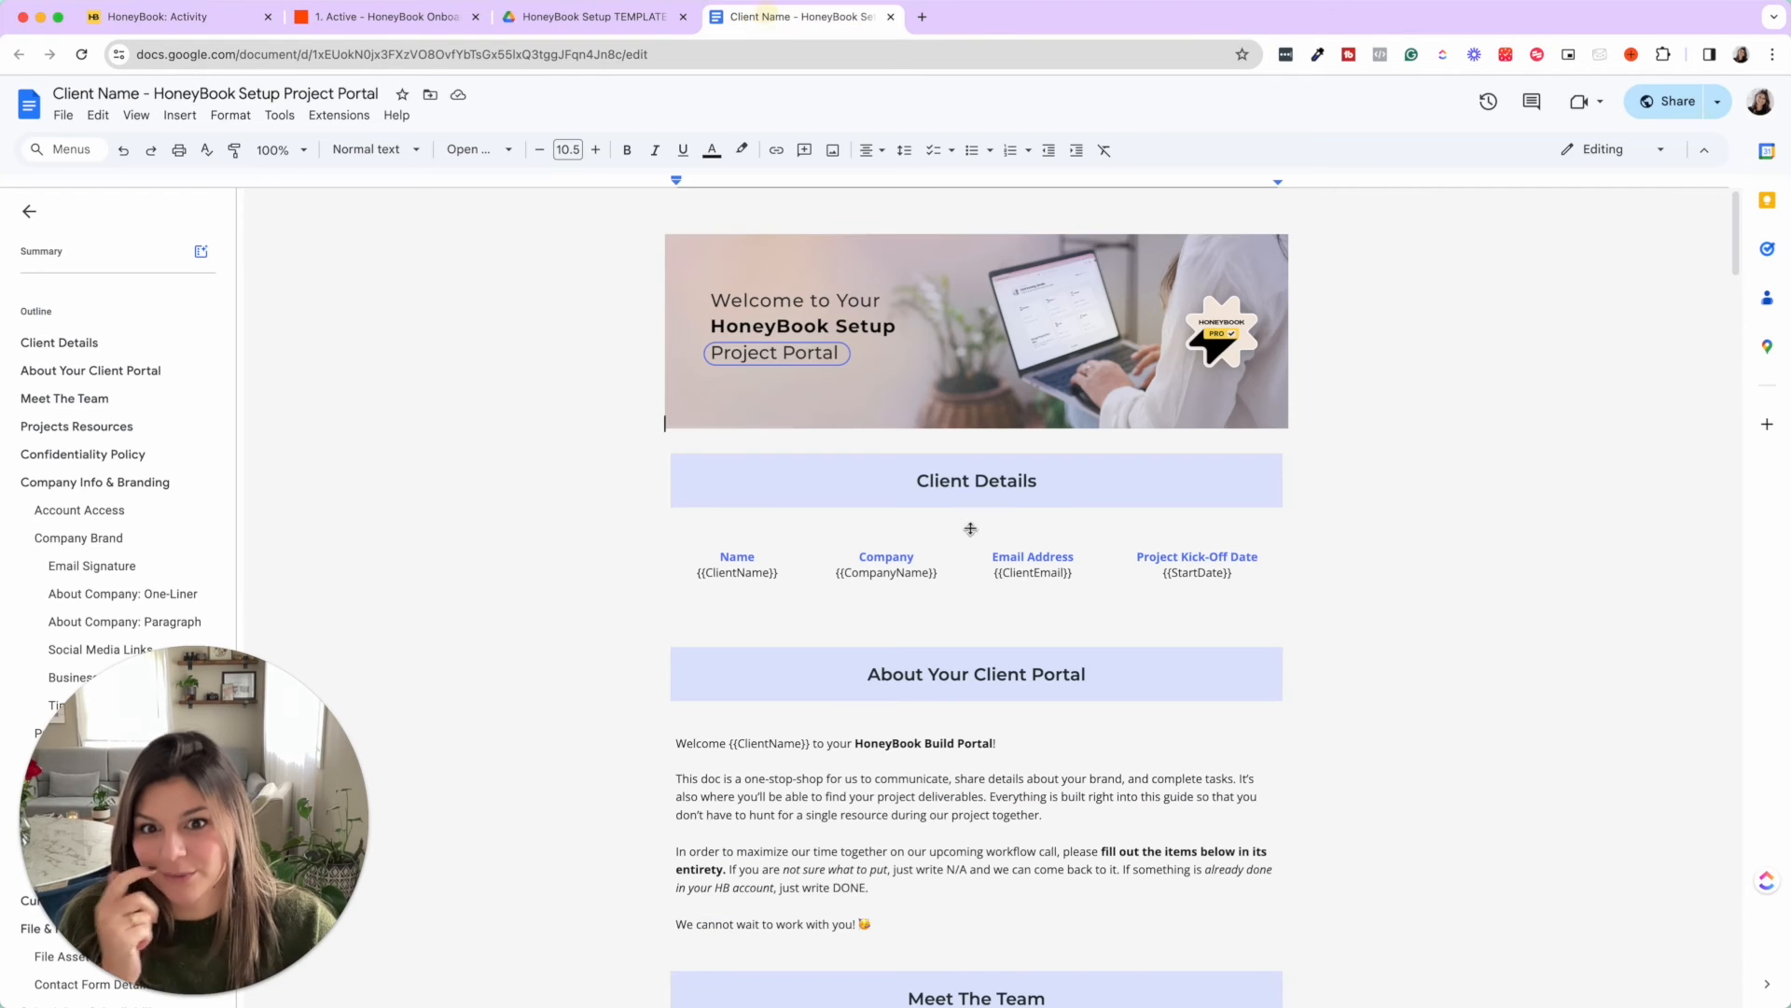
click(177, 17)
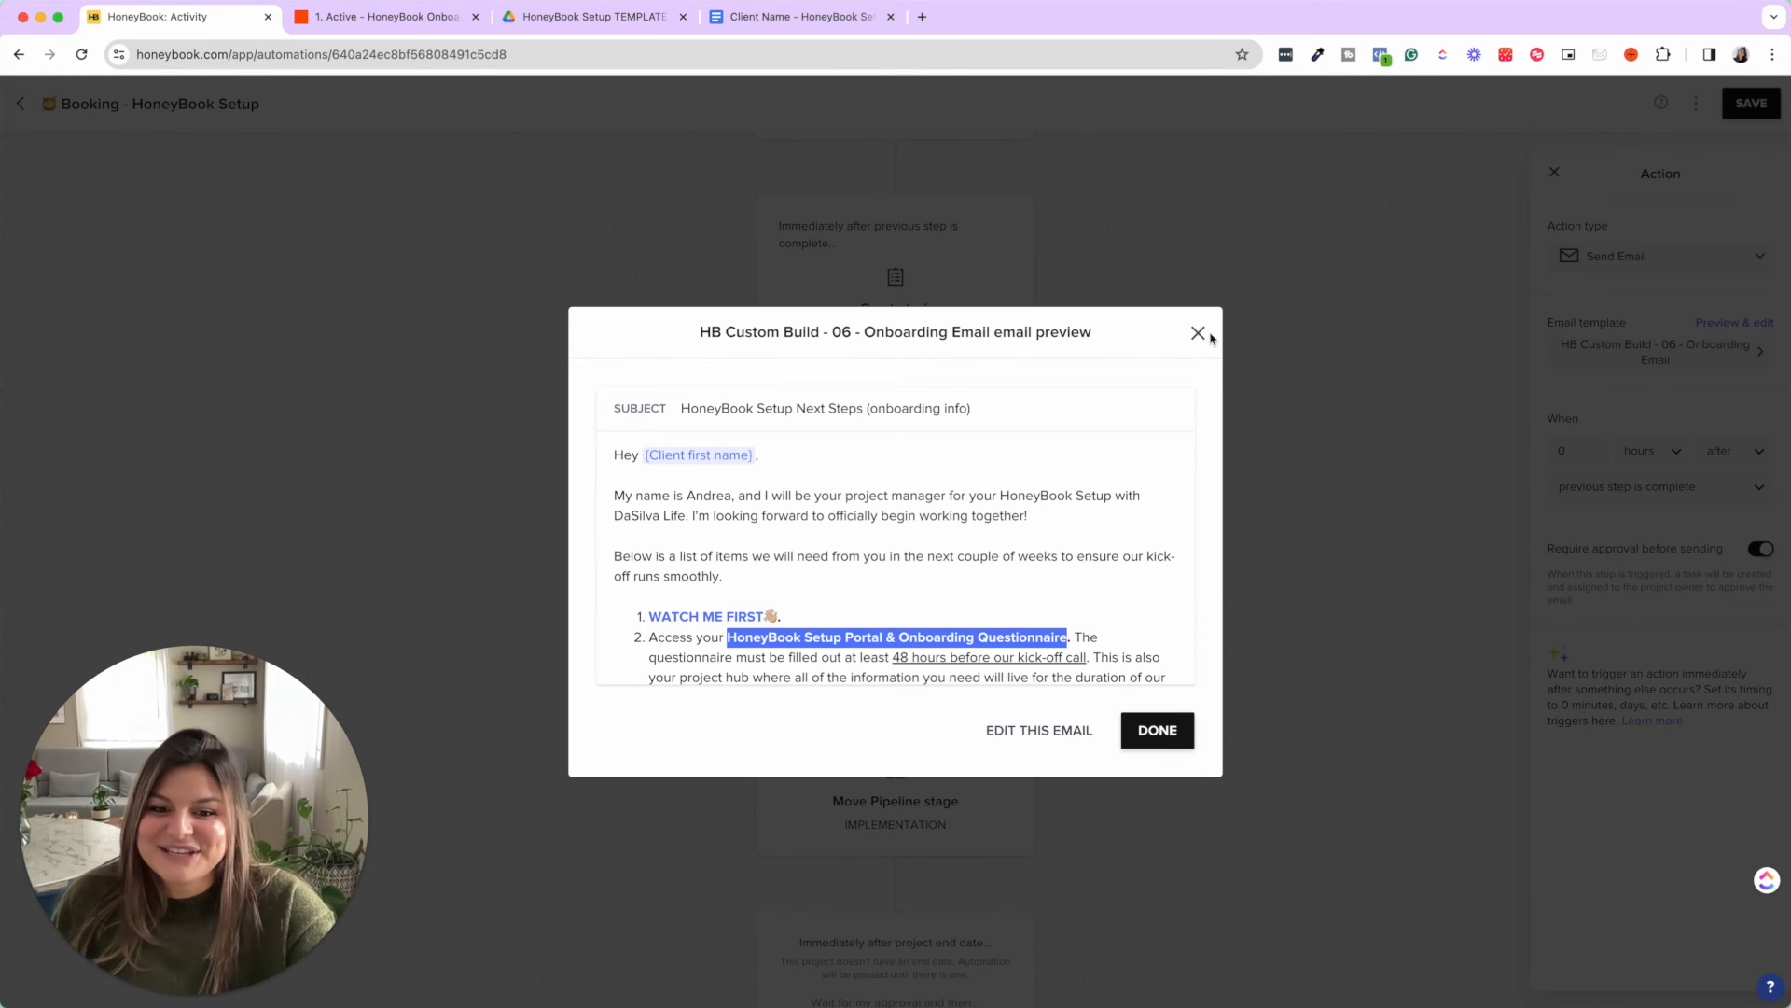
click(1198, 332)
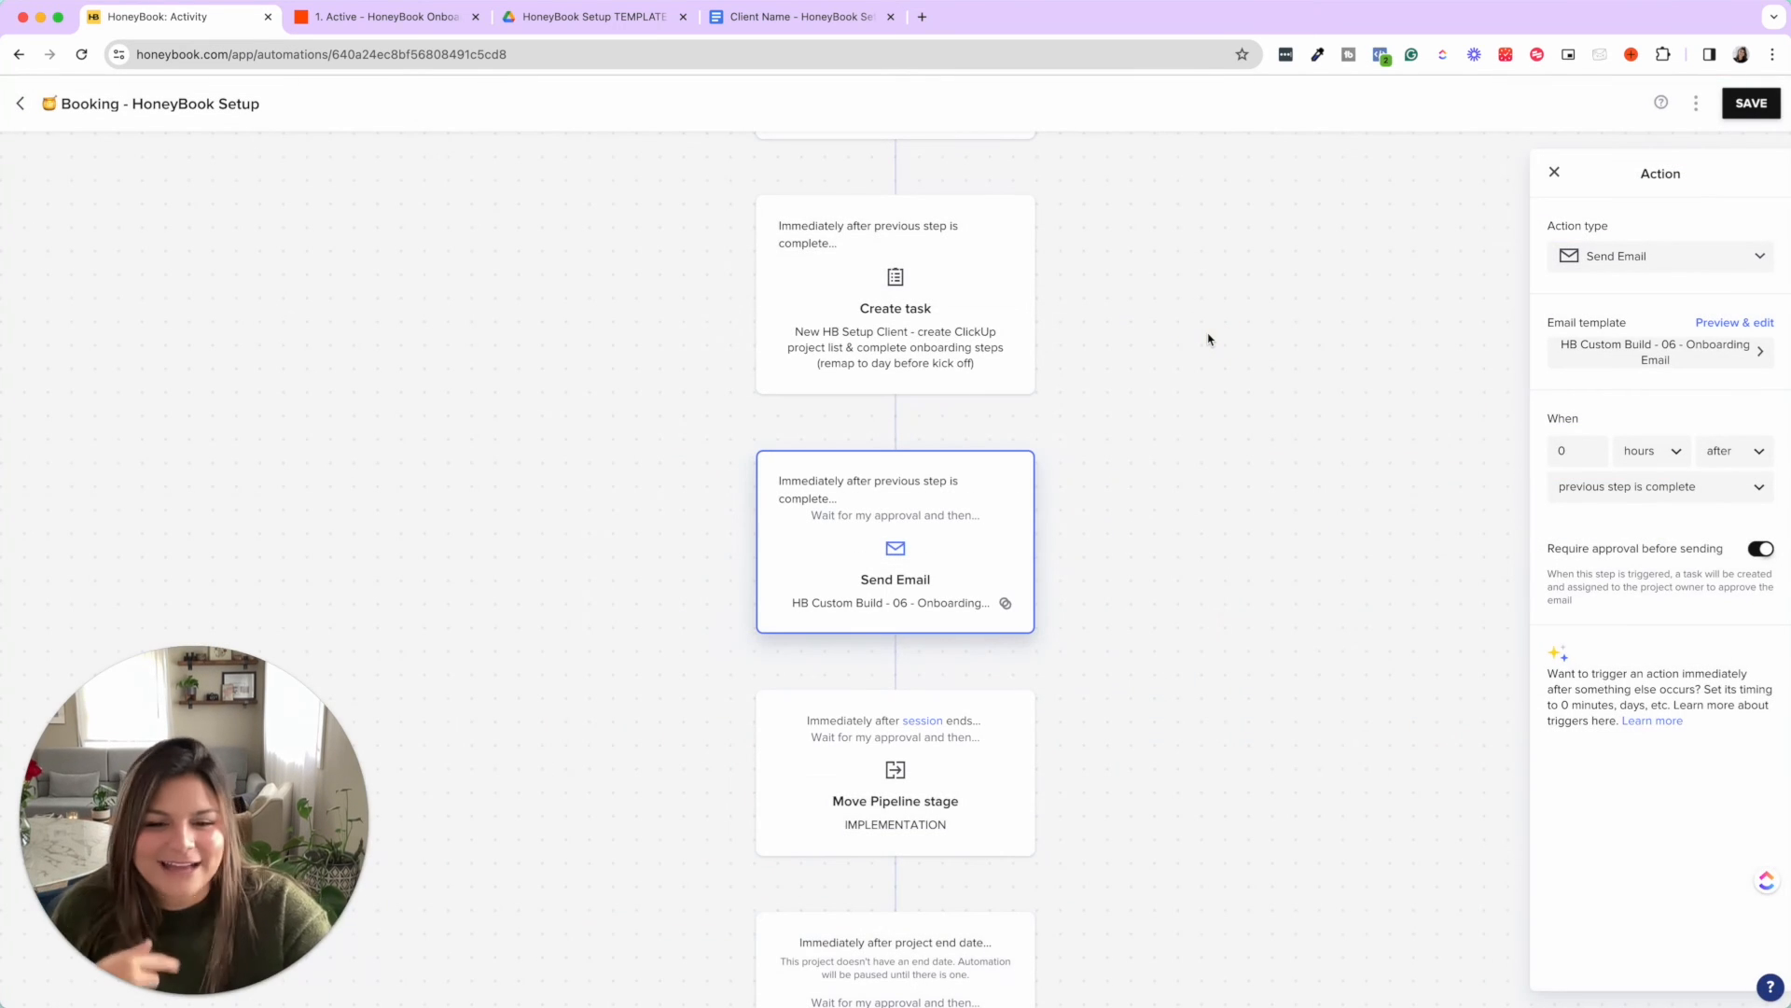